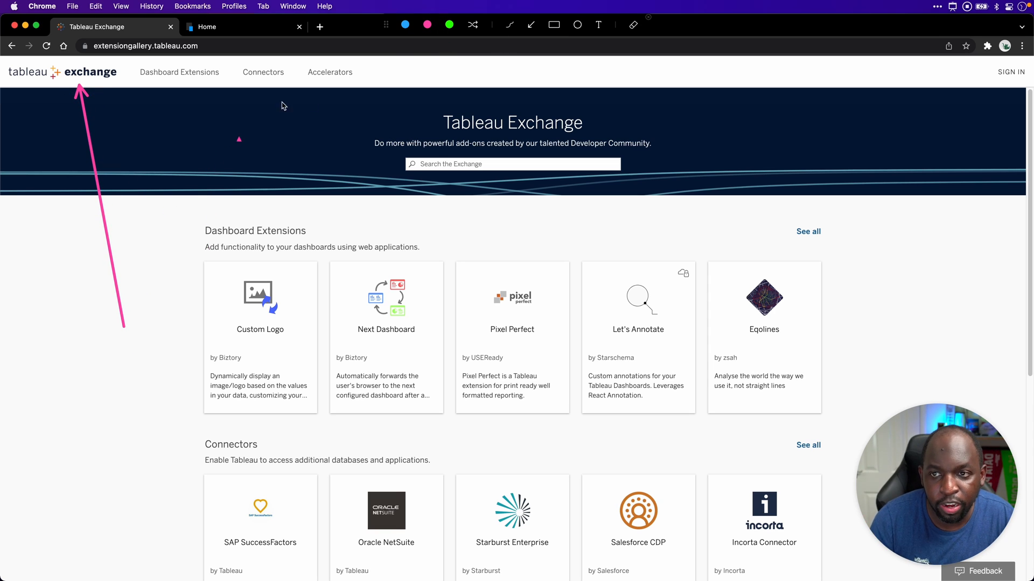
mouse_move(546, 37)
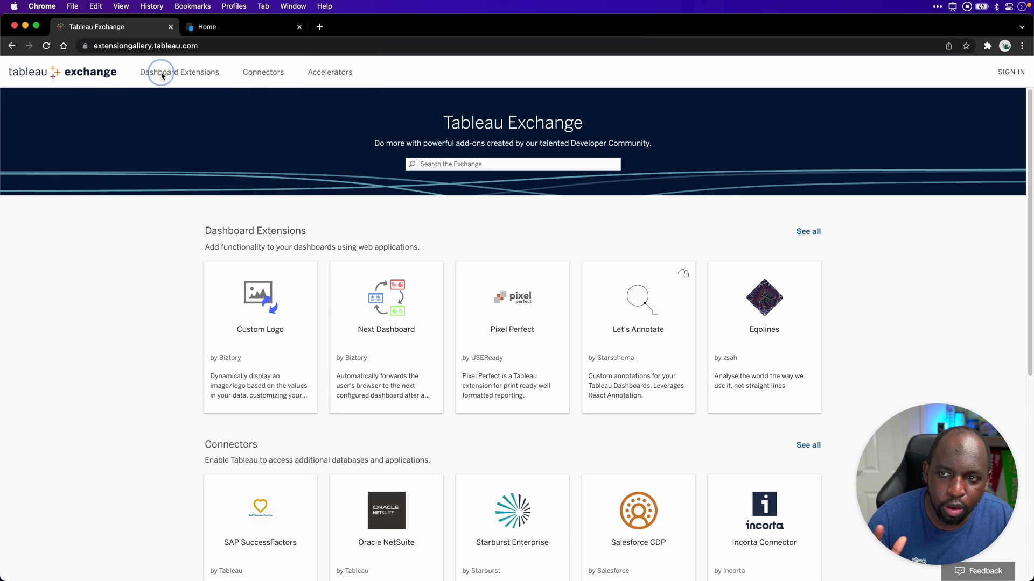
Browse the All Dashboard Extensions grid to its end, then return to the top
click(179, 72)
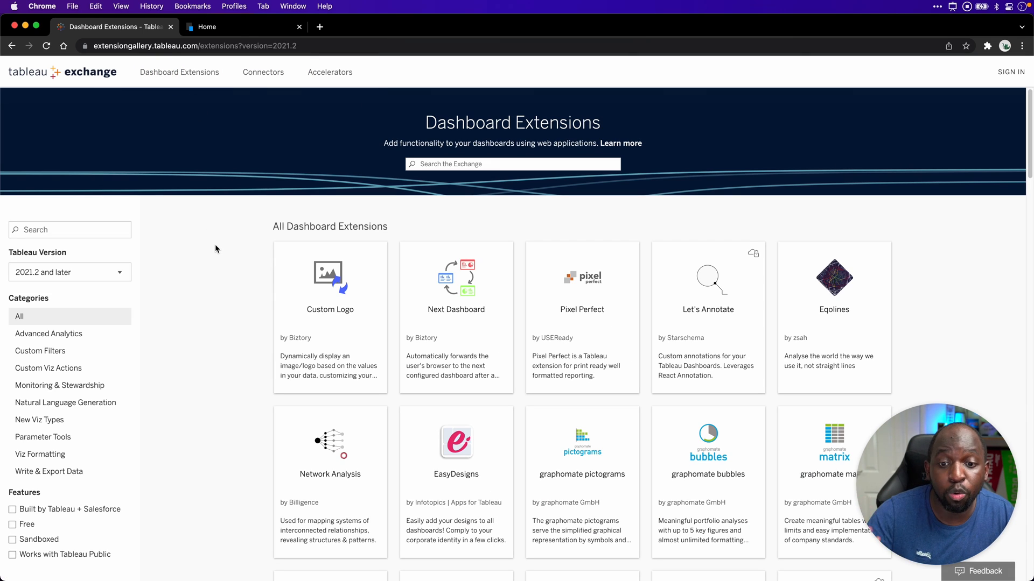
mouse_move(175, 262)
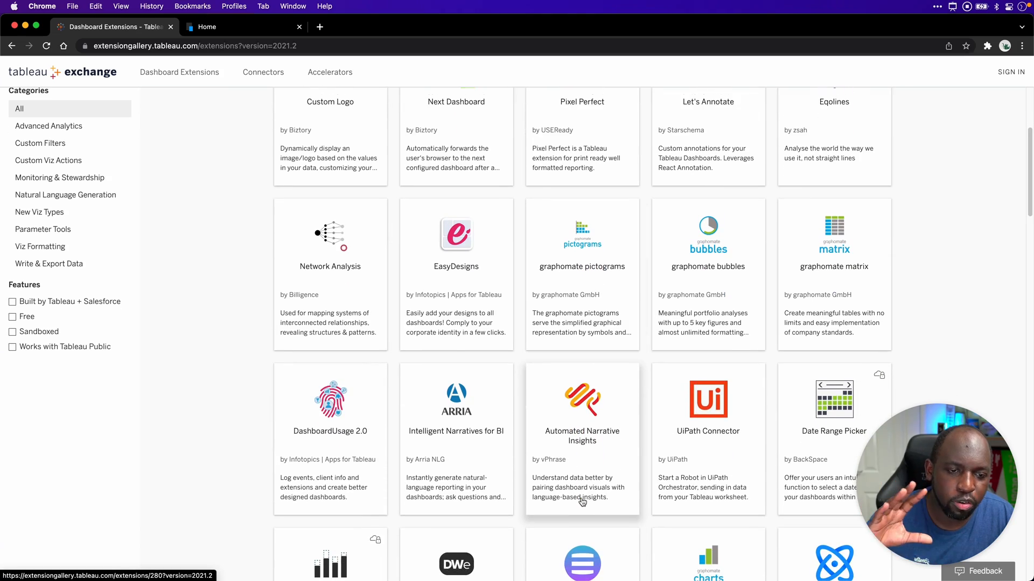
scroll(down, 3)
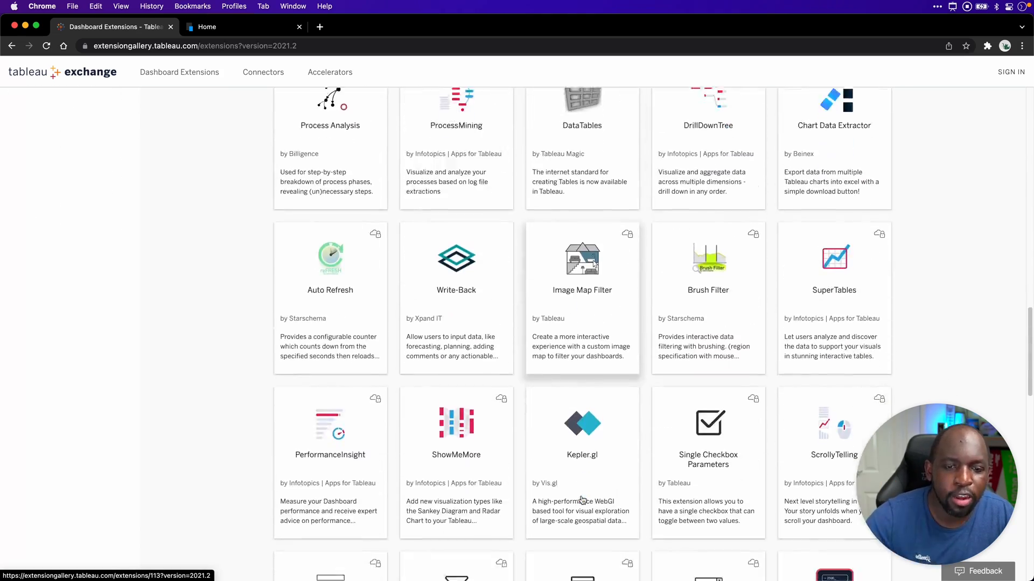
scroll(down, 3)
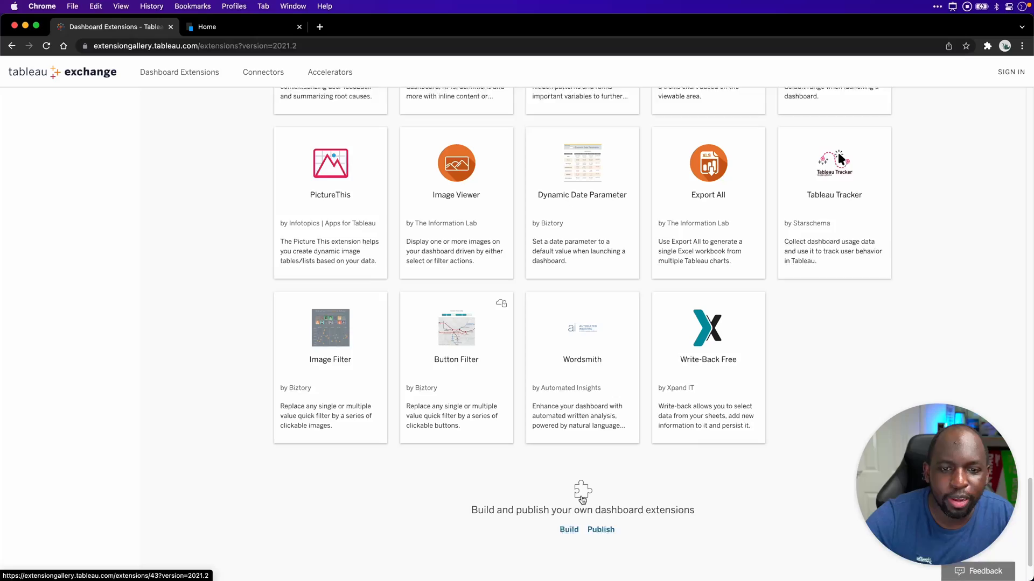
scroll(down, 3)
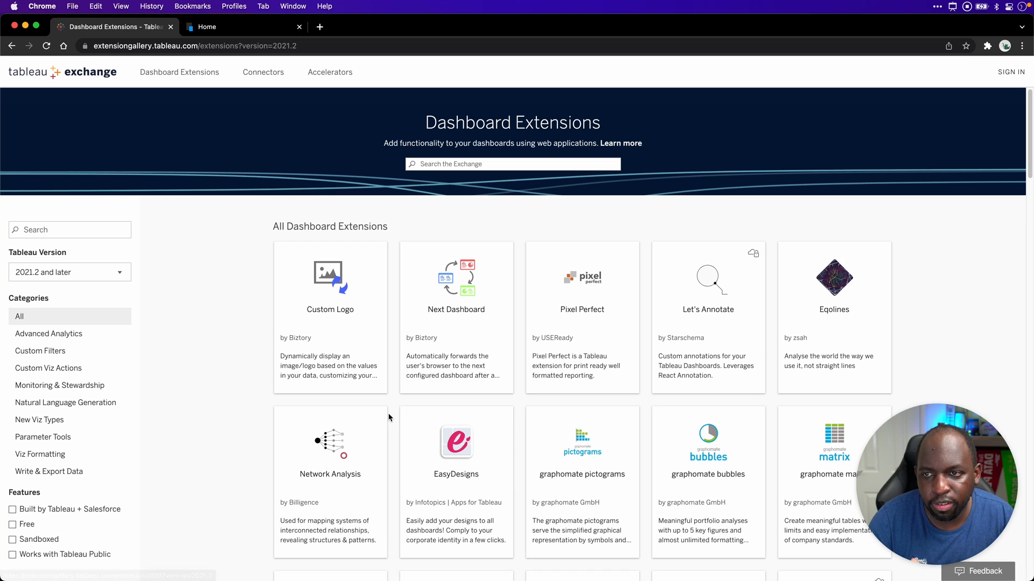
click(69, 272)
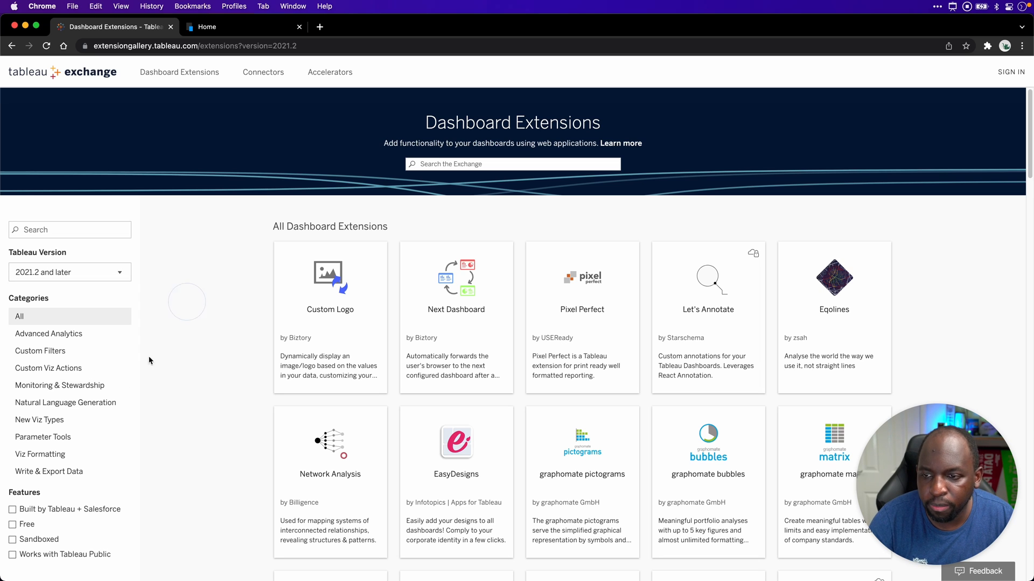
Filter the extensions to the Write & Export Data category, showing nine extensions
click(49, 472)
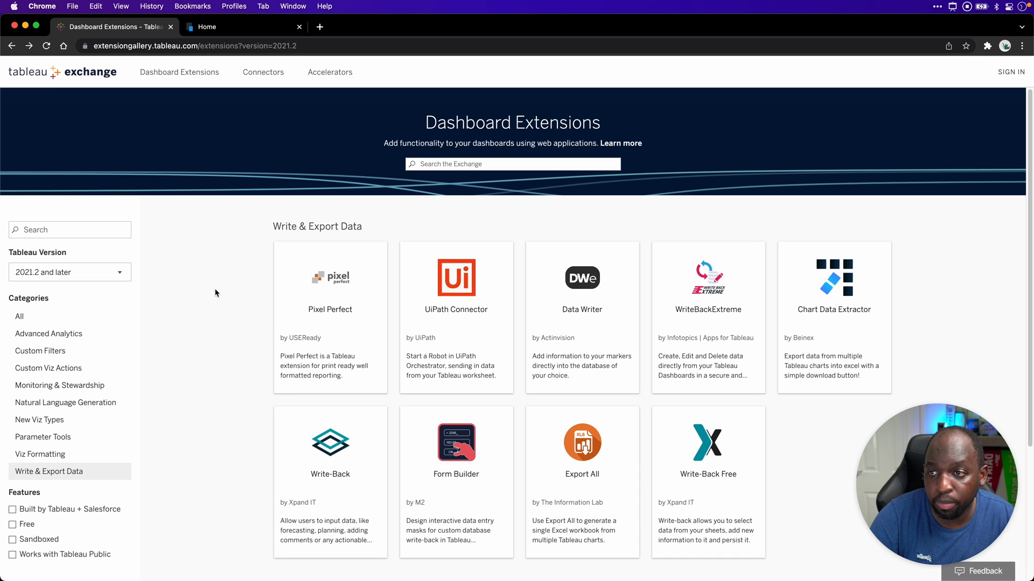
mouse_move(413, 417)
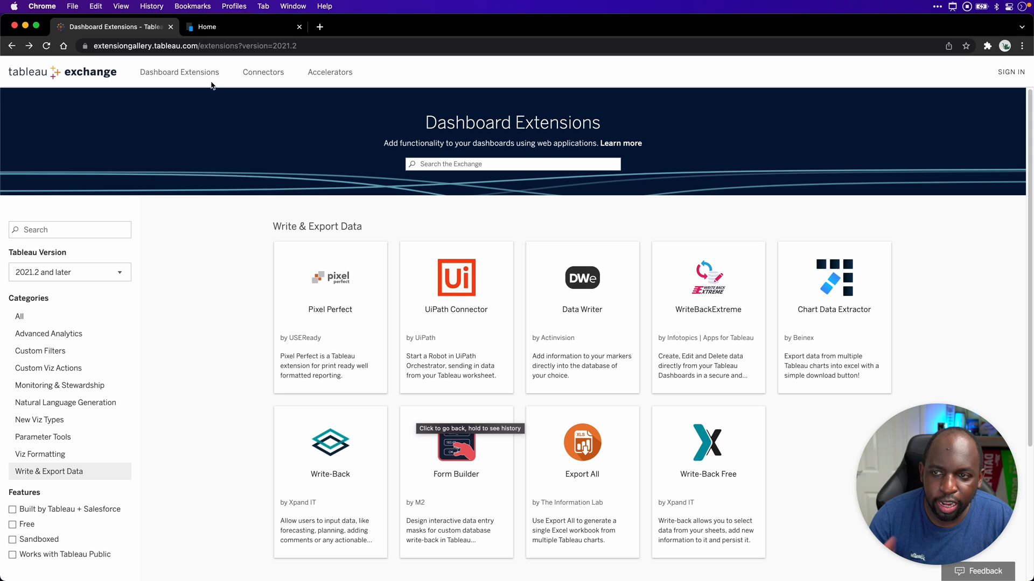
mouse_move(179, 76)
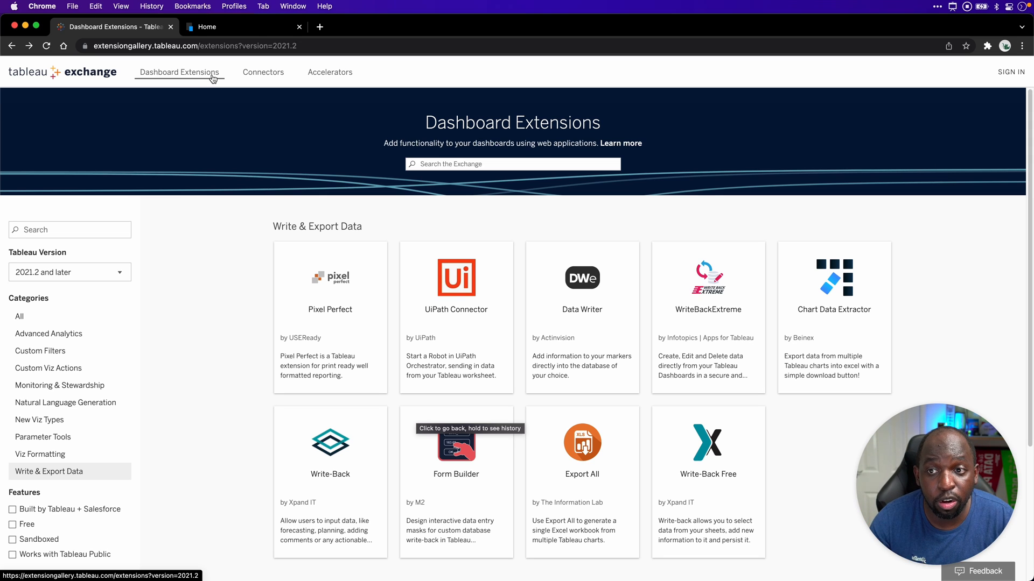
Filter Connectors to Tableau version 2021.1 and scroll through the fourteen results
click(263, 72)
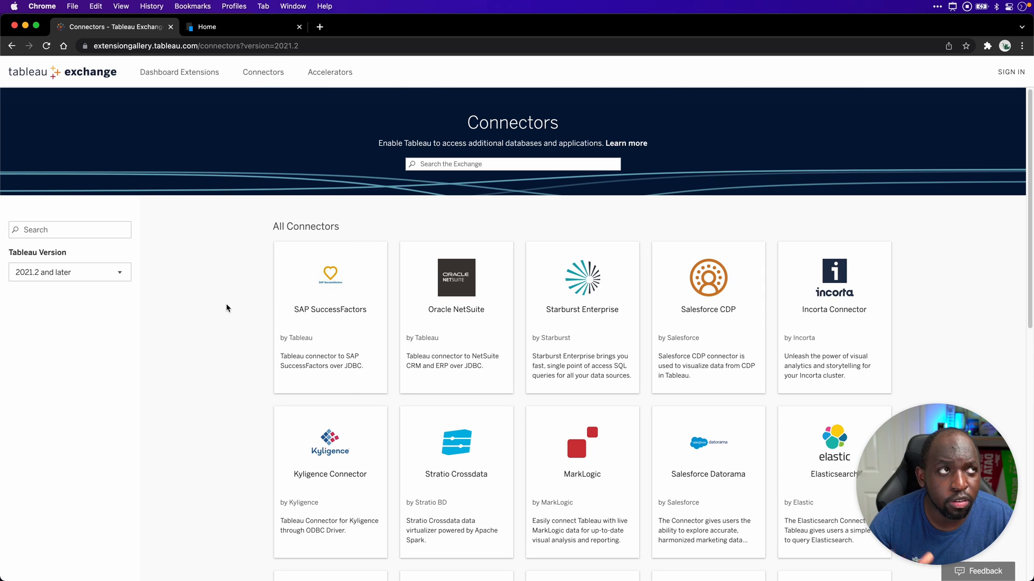
click(70, 272)
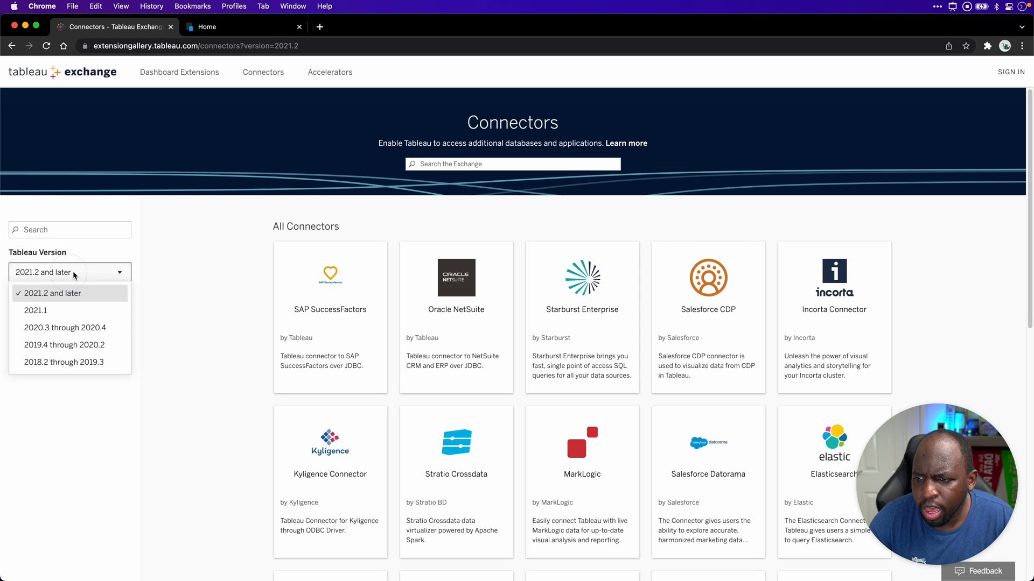
click(35, 311)
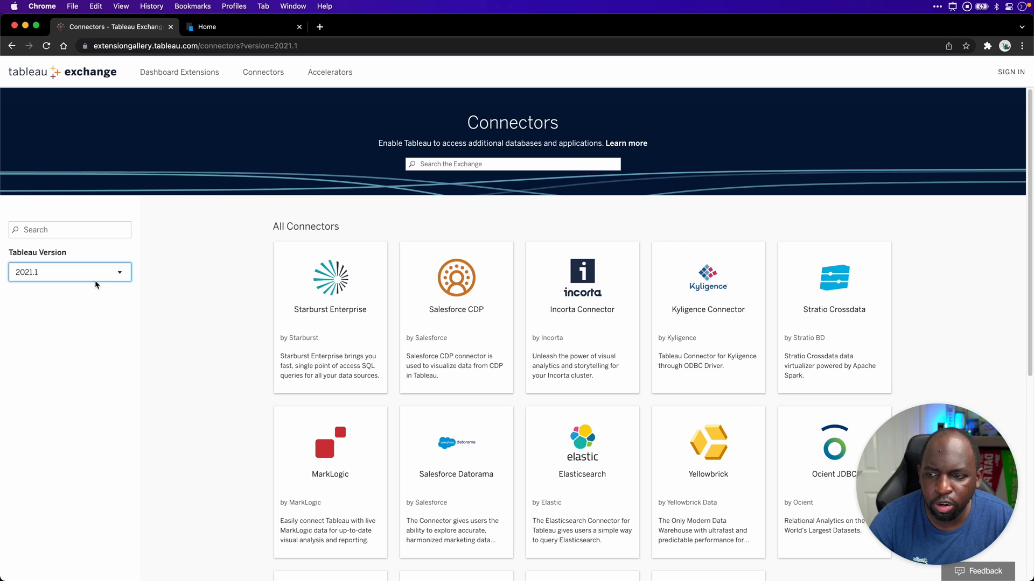
mouse_move(165, 285)
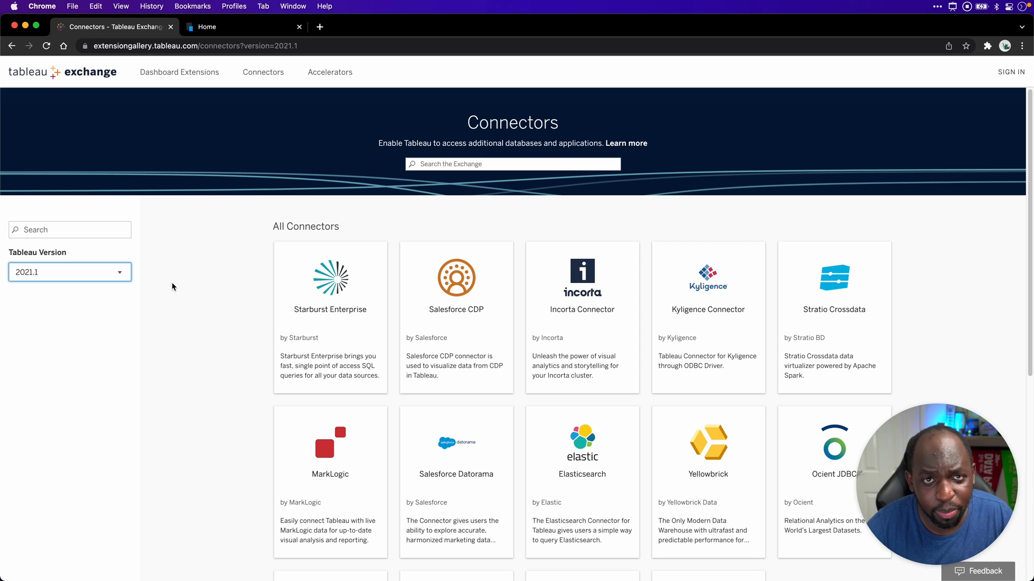
mouse_move(170, 291)
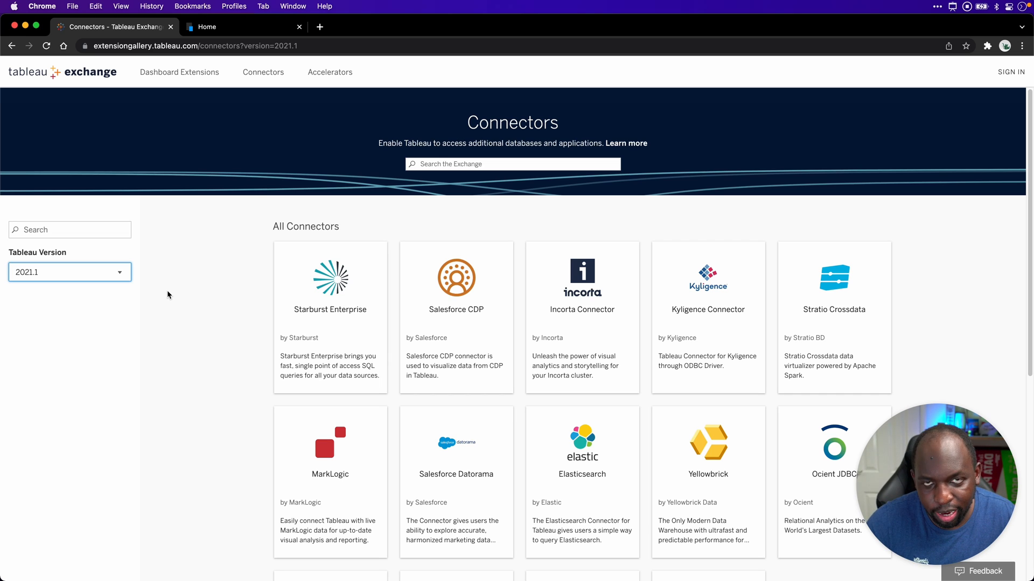
mouse_move(520, 338)
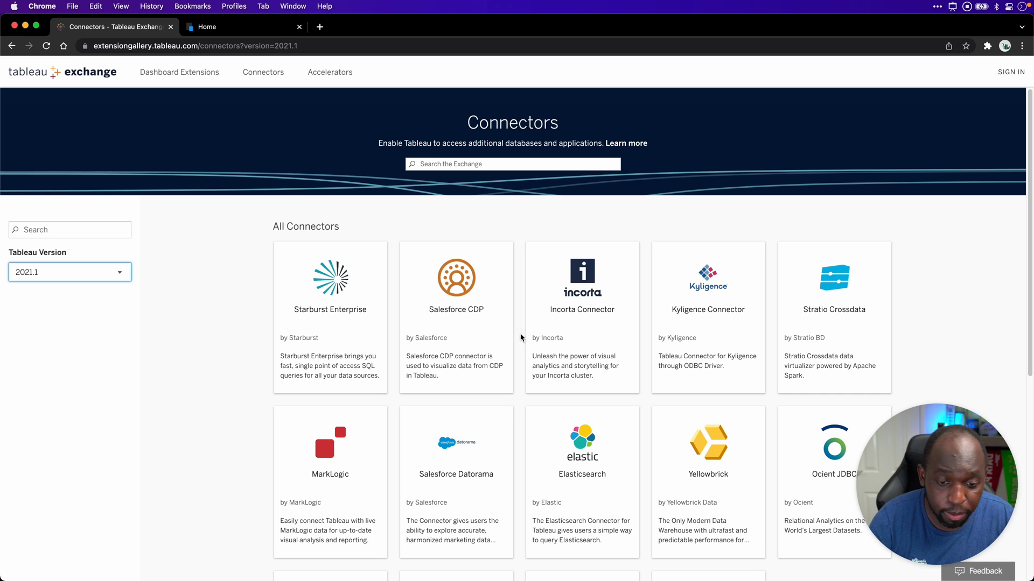
scroll(down, 3)
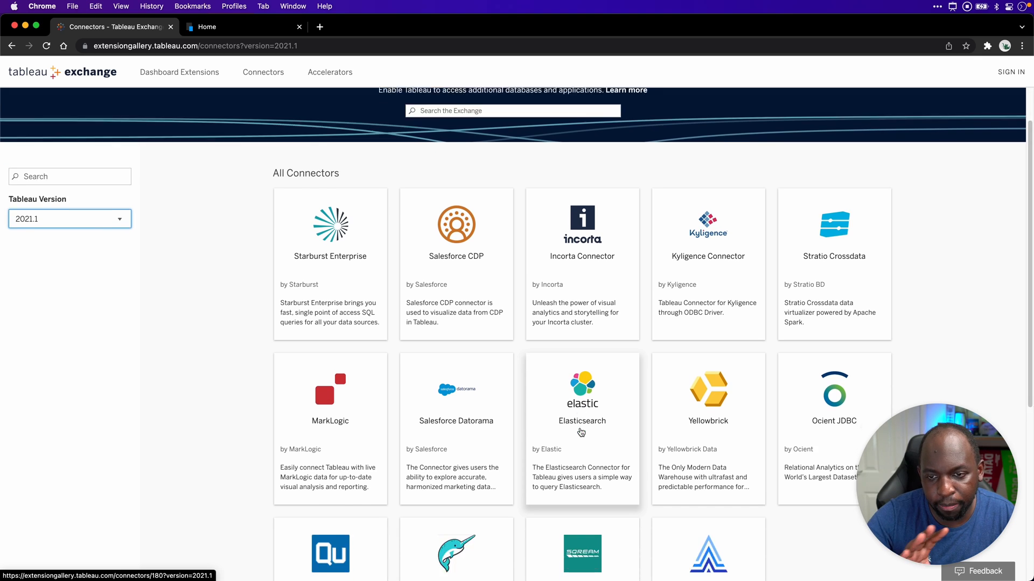
scroll(down, 3)
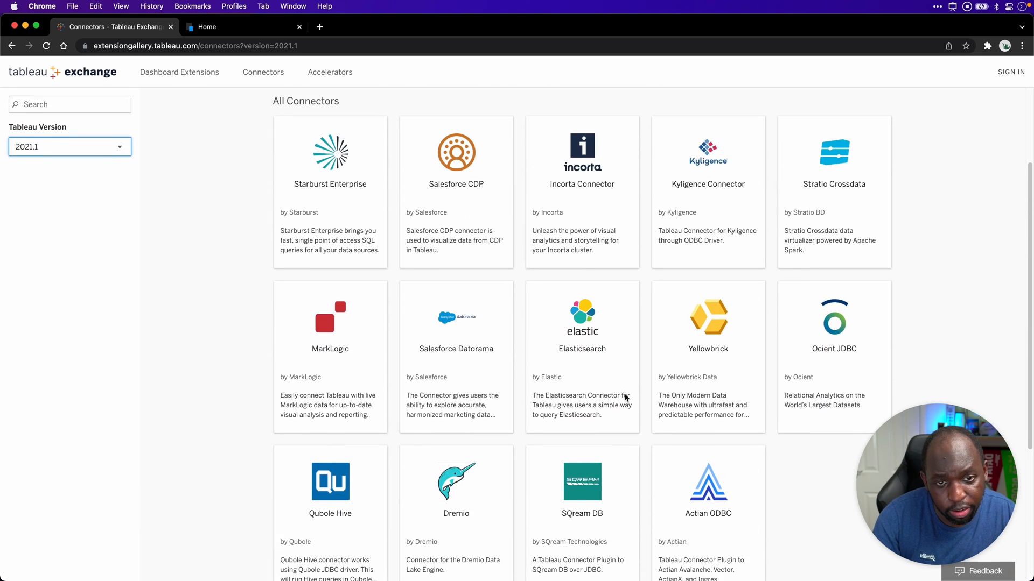
scroll(down, 3)
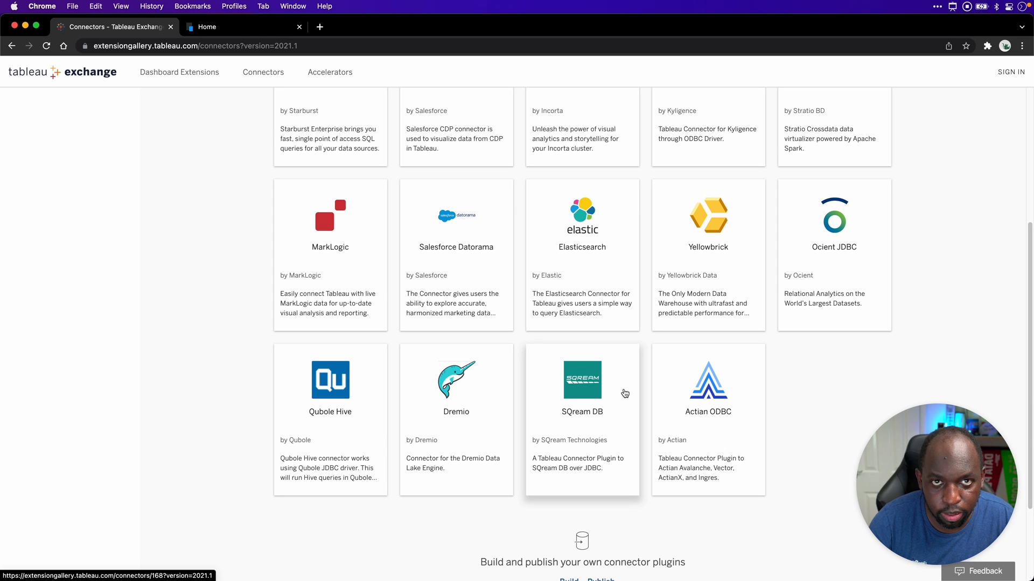
scroll(up, 3)
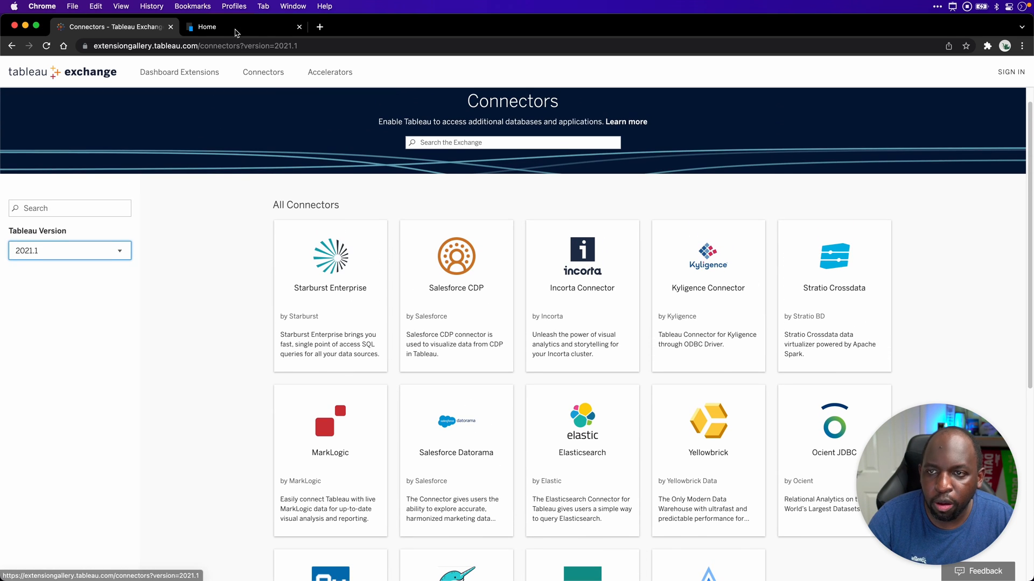
Open the All Accelerators grid for version 2021.1 and view its first rows
click(329, 71)
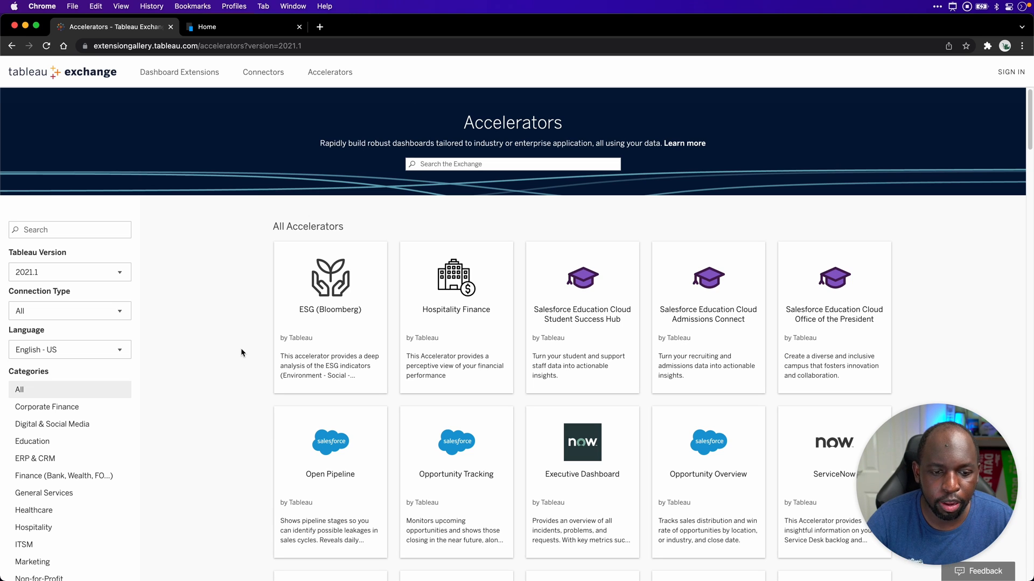
scroll(down, 3)
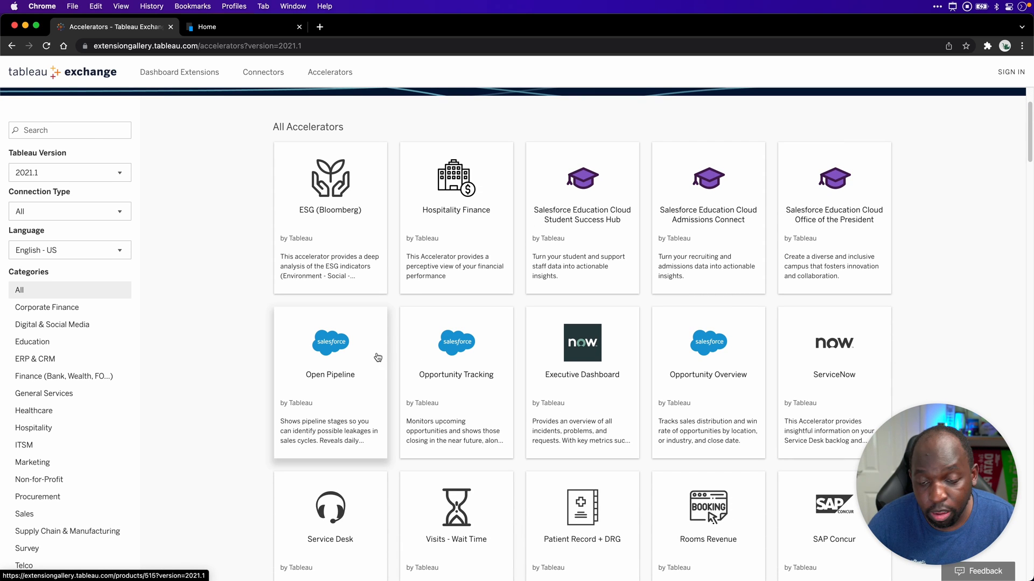
click(330, 356)
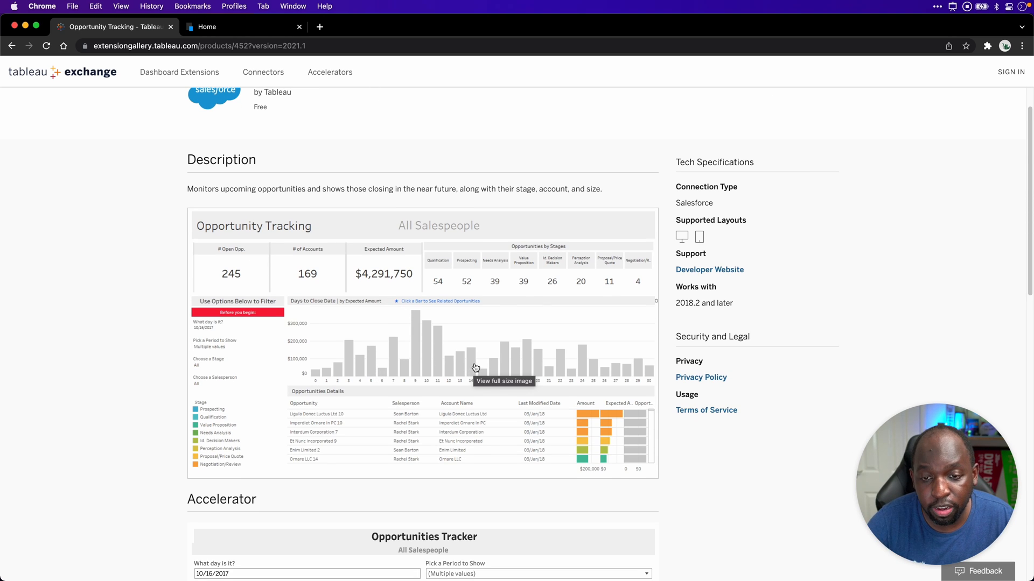
scroll(down, 3)
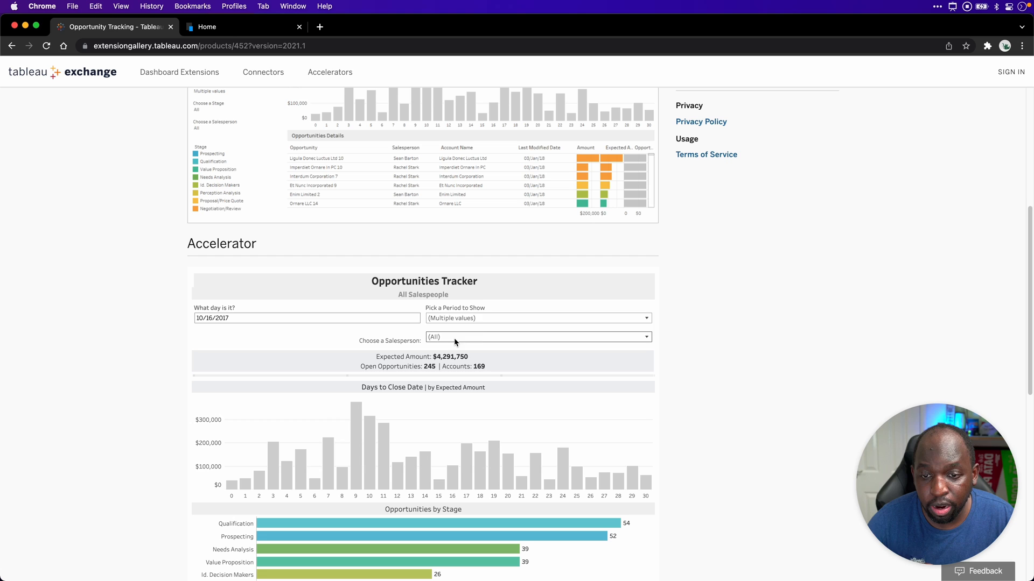
scroll(down, 3)
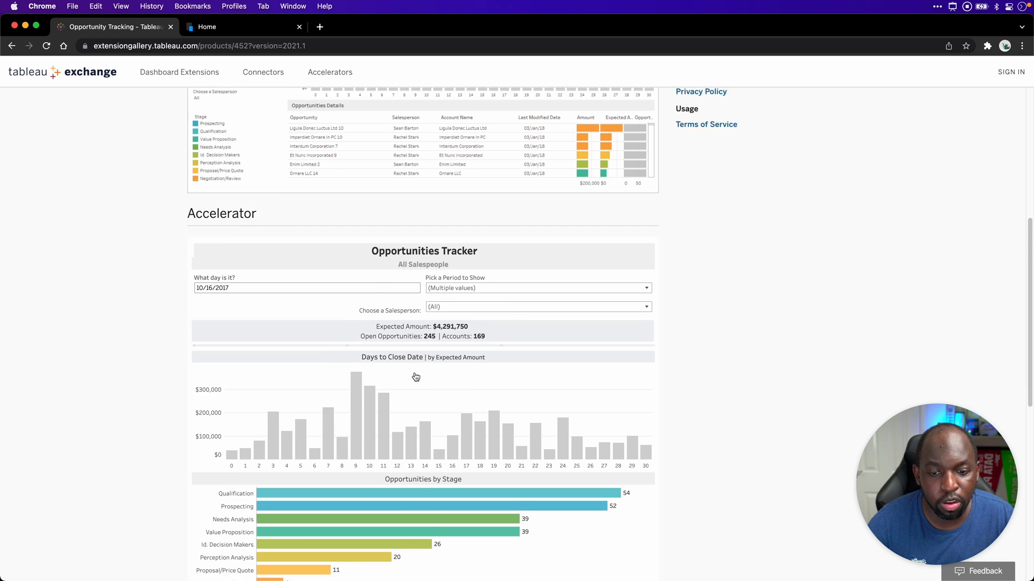
scroll(down, 3)
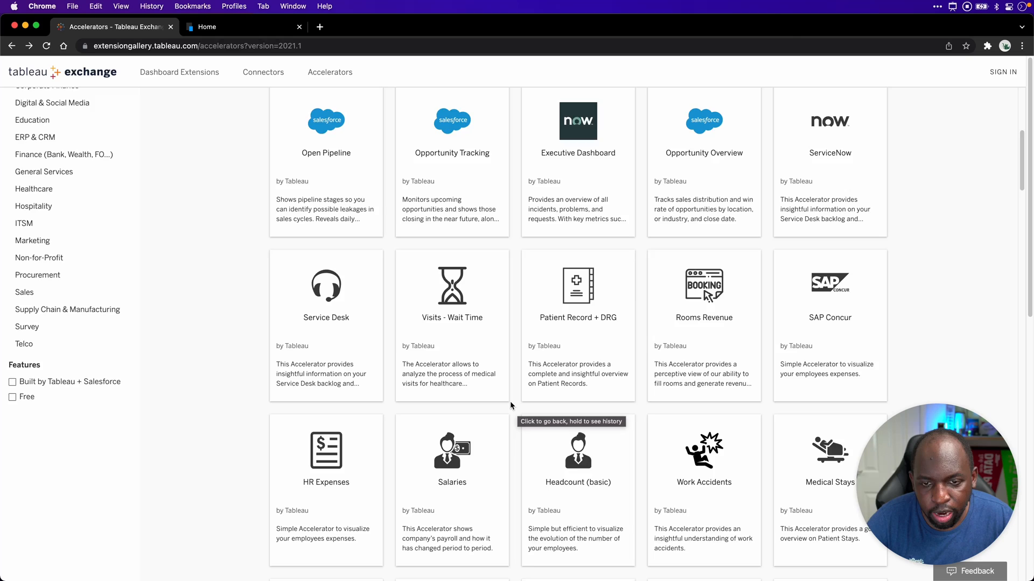
Open the Telco accelerator page with its Telco Cockpit dashboard preview
scroll(down, 3)
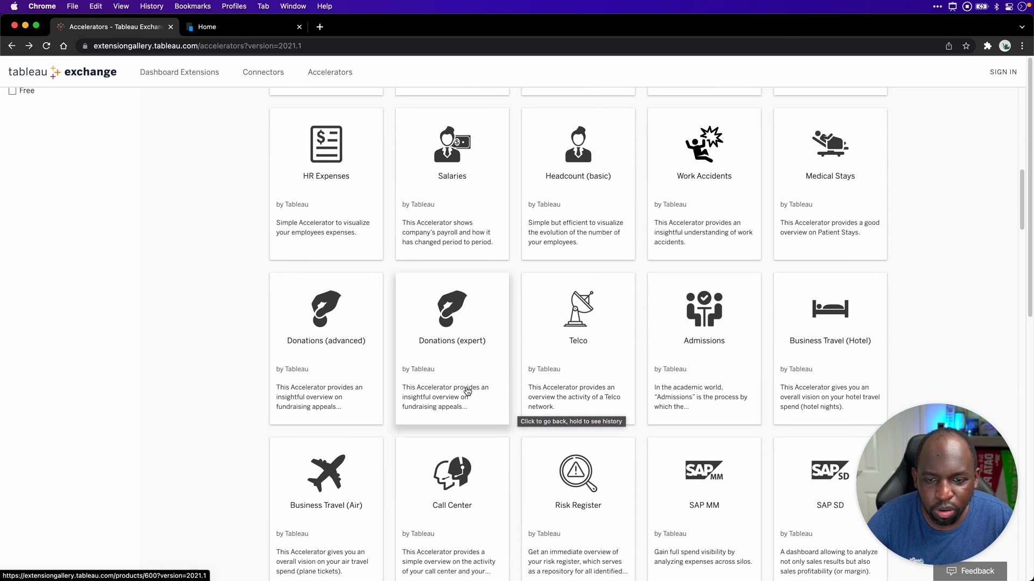
click(578, 310)
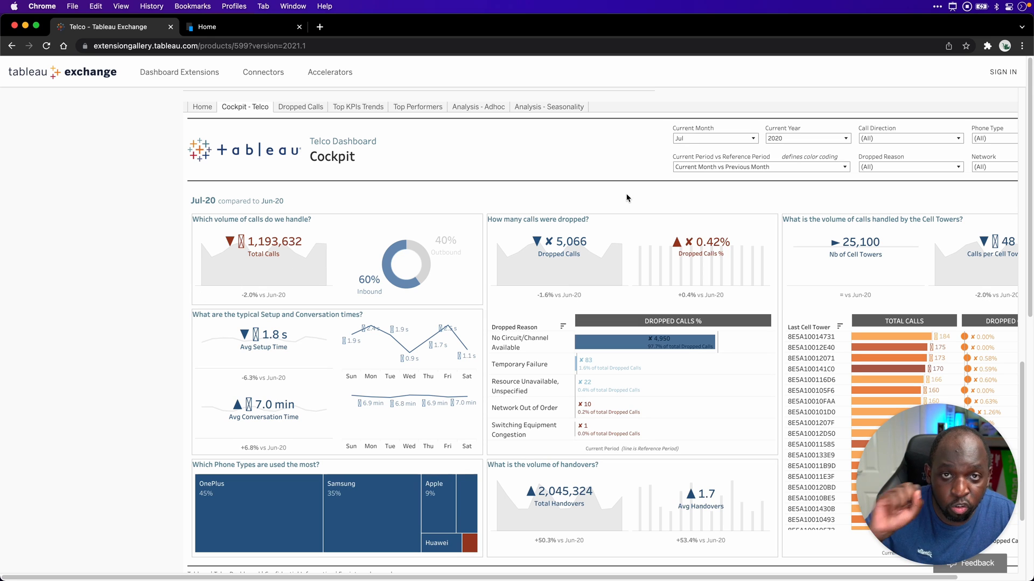
mouse_move(603, 247)
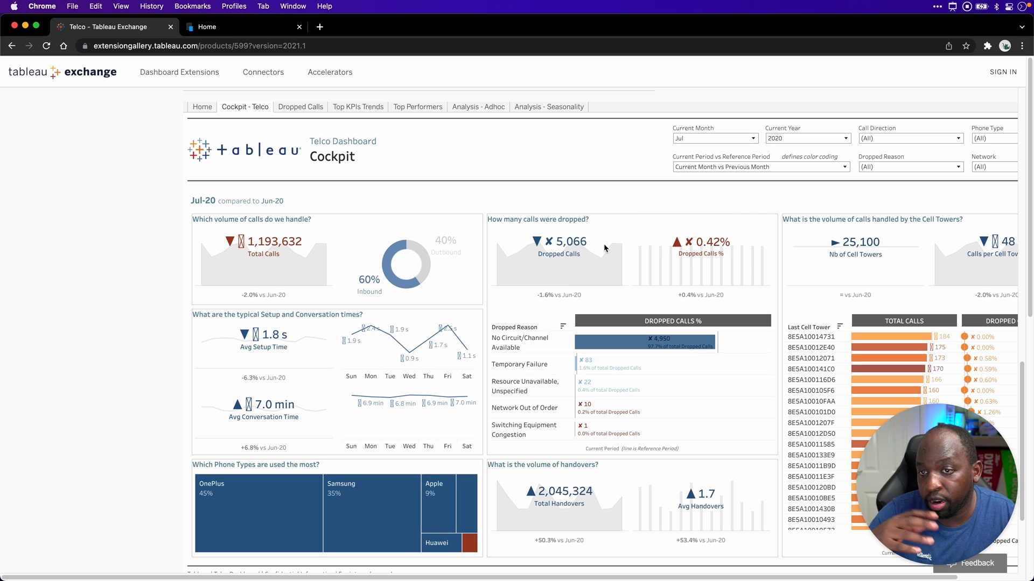
mouse_move(442, 192)
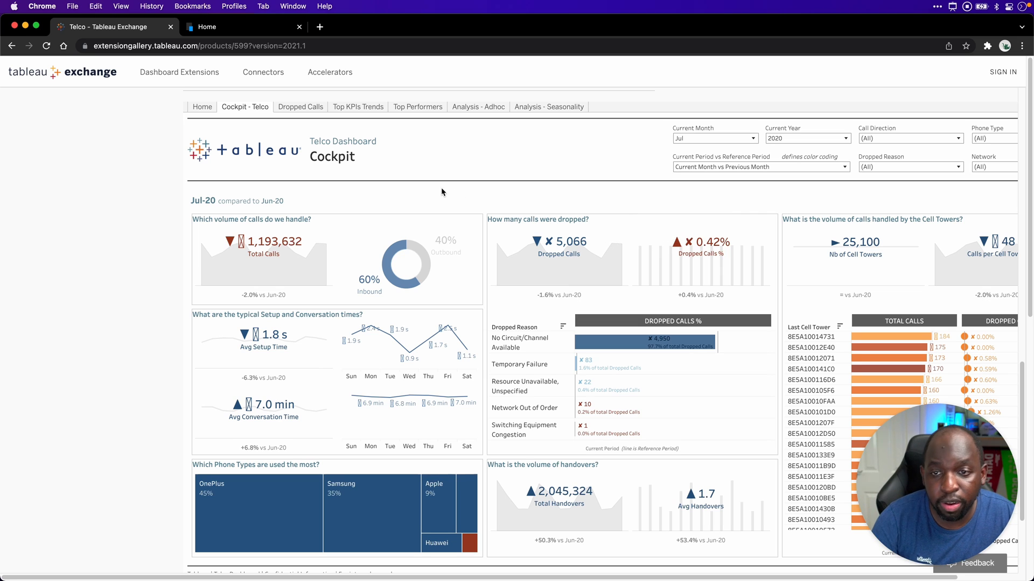
mouse_move(440, 186)
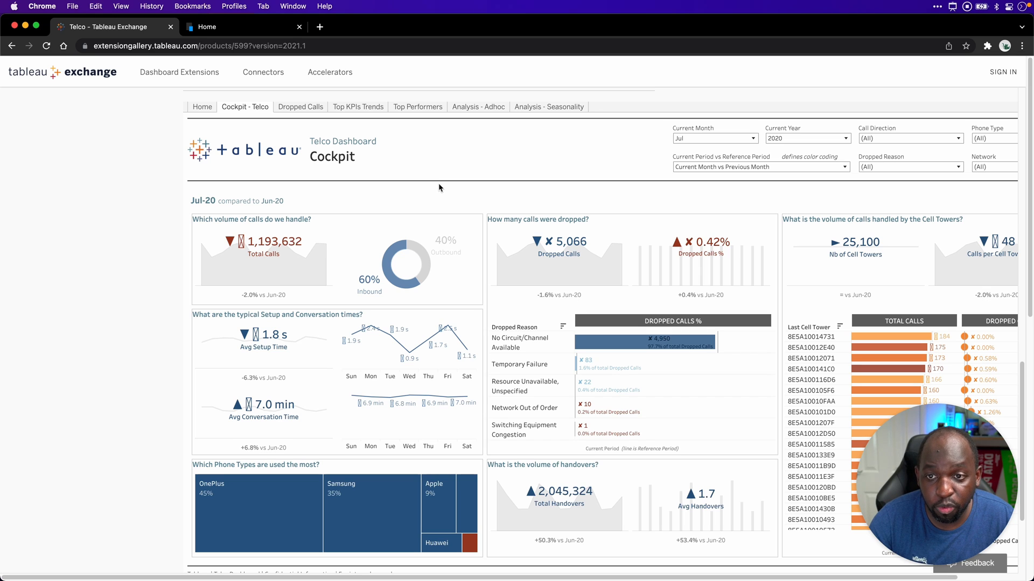
View the Telco dashboard's Dropped Calls, Top KPIs Trends and Top Performers pages
click(300, 107)
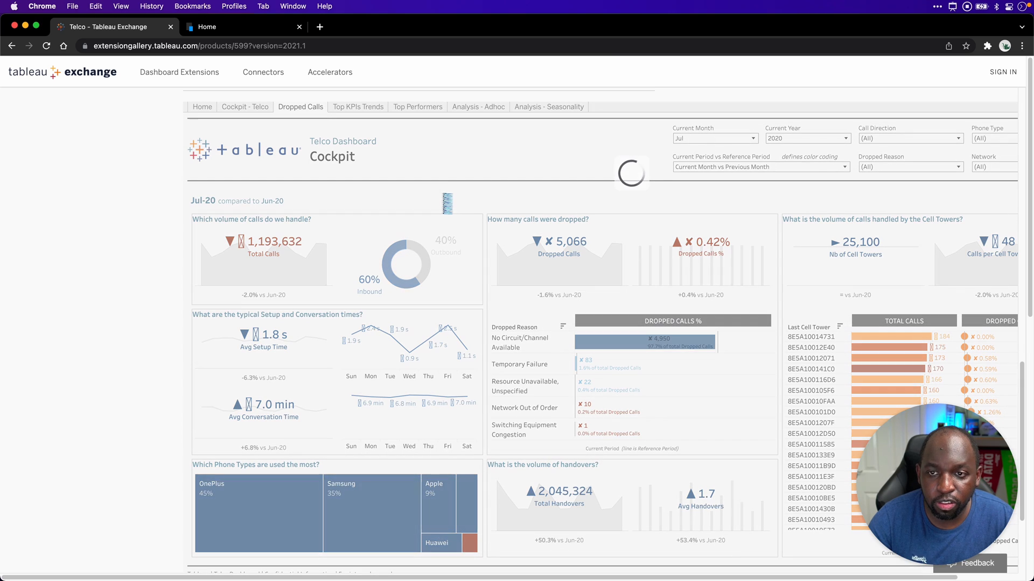
click(300, 106)
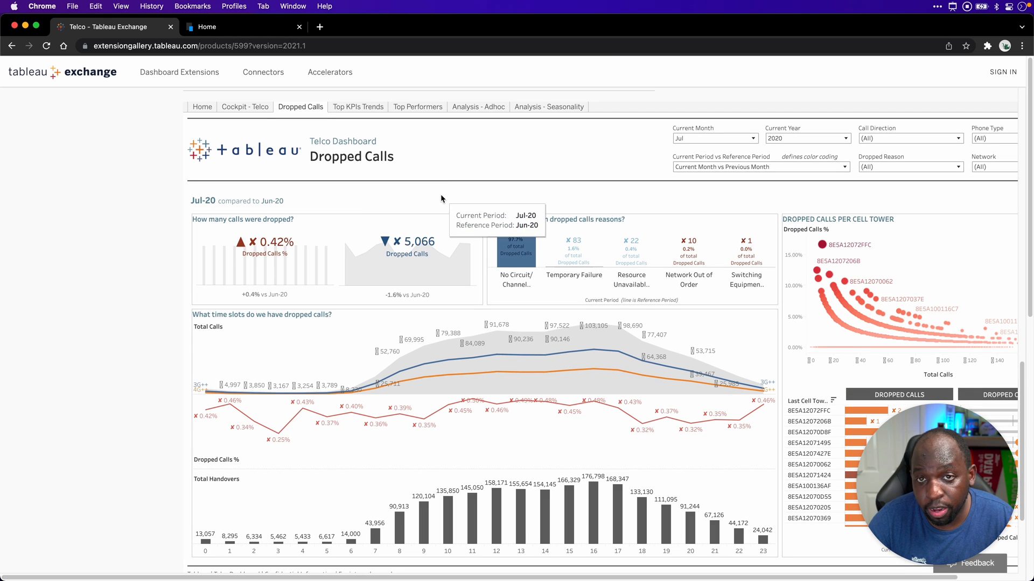
click(358, 106)
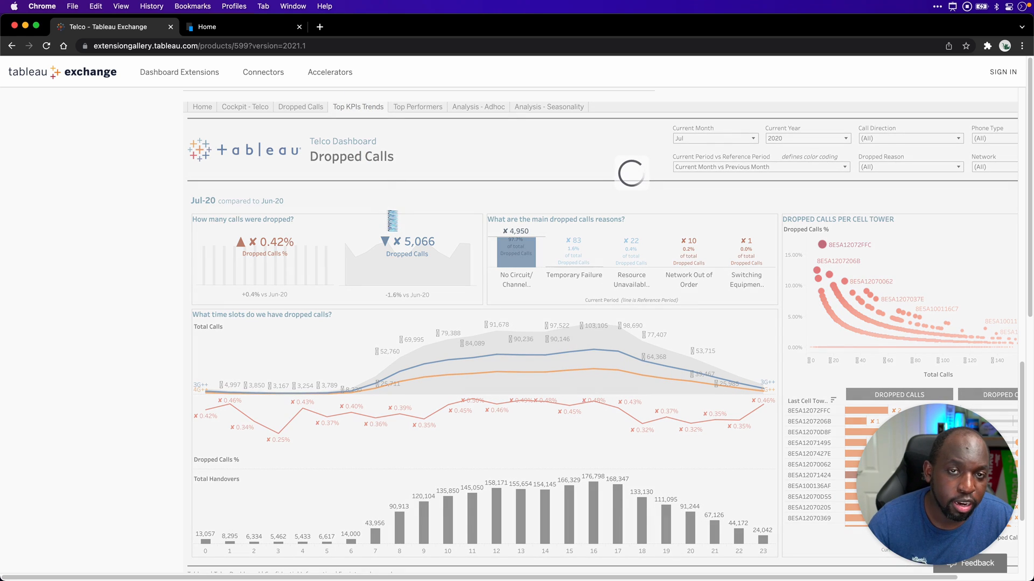
click(357, 107)
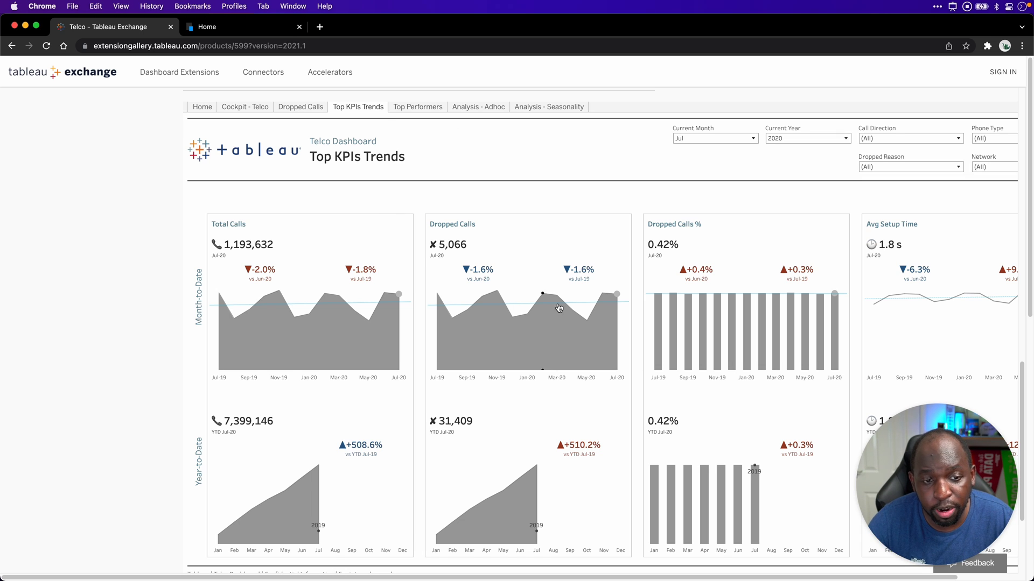
click(417, 106)
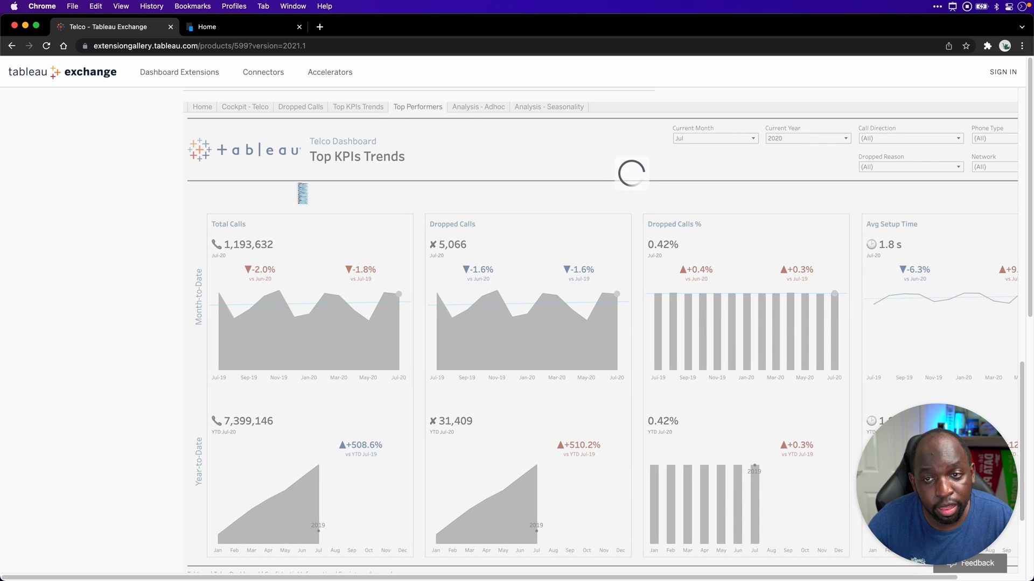
click(418, 107)
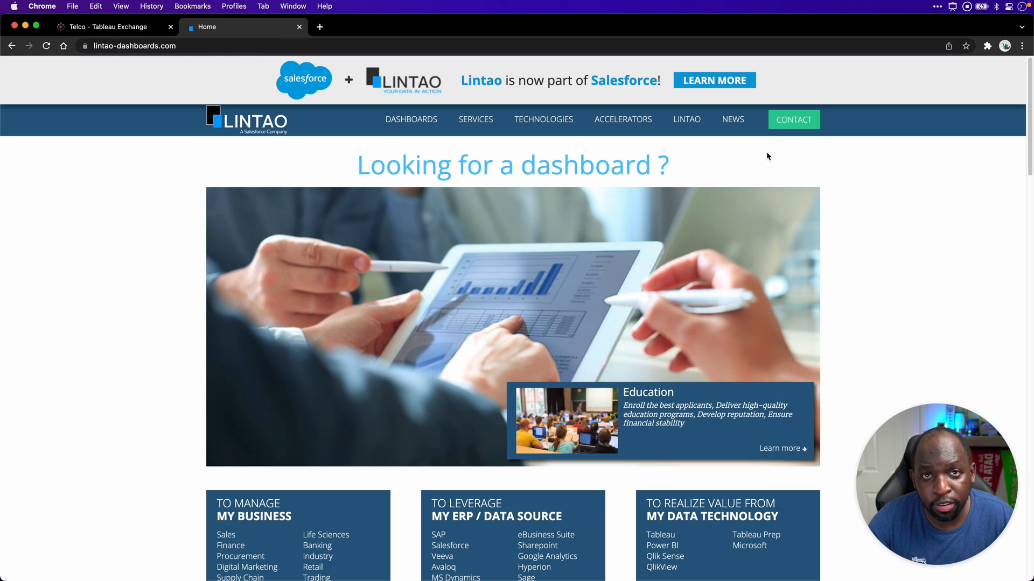
mouse_move(705, 157)
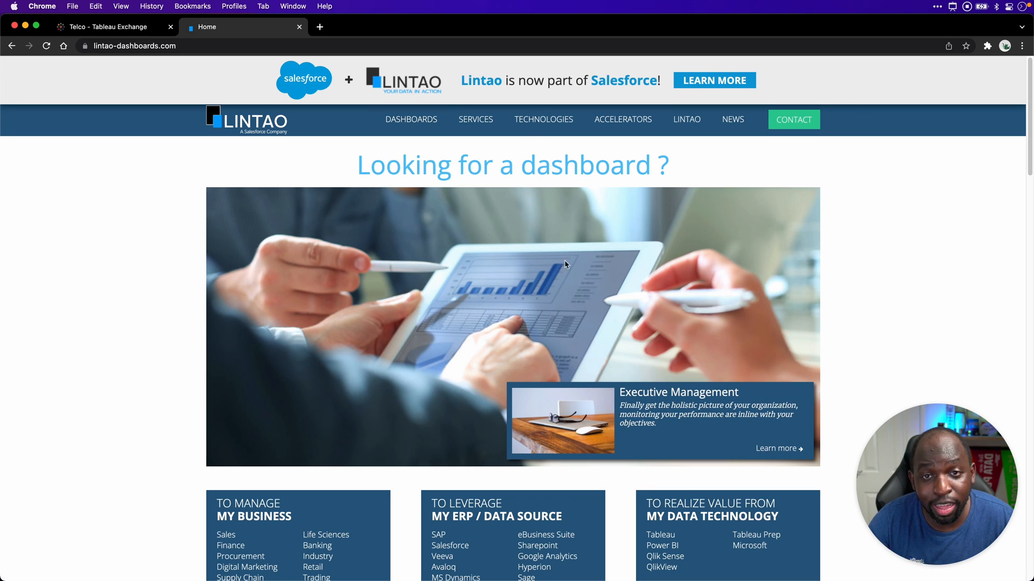
mouse_move(561, 256)
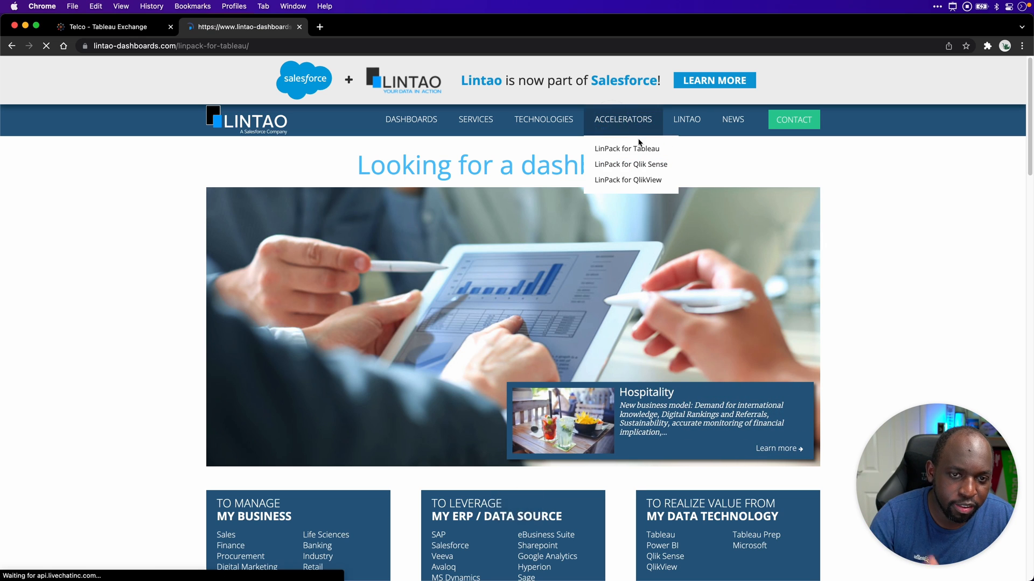
Open LinPack for Tableau and scroll to its 70+ dashboard template grid
click(625, 148)
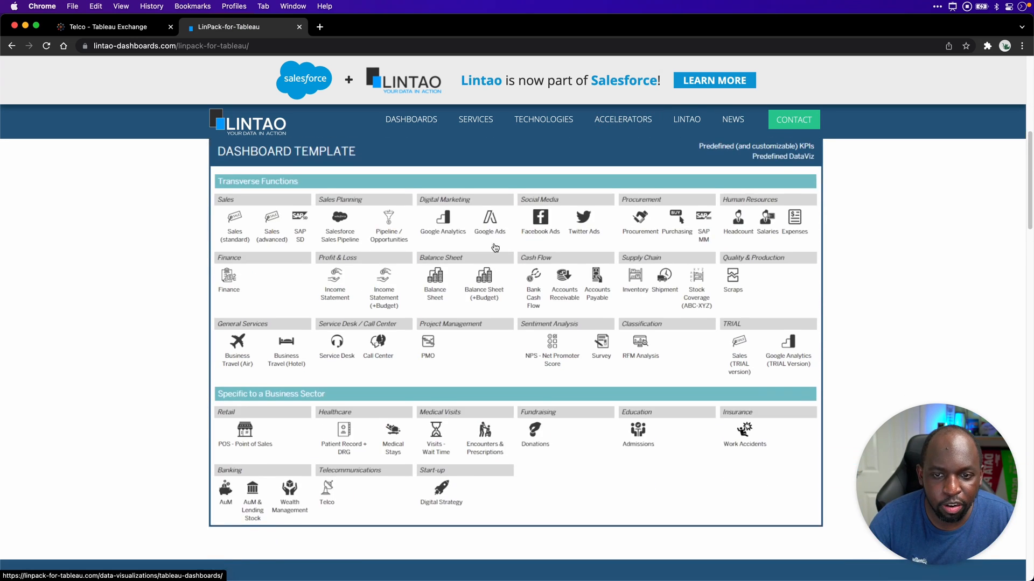
scroll(down, 3)
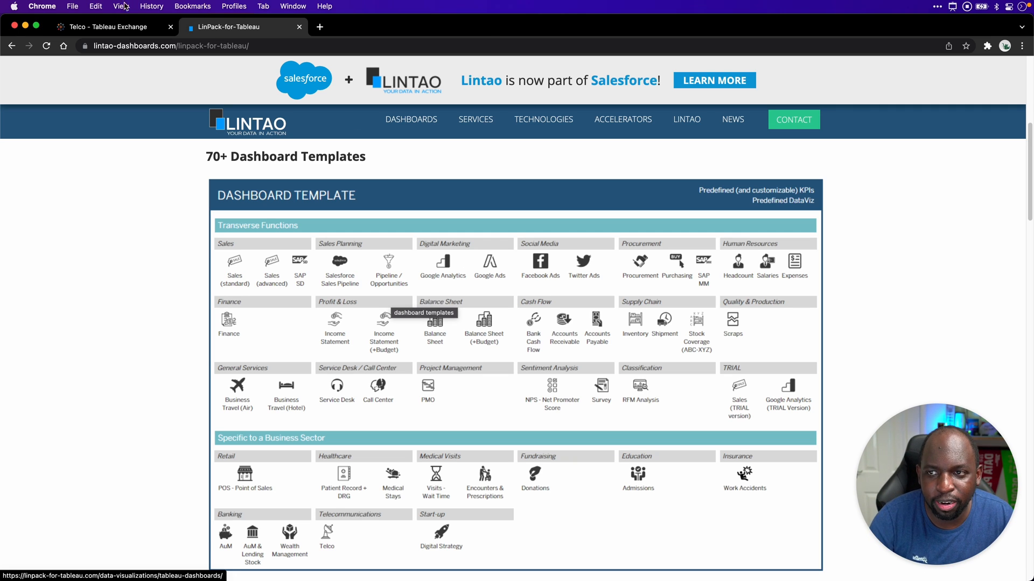
click(102, 27)
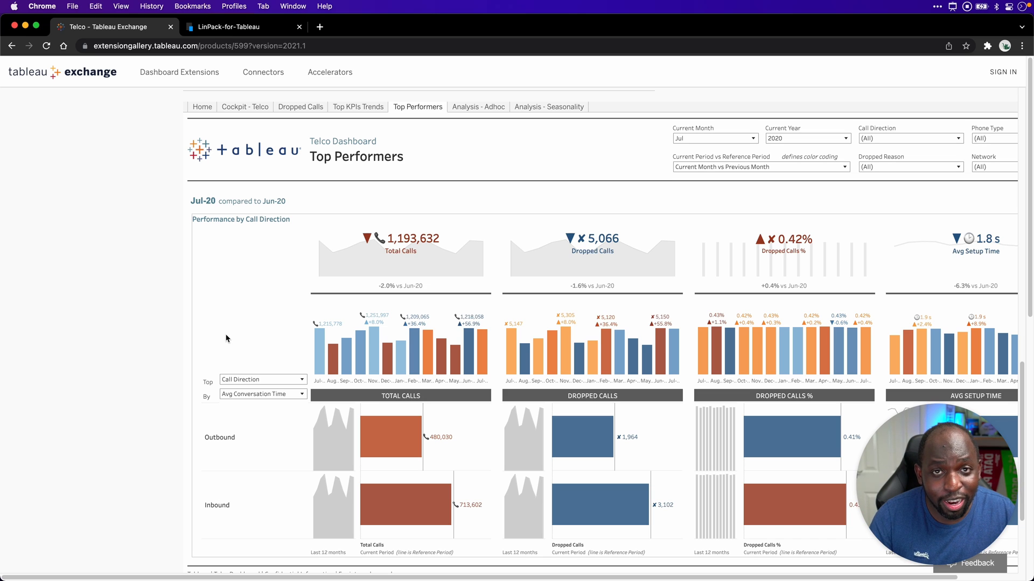
mouse_move(425, 153)
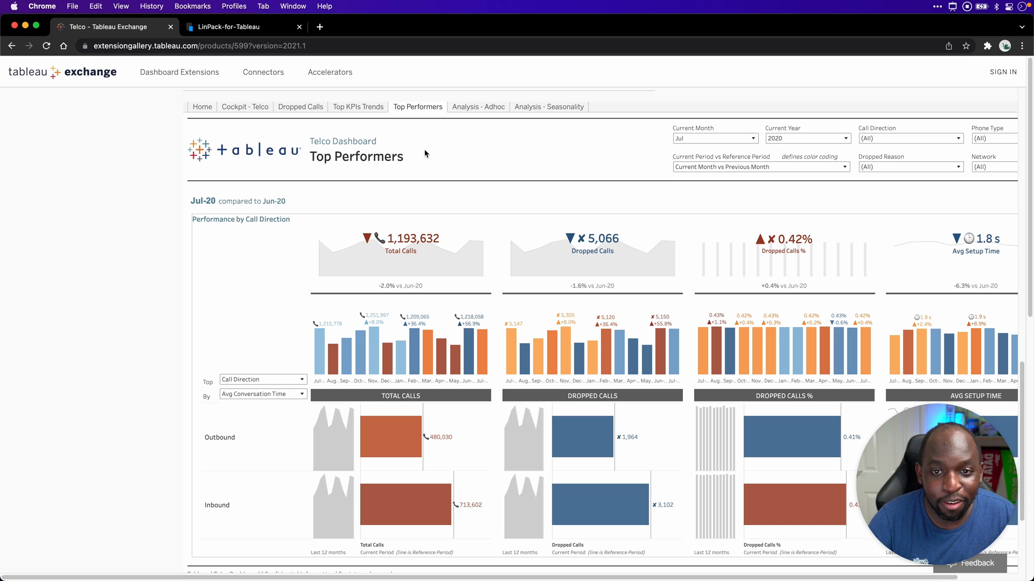
View the Telco Analysis - Adhoc and Analysis - Seasonality pages and scroll the description
click(478, 107)
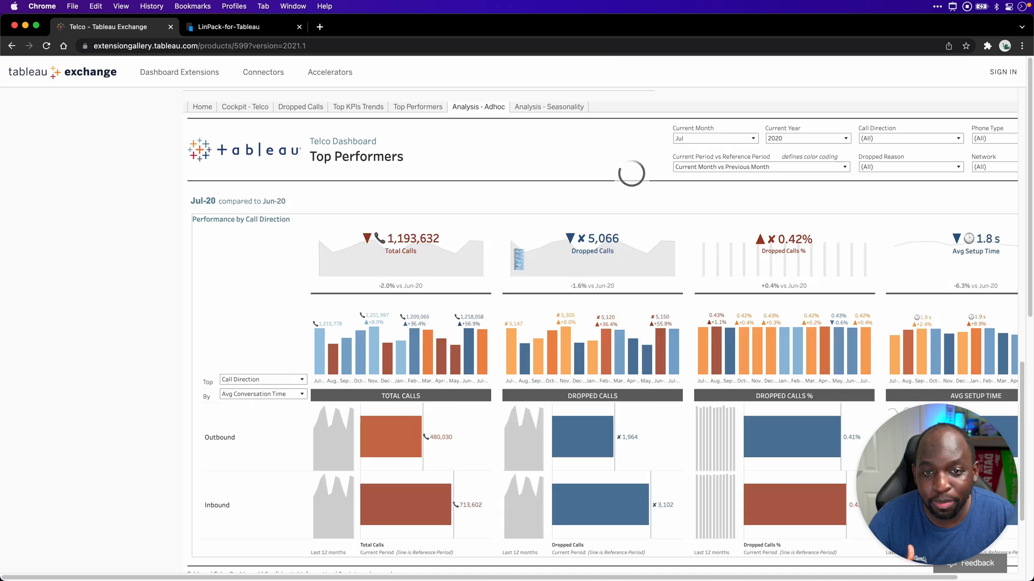
click(478, 106)
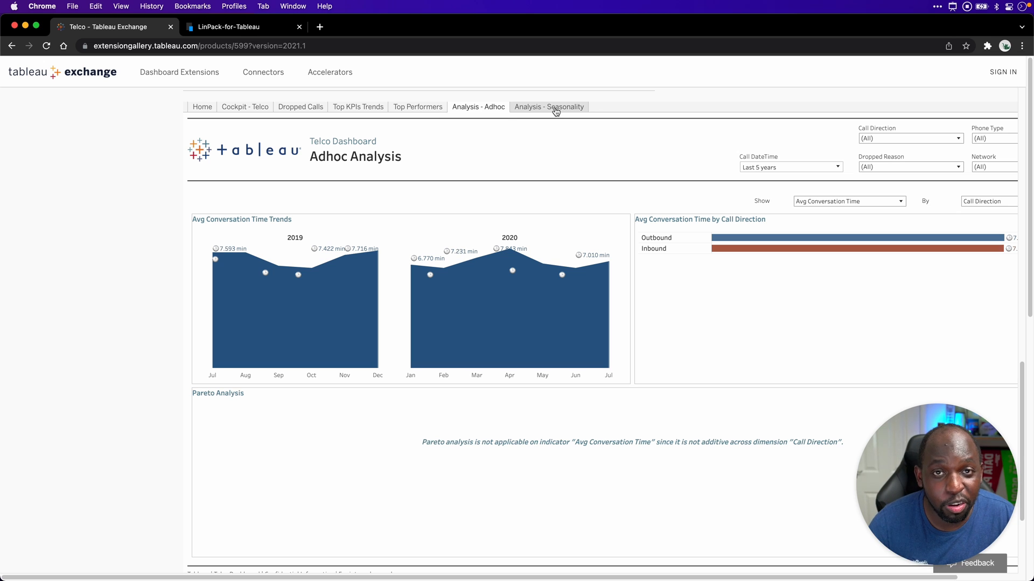
click(549, 107)
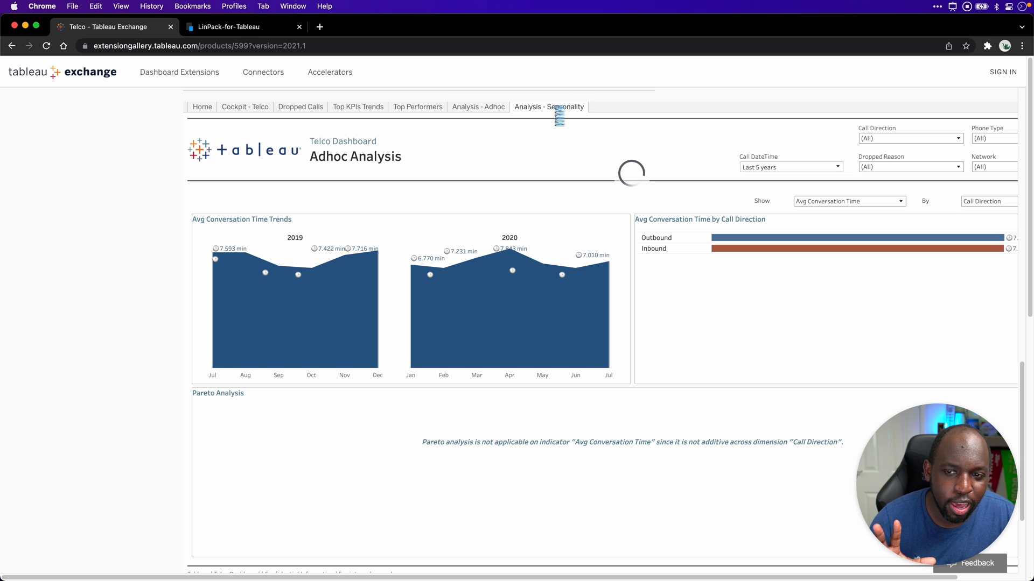
click(548, 106)
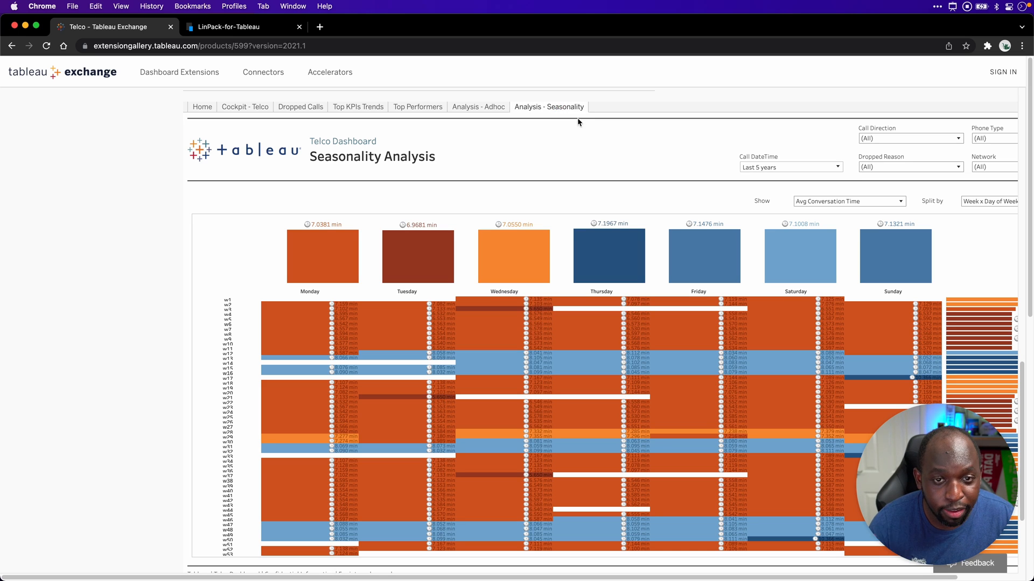
scroll(down, 3)
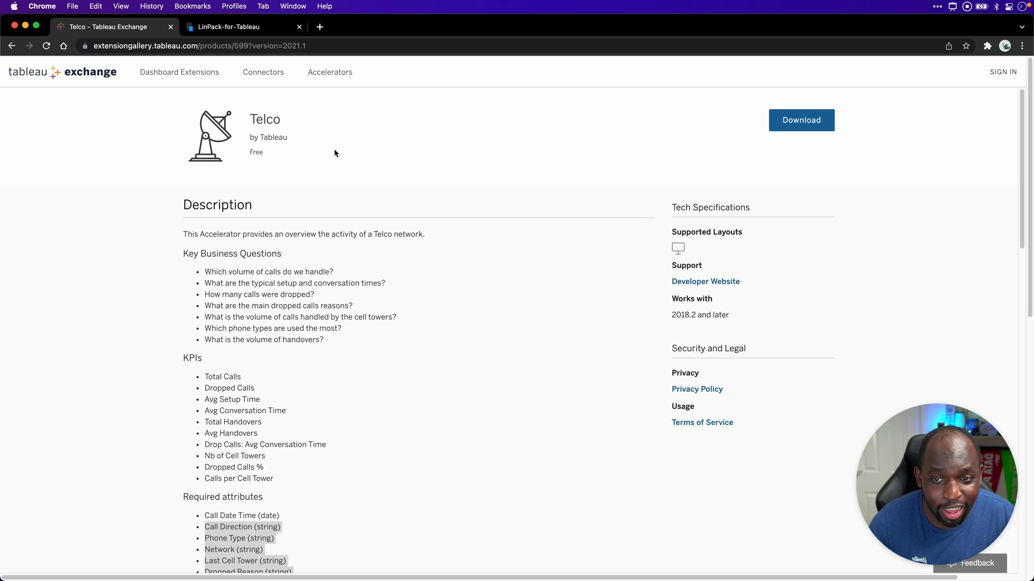
scroll(down, 3)
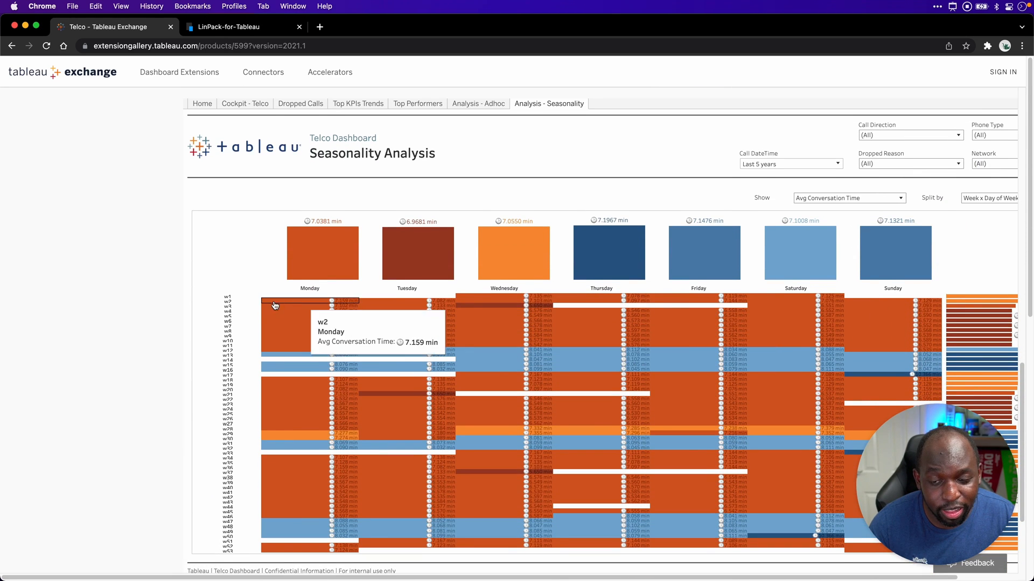
scroll(down, 3)
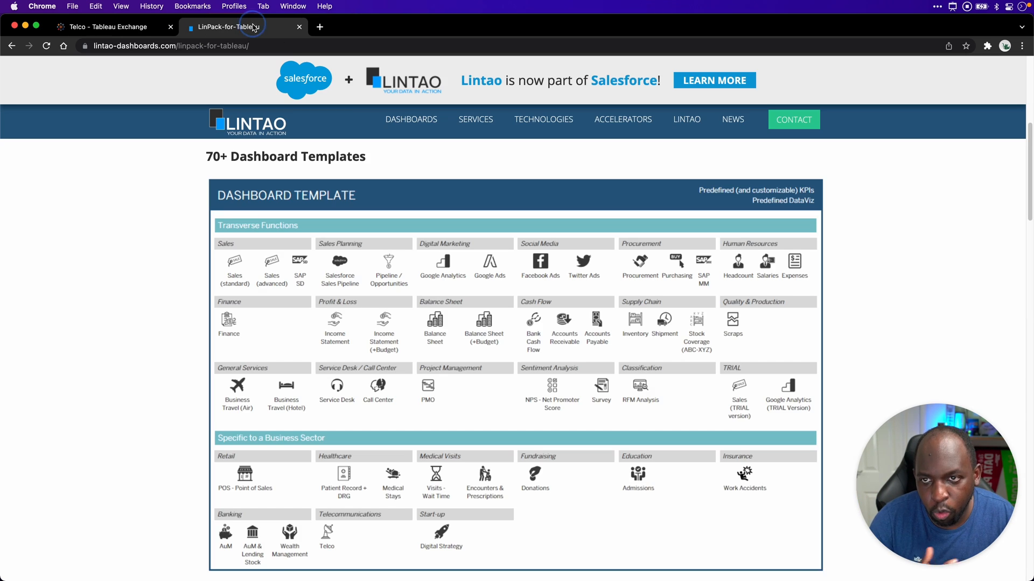
Scroll Lintao's template list, then return to Tableau Exchange's 2021.1 accelerators
scroll(down, 3)
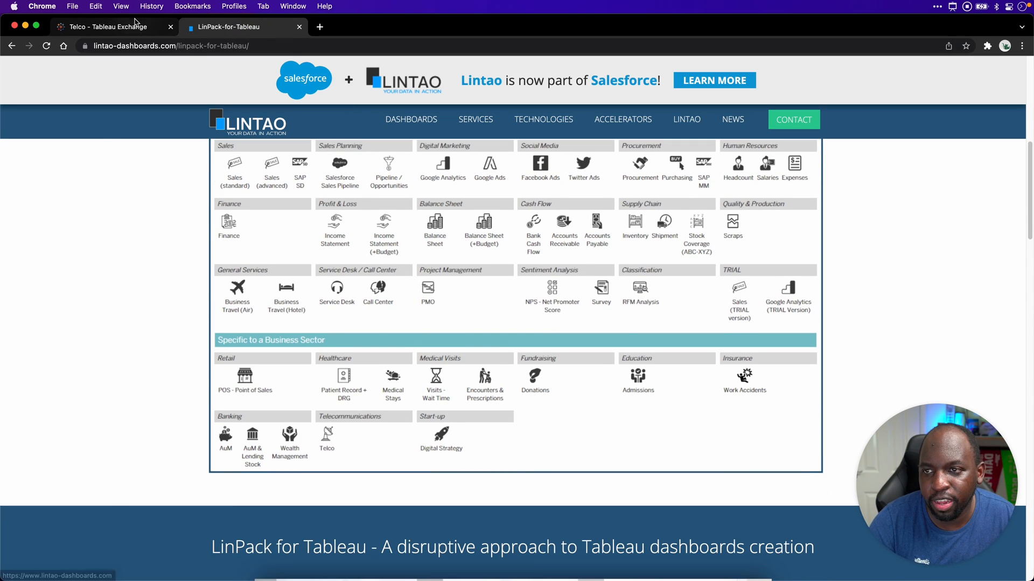
click(111, 26)
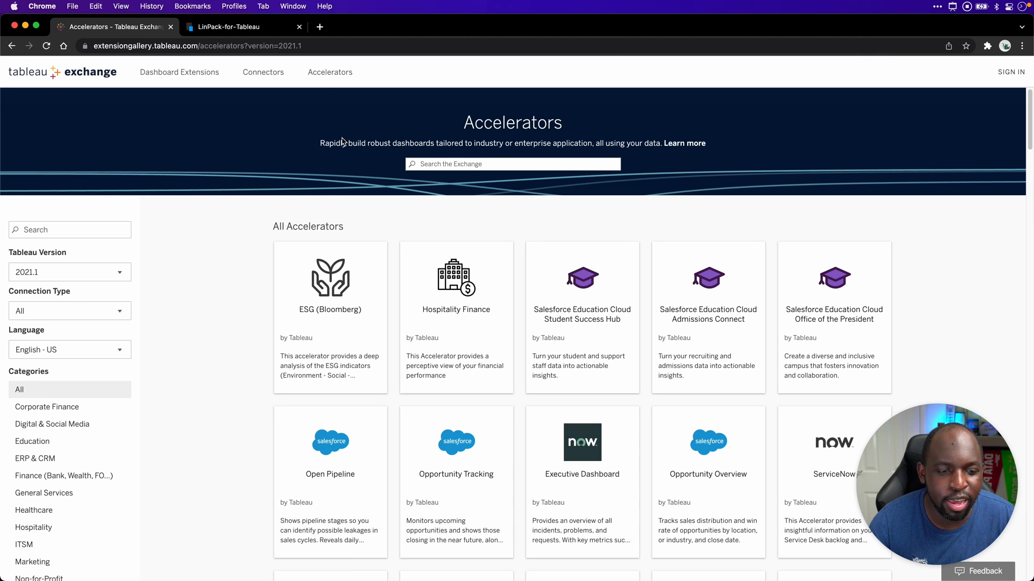
mouse_move(453, 168)
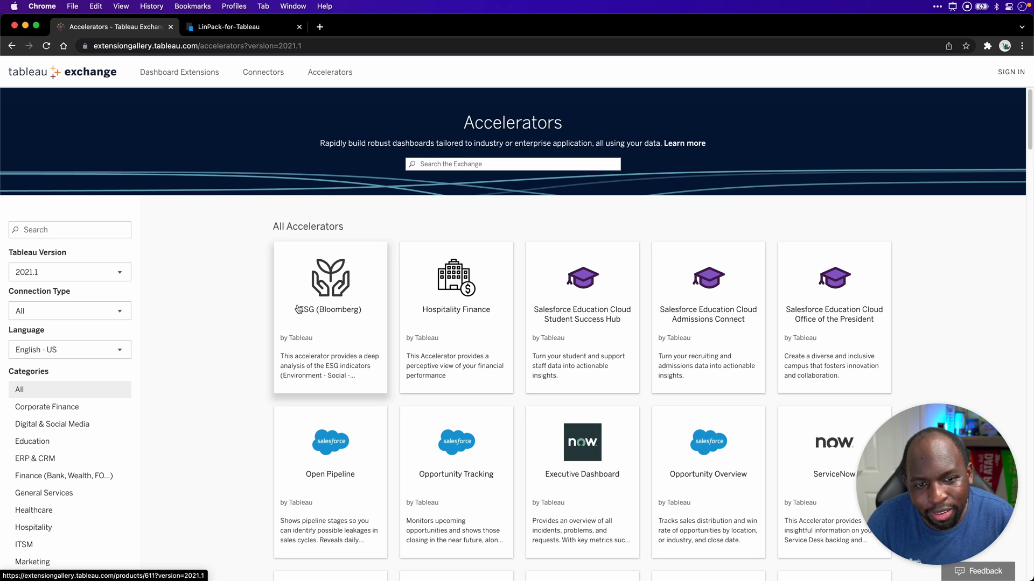
mouse_move(314, 129)
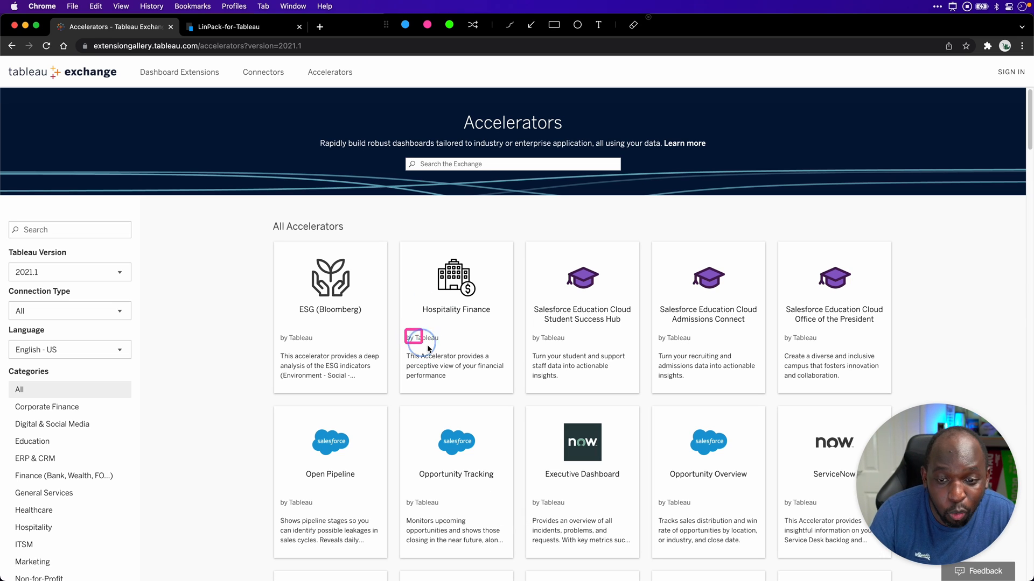
Scroll the accelerators past marketing and sales to Scrap, Shipment and Stock Coverage (ABC-XYZ)
scroll(down, 3)
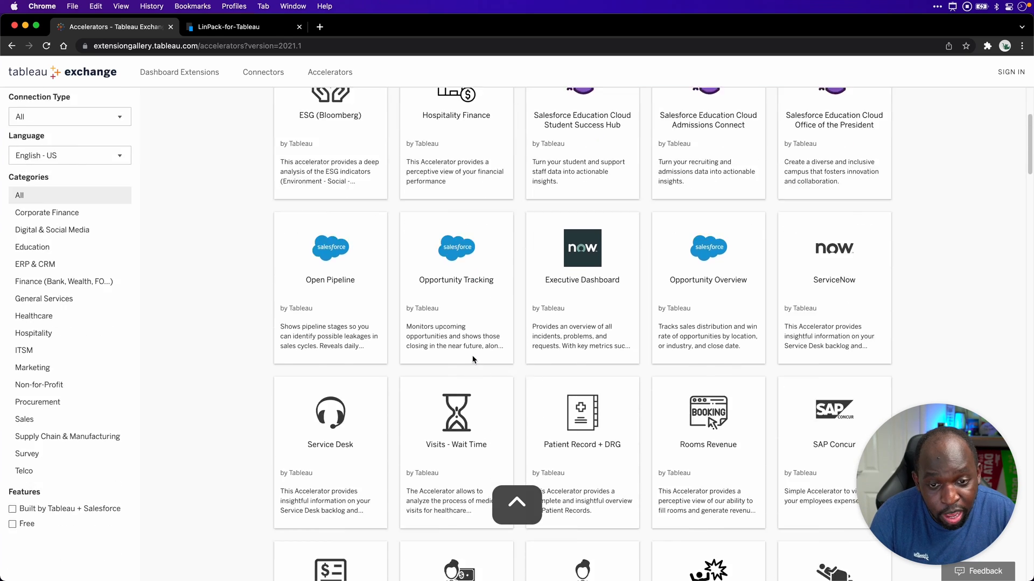
scroll(down, 3)
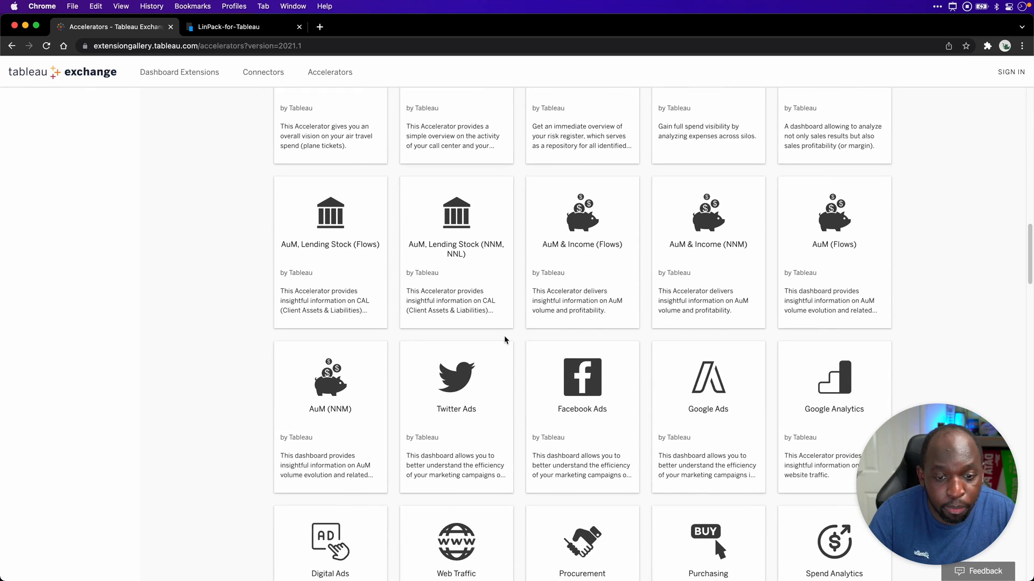
scroll(down, 3)
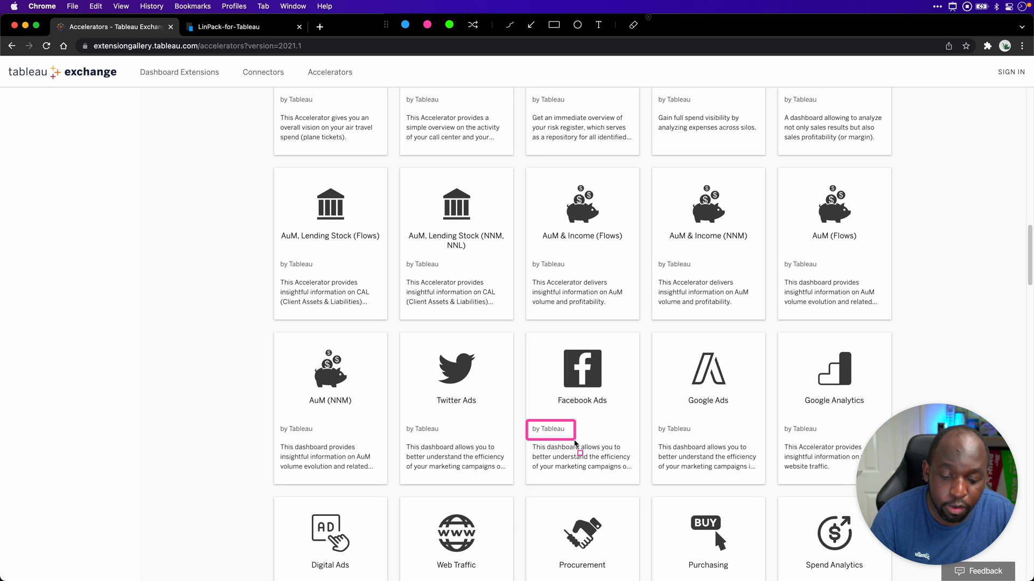
scroll(down, 3)
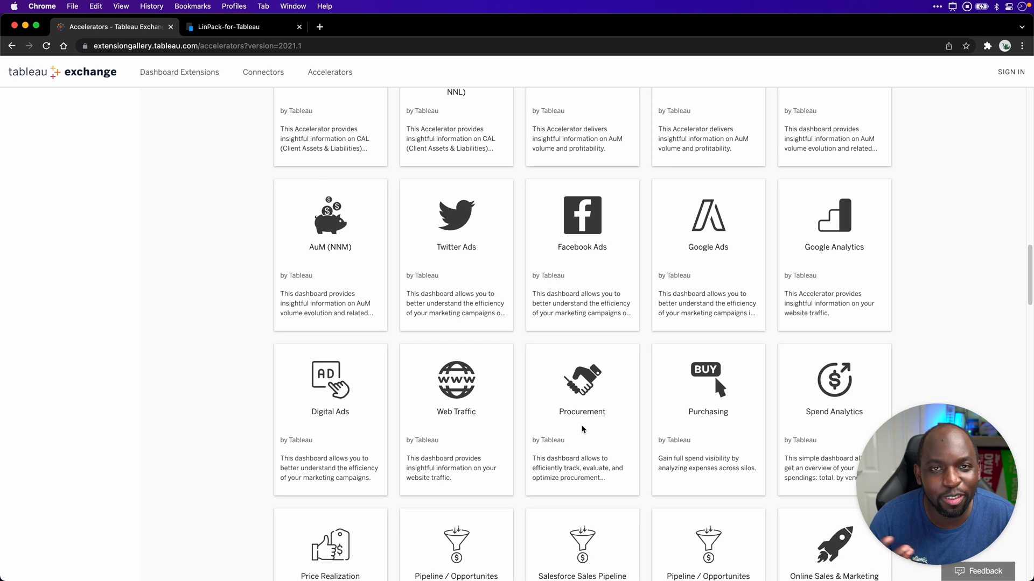
scroll(down, 3)
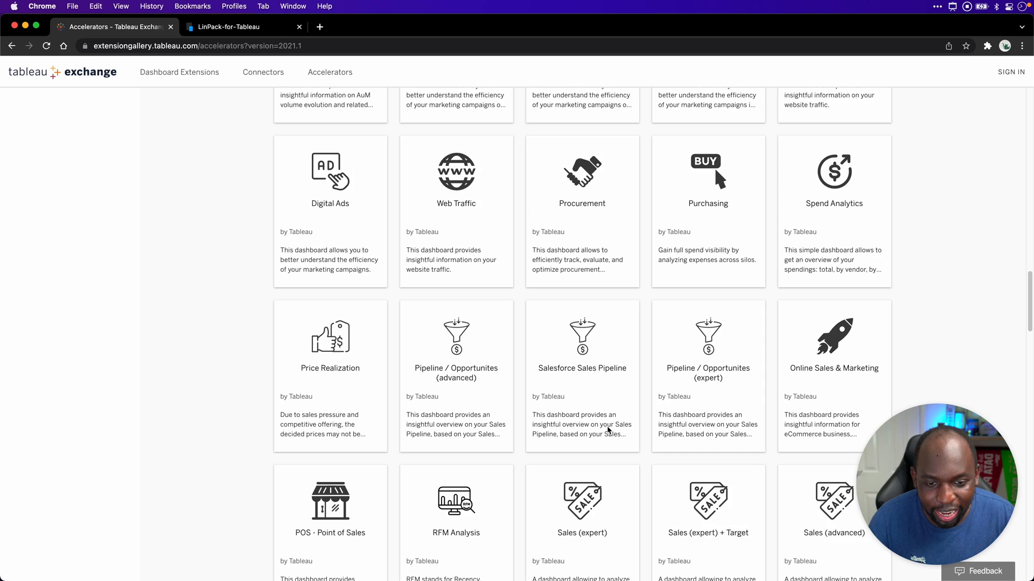
scroll(down, 3)
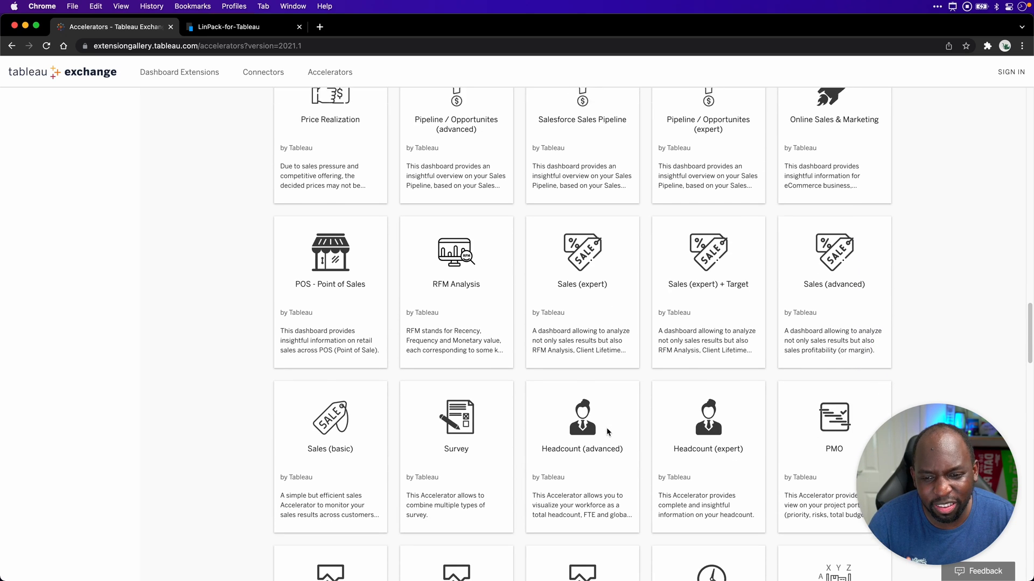
scroll(down, 3)
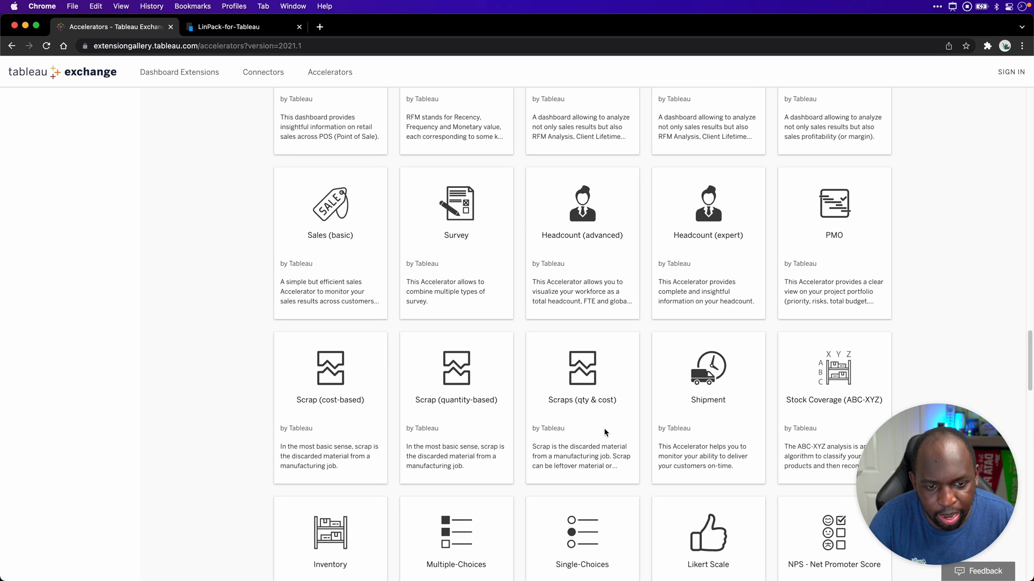
mouse_move(587, 407)
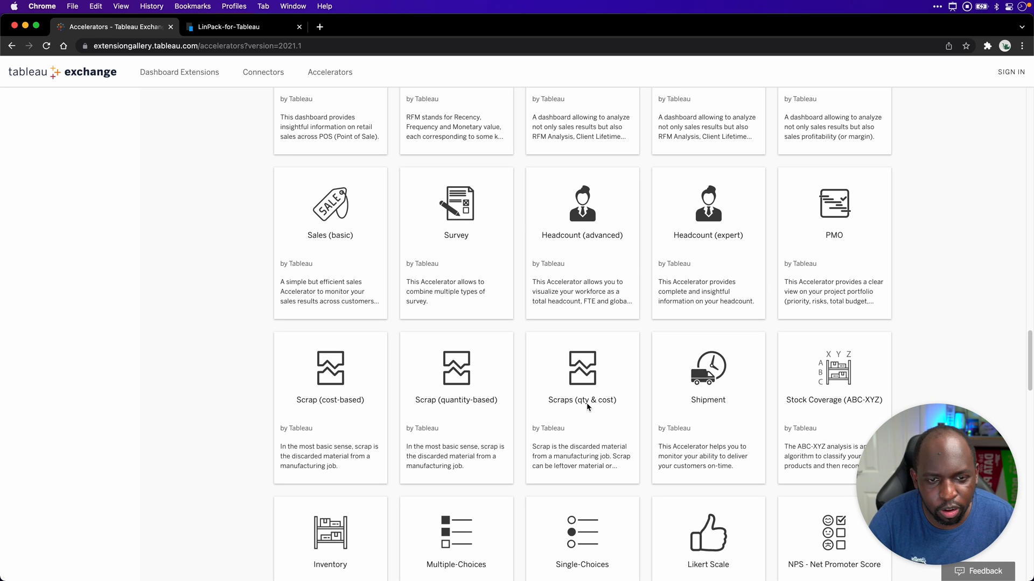
mouse_move(378, 163)
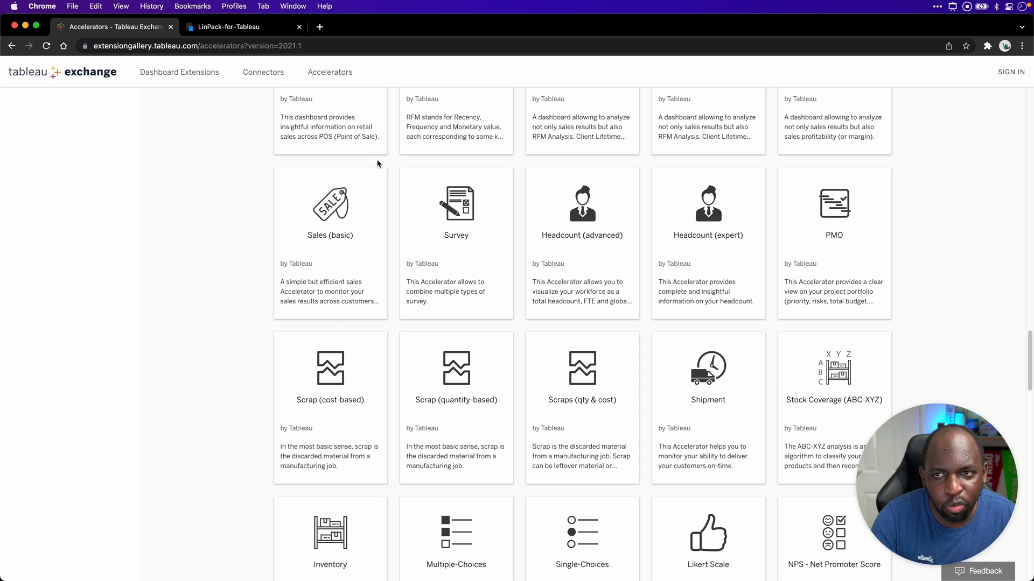
click(228, 26)
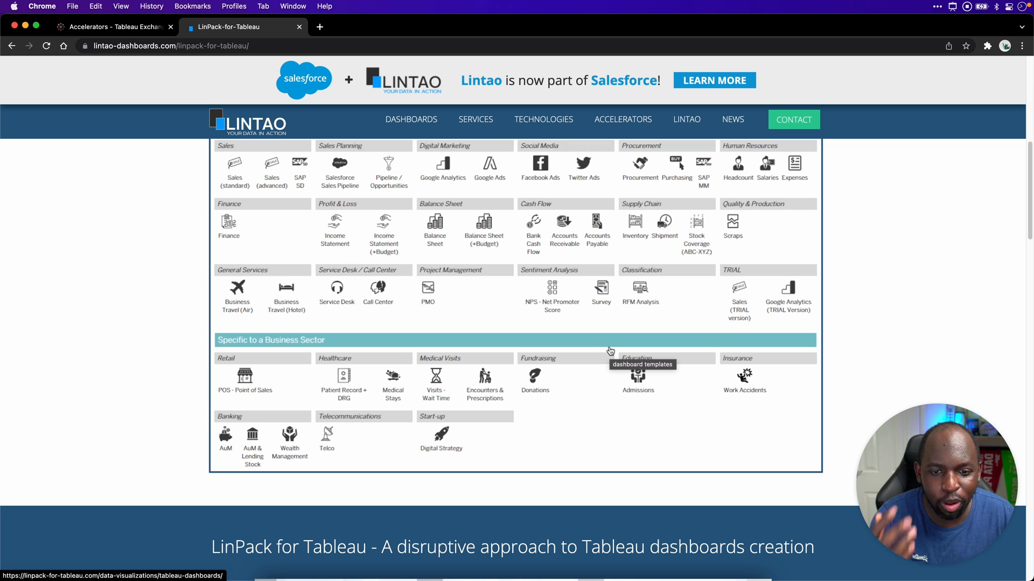
mouse_move(521, 415)
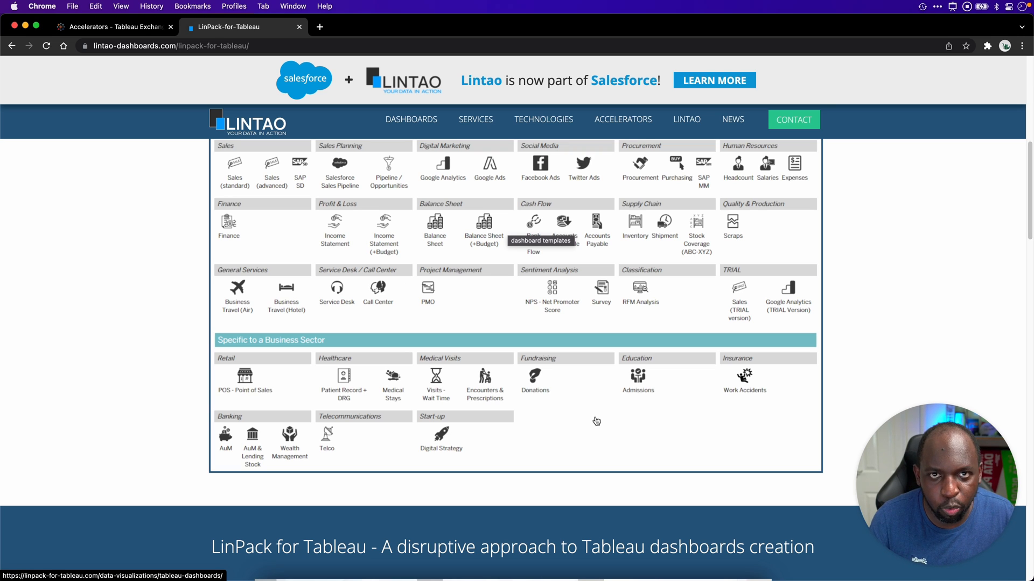
mouse_move(657, 507)
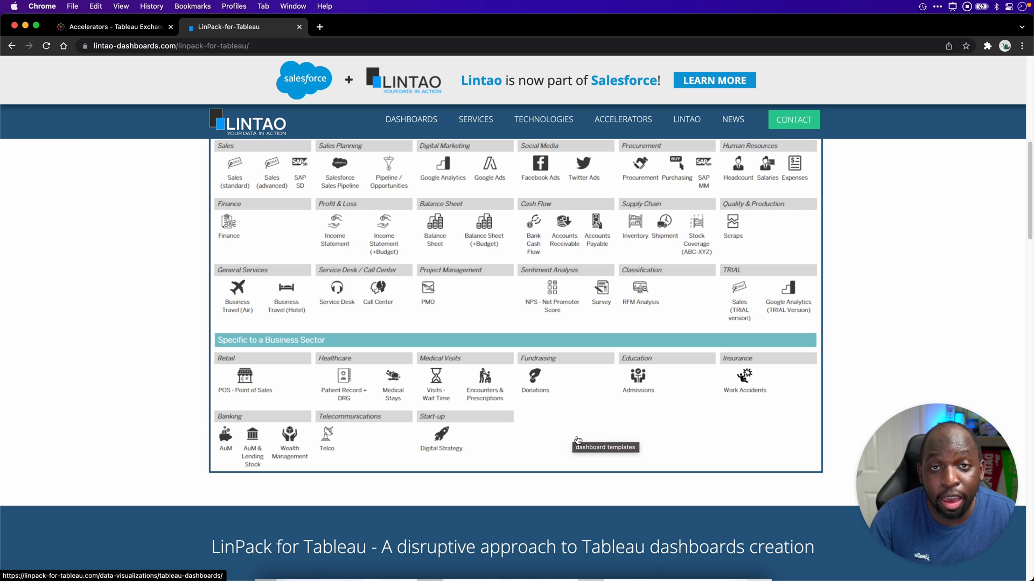
mouse_move(652, 452)
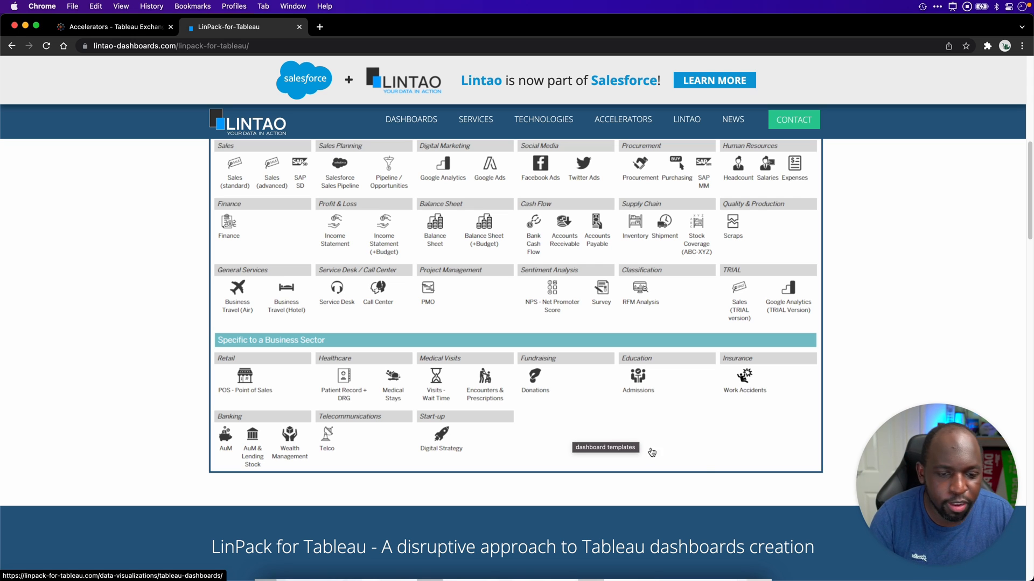
mouse_move(880, 271)
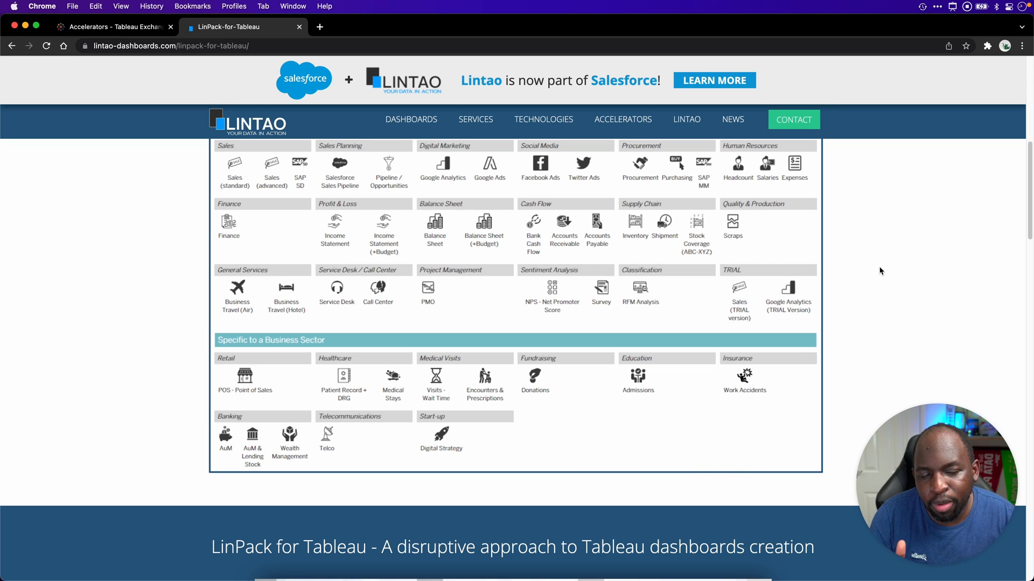
Scroll LinPack's DataViz gallery down to the Hospitality sector and open the Hospitality Finance template
click(622, 120)
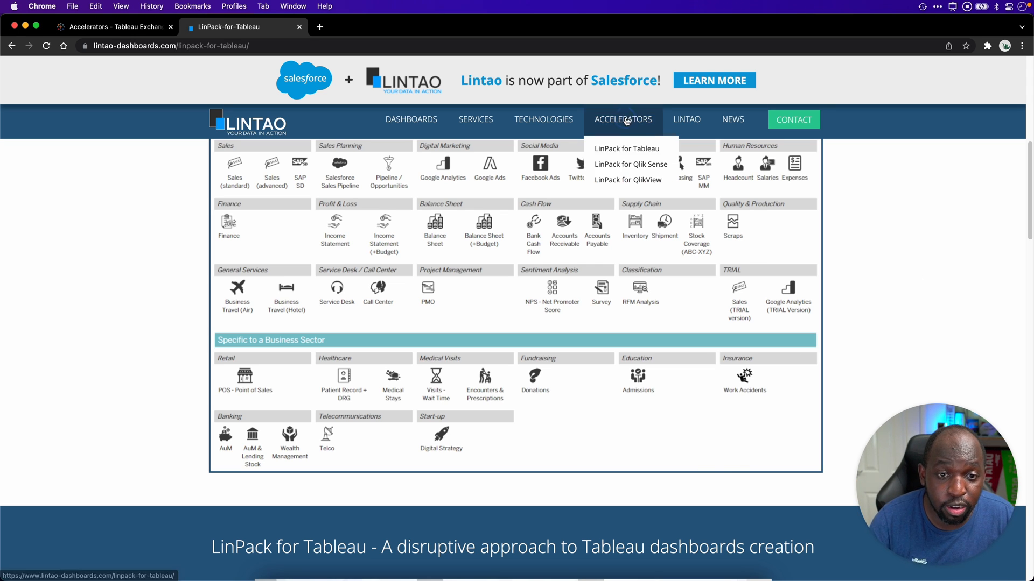
scroll(down, 3)
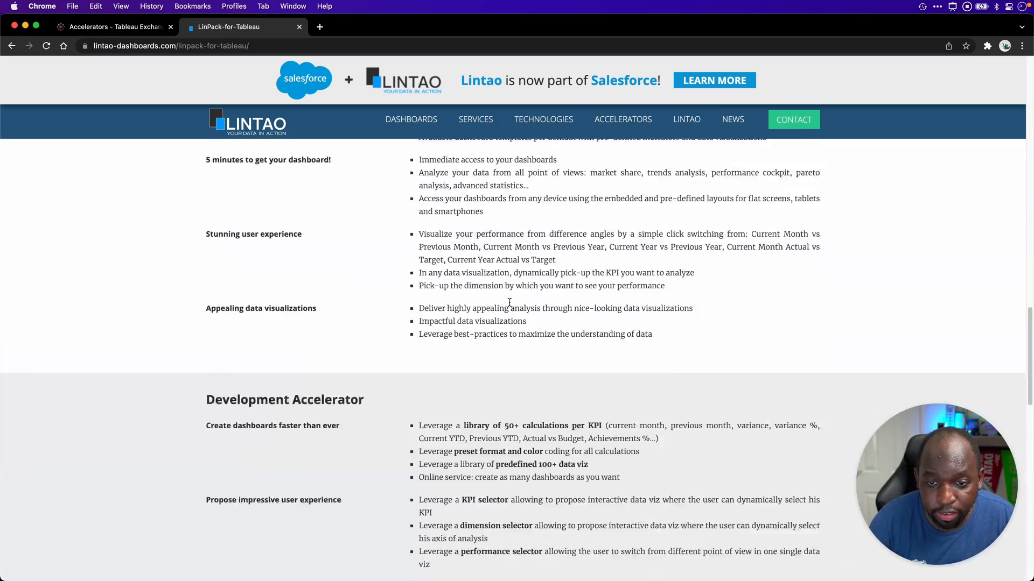
scroll(down, 3)
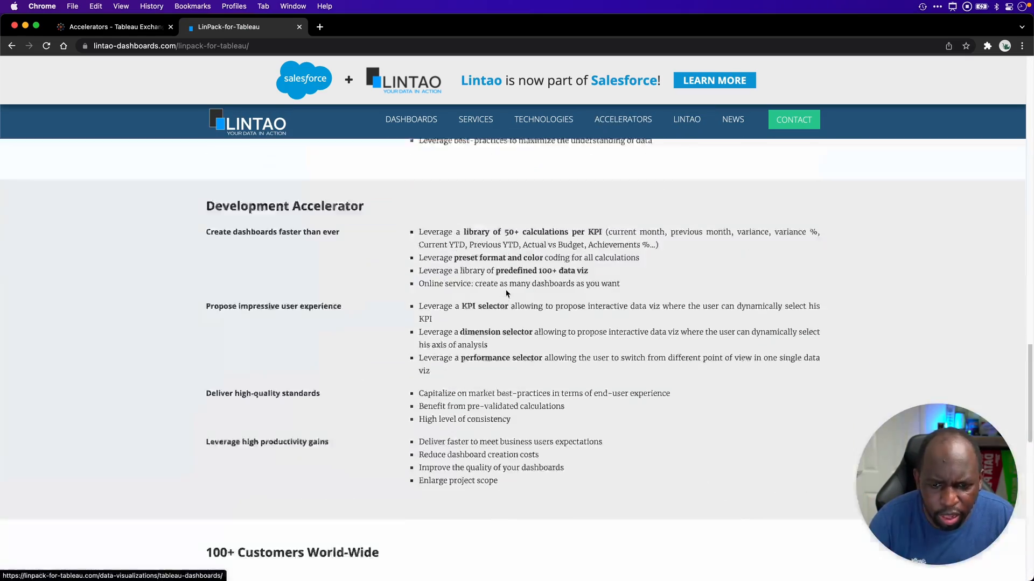
scroll(down, 3)
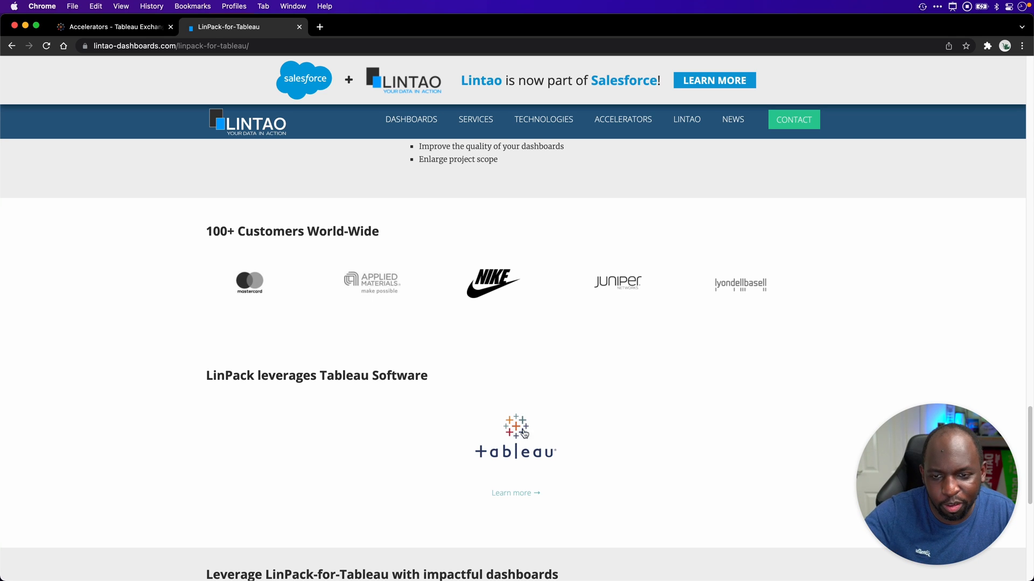
scroll(down, 3)
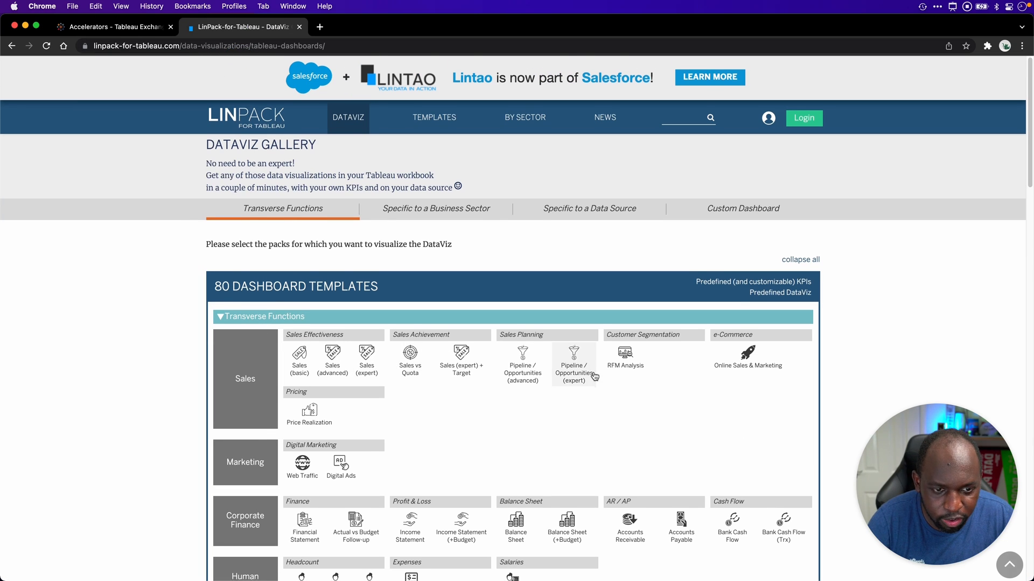
scroll(down, 3)
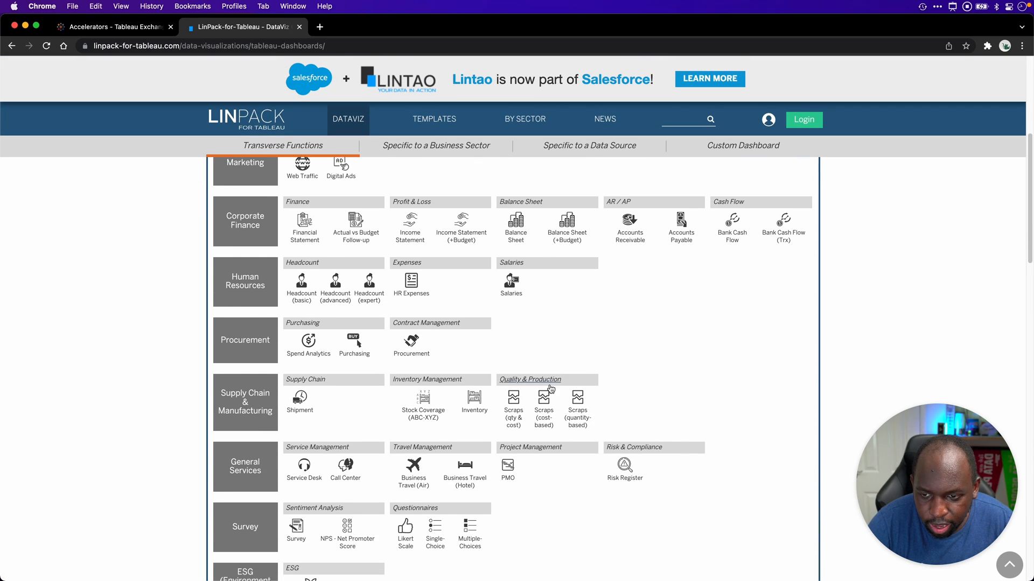
scroll(down, 3)
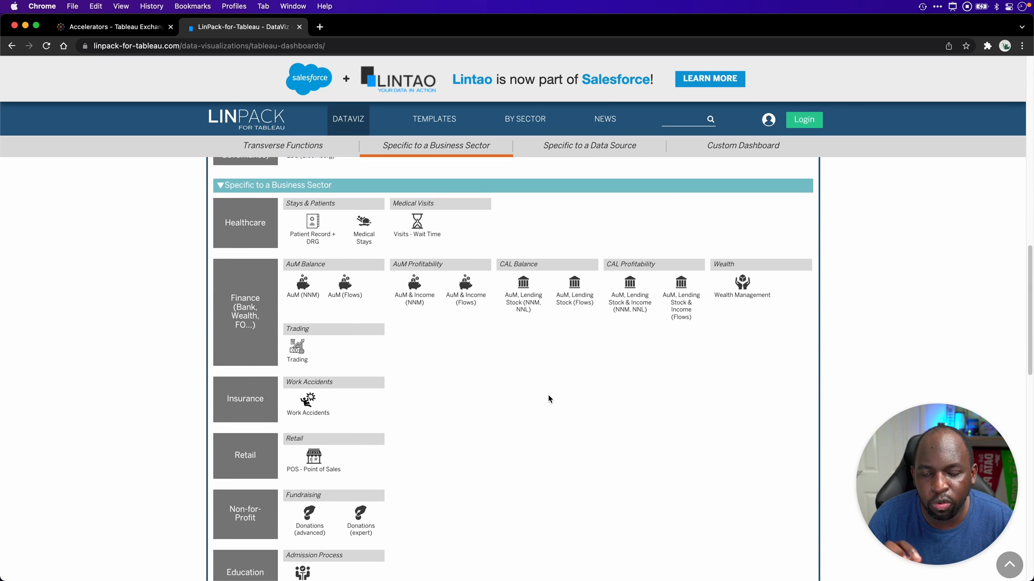
scroll(down, 3)
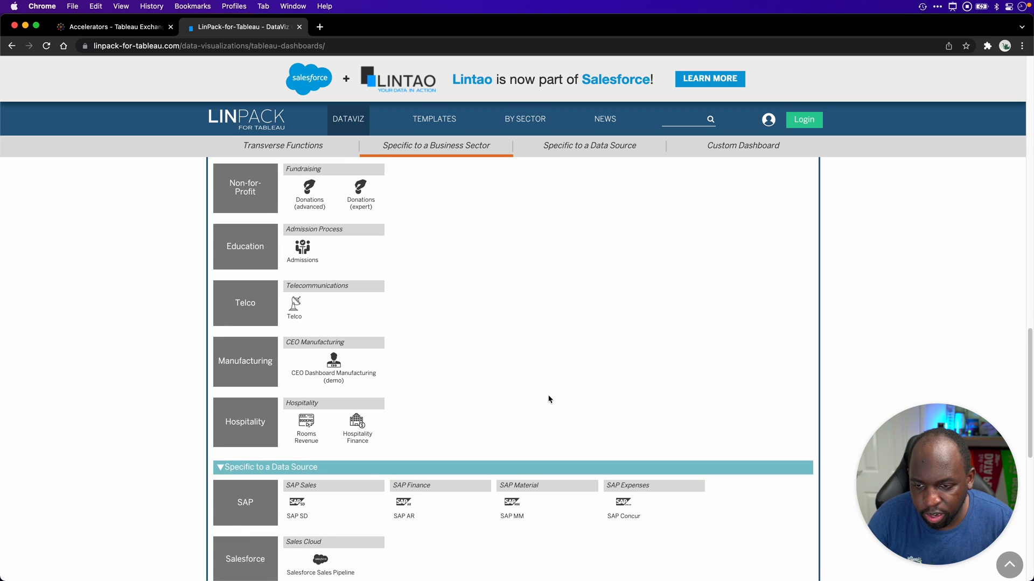
scroll(down, 3)
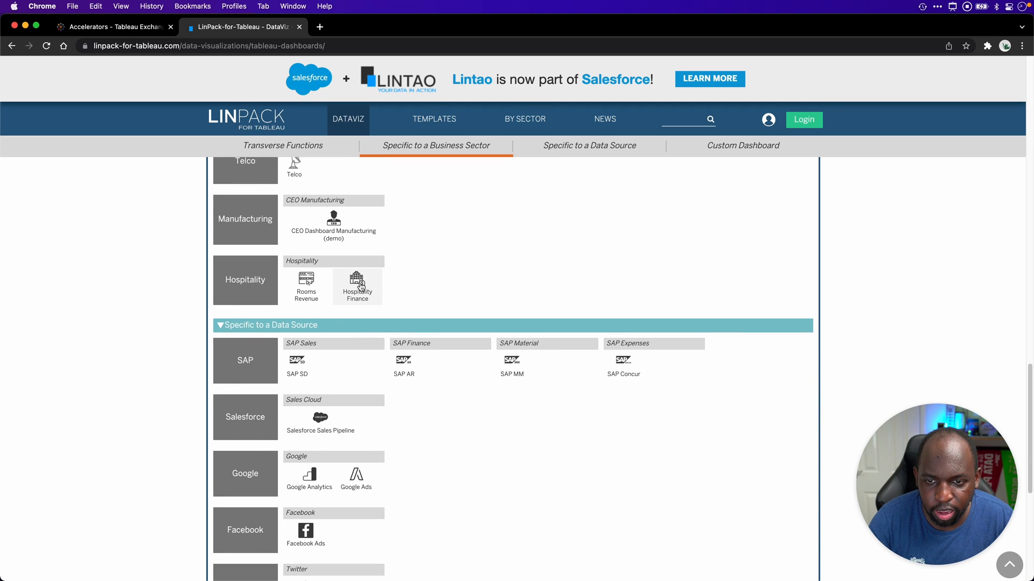
click(357, 283)
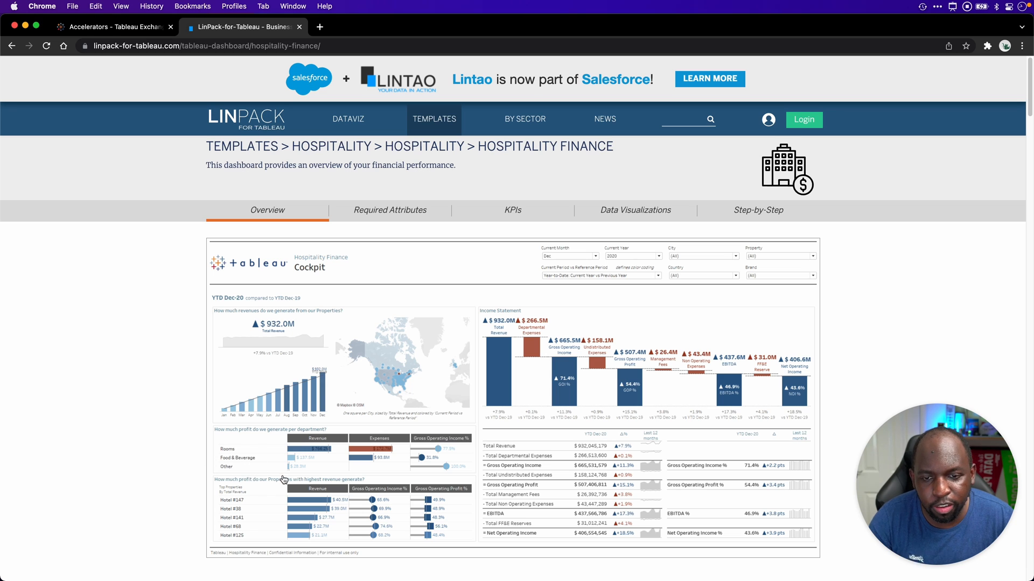
Browse the Hospitality Finance template's Data Visualizations previews, then go back to Tableau Exchange Accelerators
scroll(down, 3)
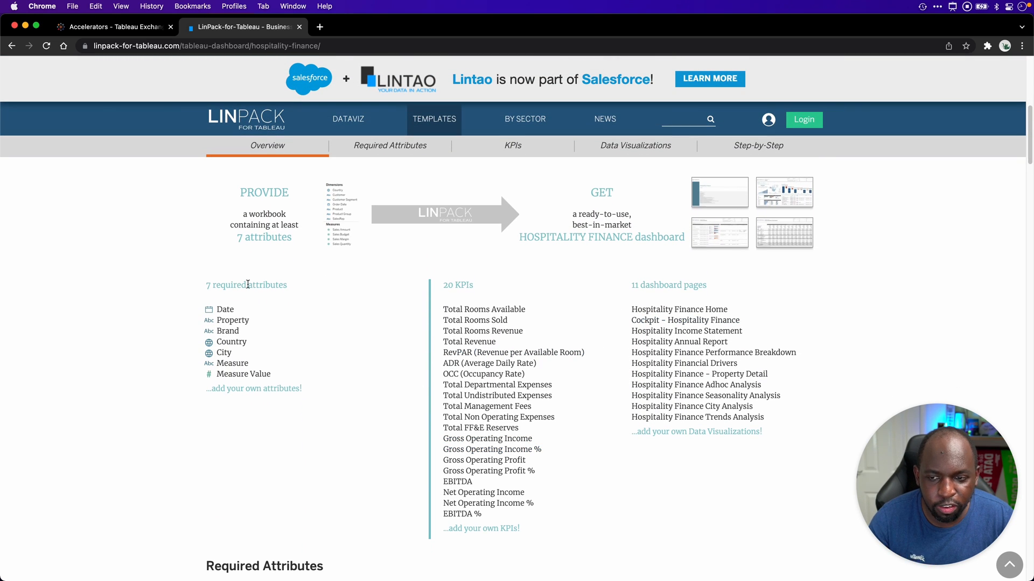
scroll(down, 3)
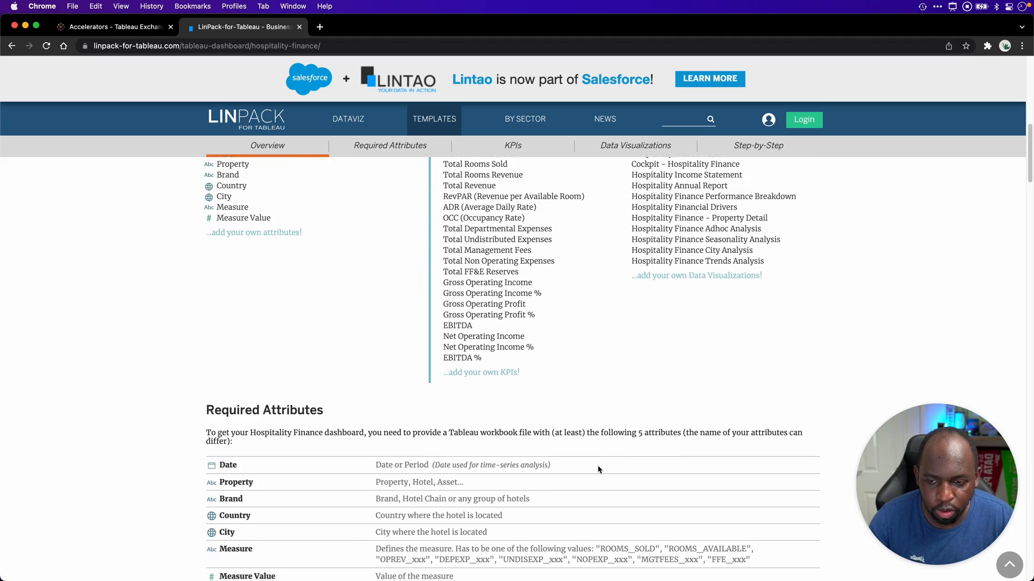
click(511, 145)
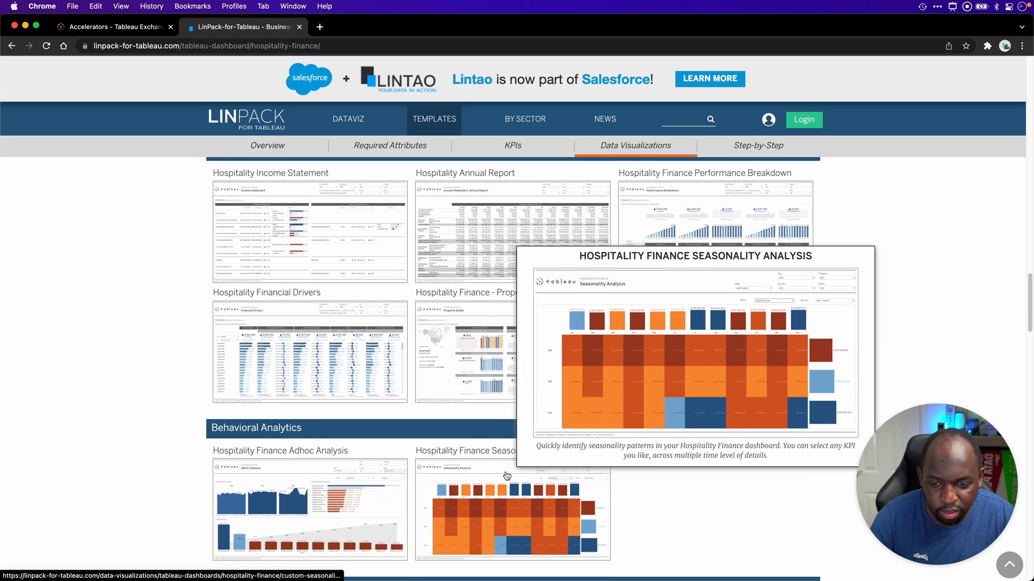
scroll(down, 3)
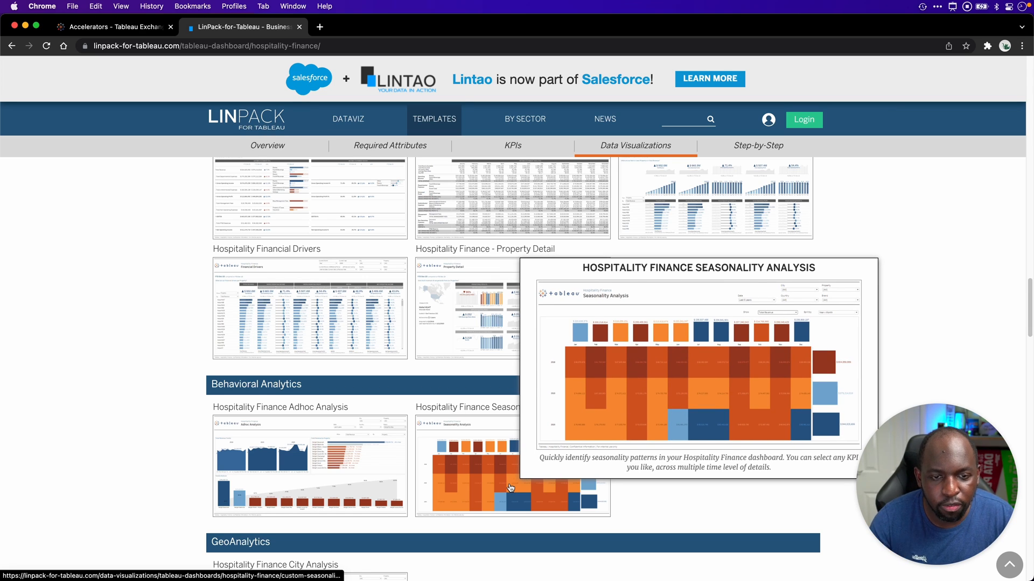
click(112, 27)
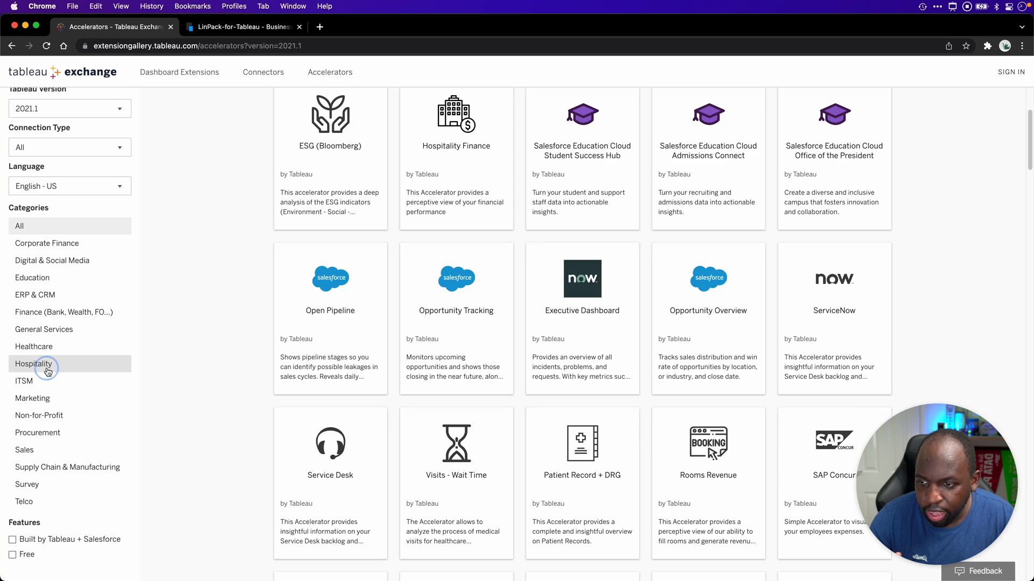
Open the Hospitality Finance accelerator card and scroll down to its live Cockpit dashboard preview
click(34, 363)
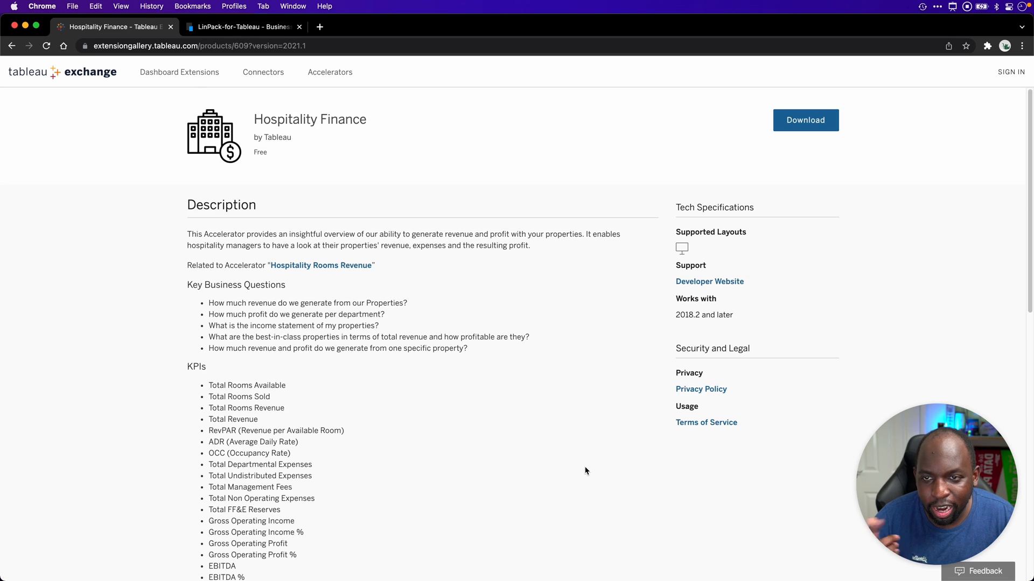
scroll(down, 3)
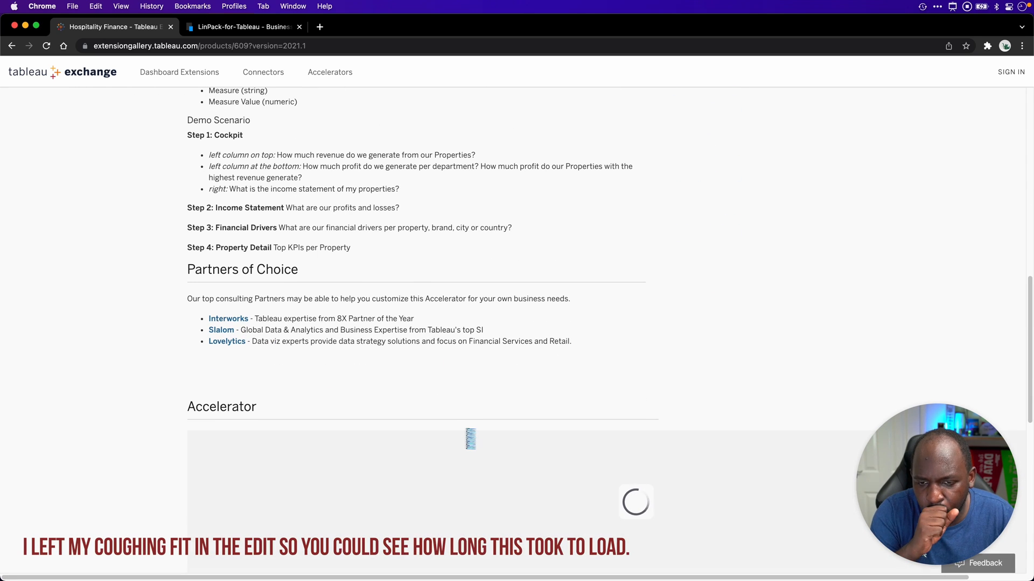
mouse_move(212, 388)
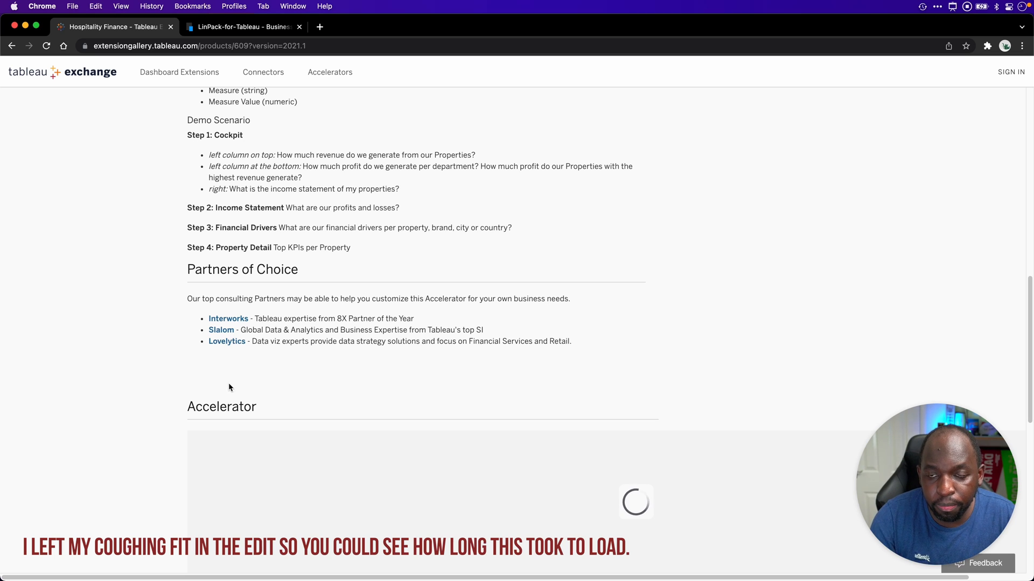
scroll(down, 3)
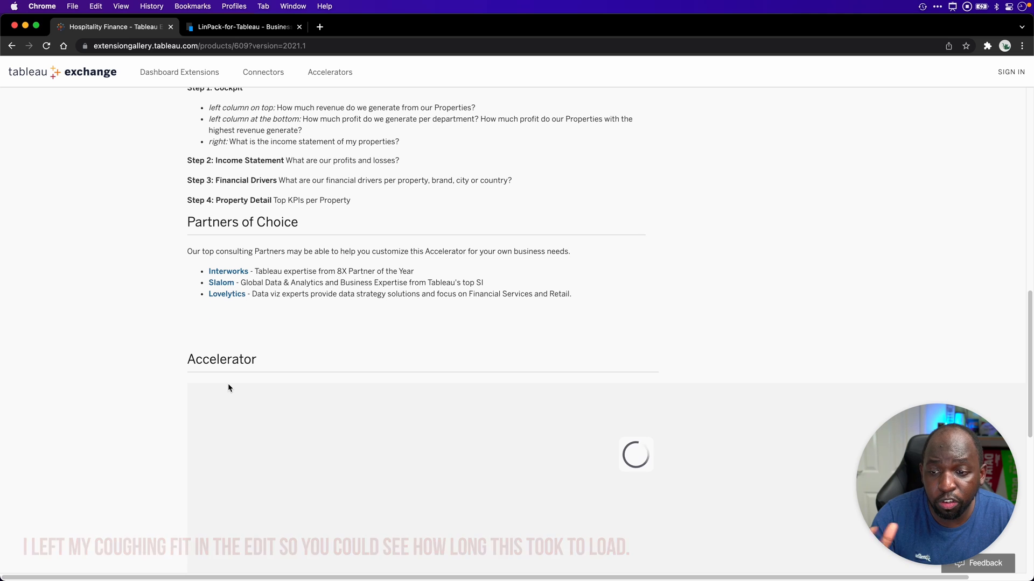
scroll(down, 3)
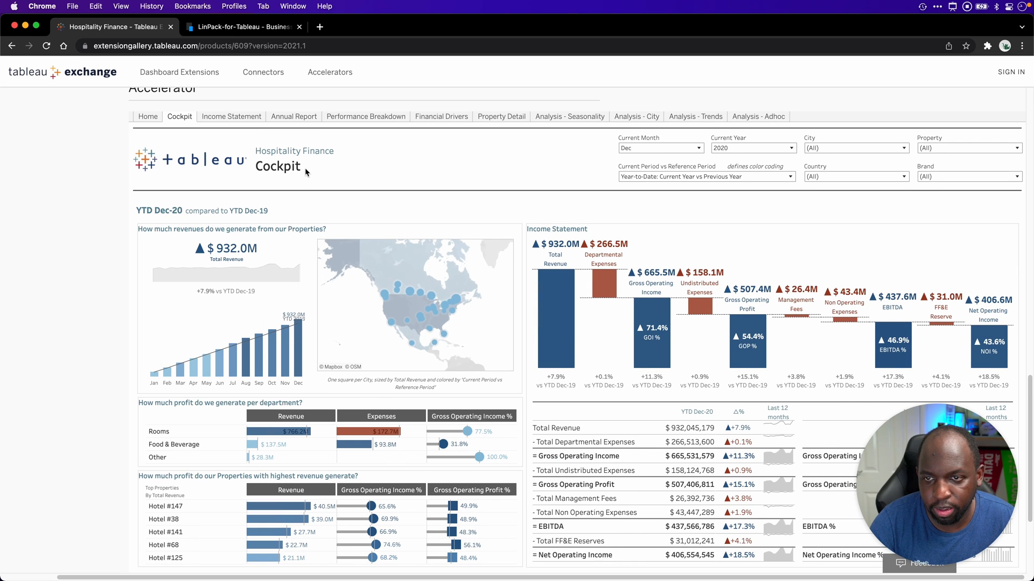
Compare LinPack's Hospitality Finance template gallery with the Exchange Income Statement preview
click(231, 116)
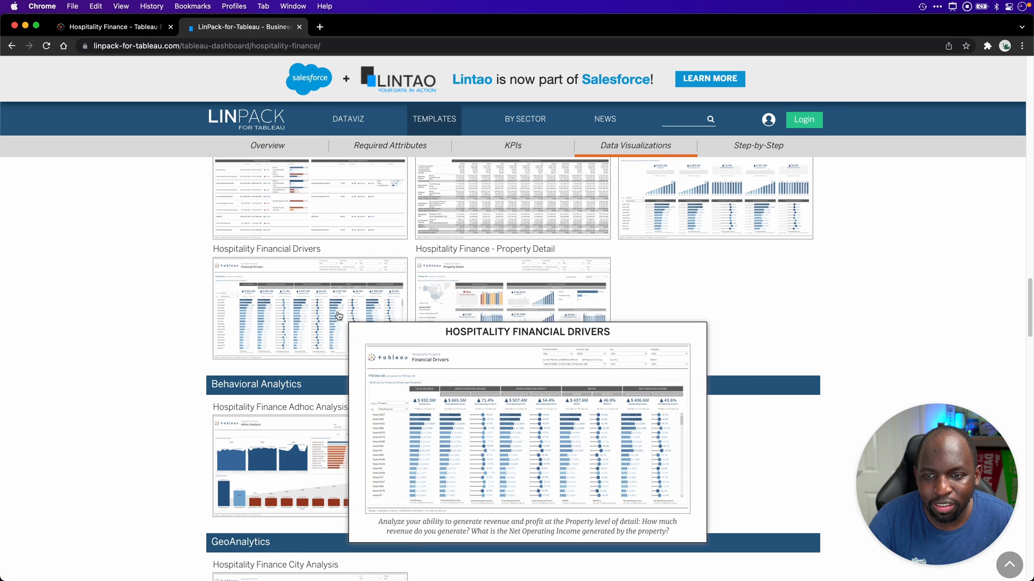
scroll(down, 3)
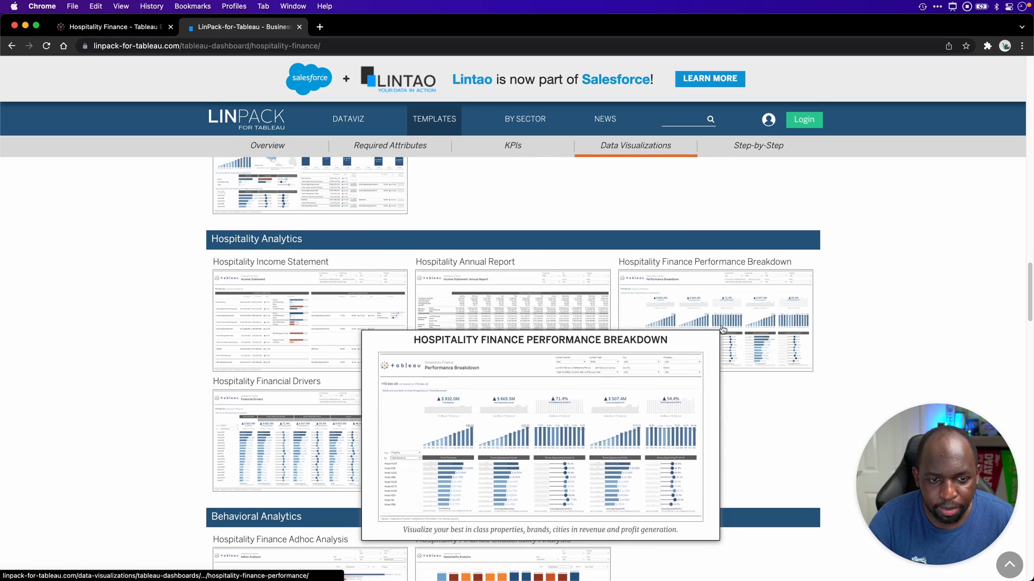
scroll(down, 3)
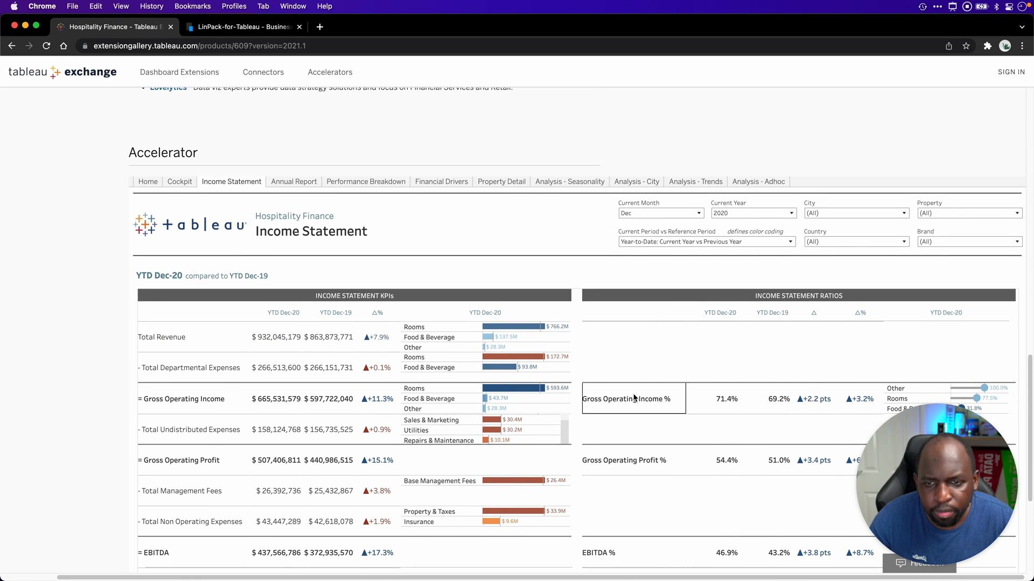
click(242, 26)
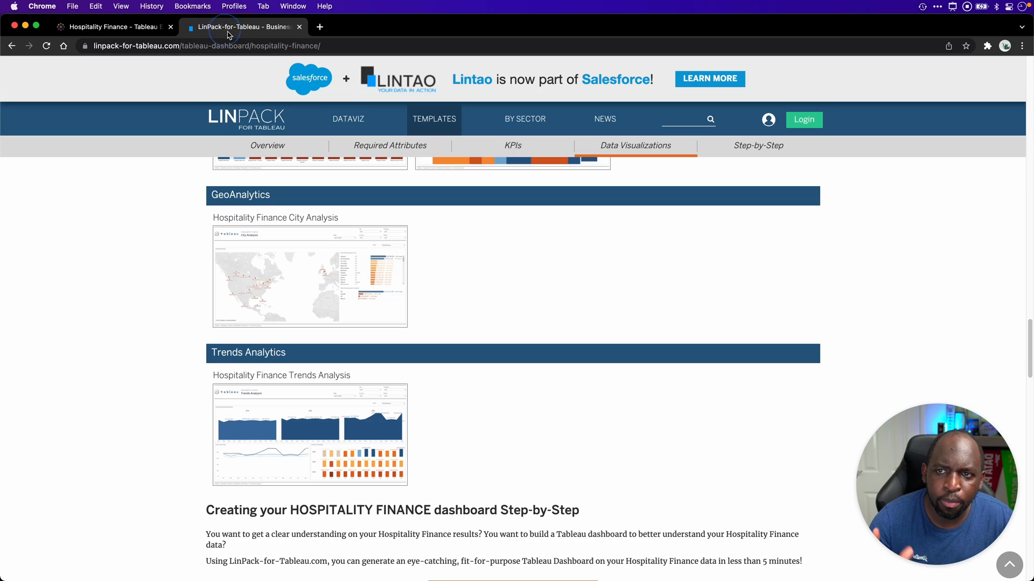
click(112, 27)
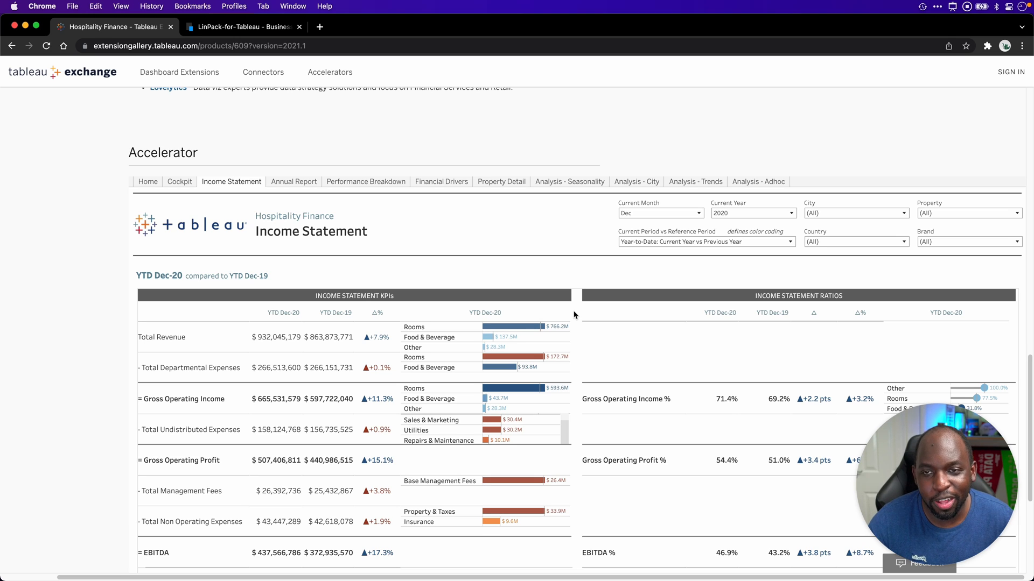
mouse_move(513, 326)
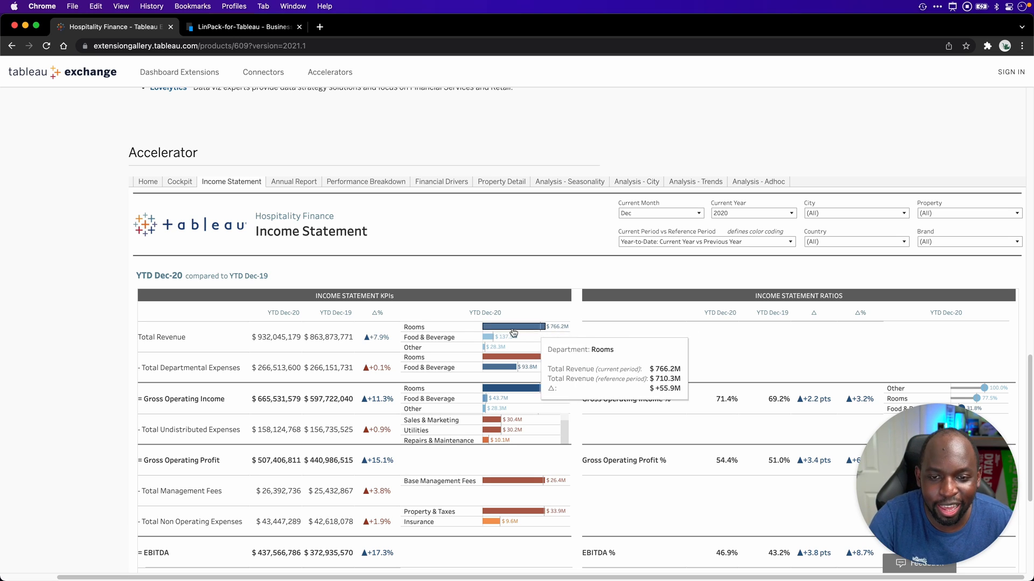
mouse_move(110, 276)
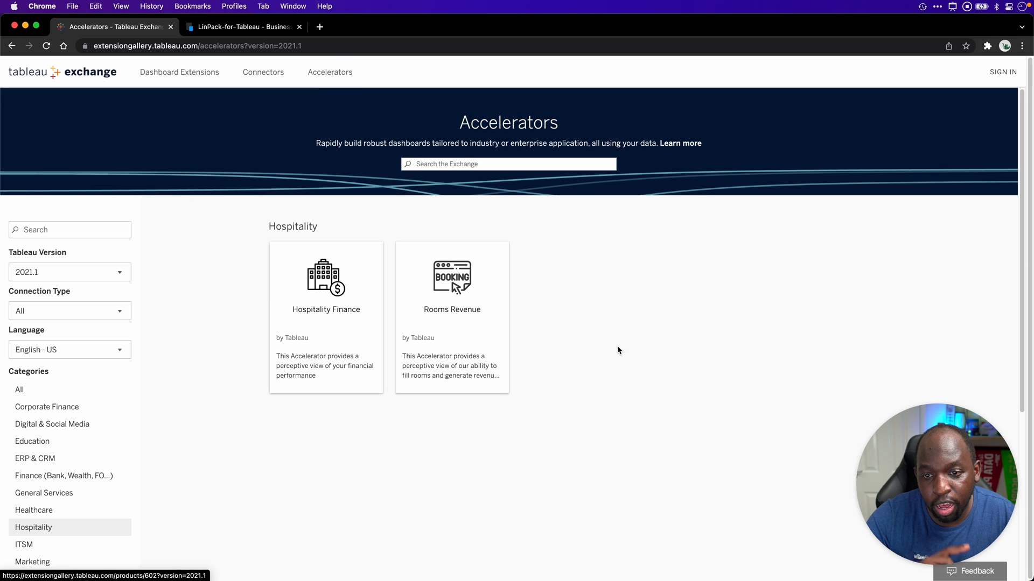
mouse_move(590, 445)
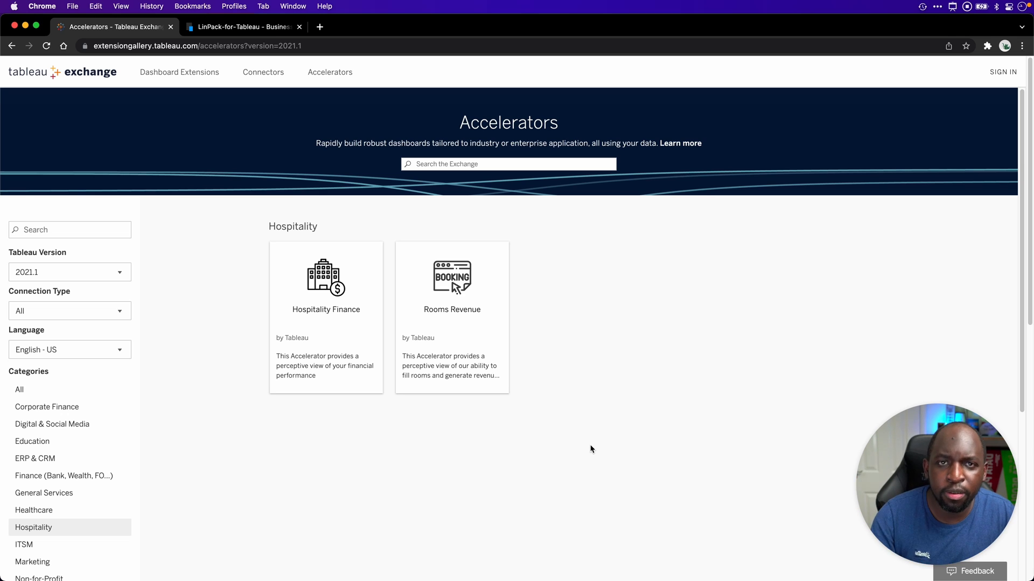
mouse_move(585, 446)
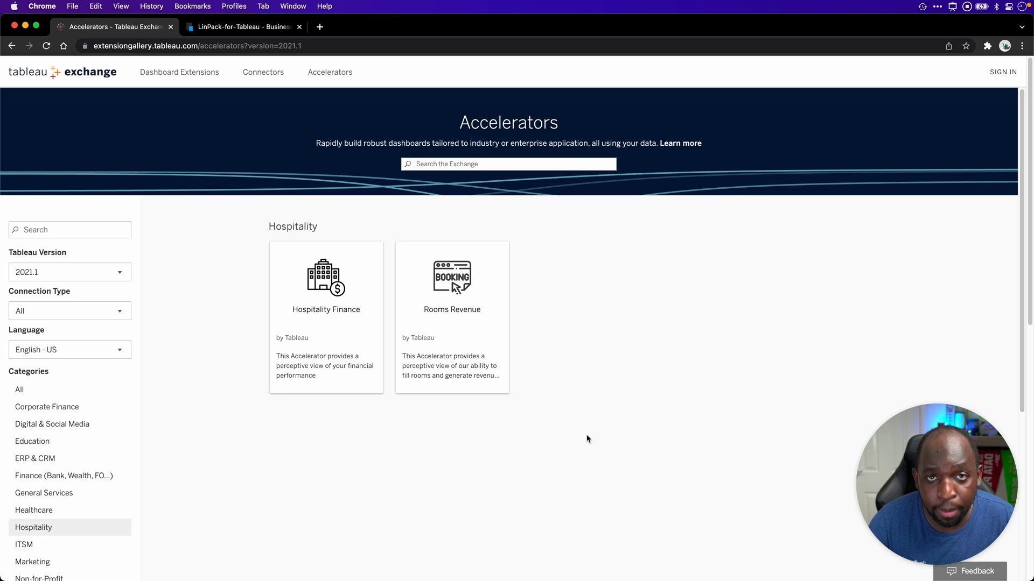
mouse_move(303, 41)
text(e)
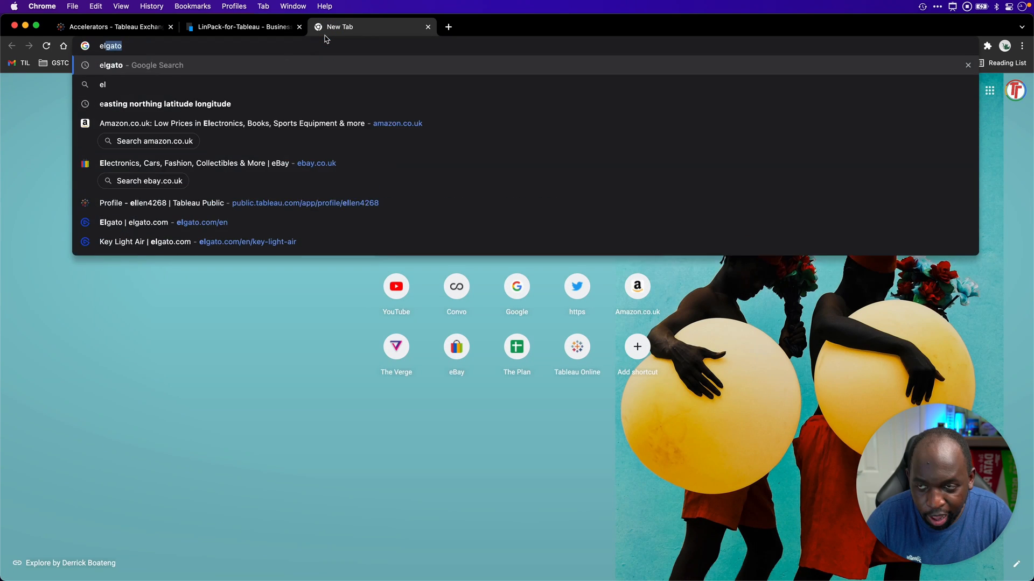
Open the creator's Tableau Public profile, check the LinPack page, and go to Tableau Public search
text(lle)
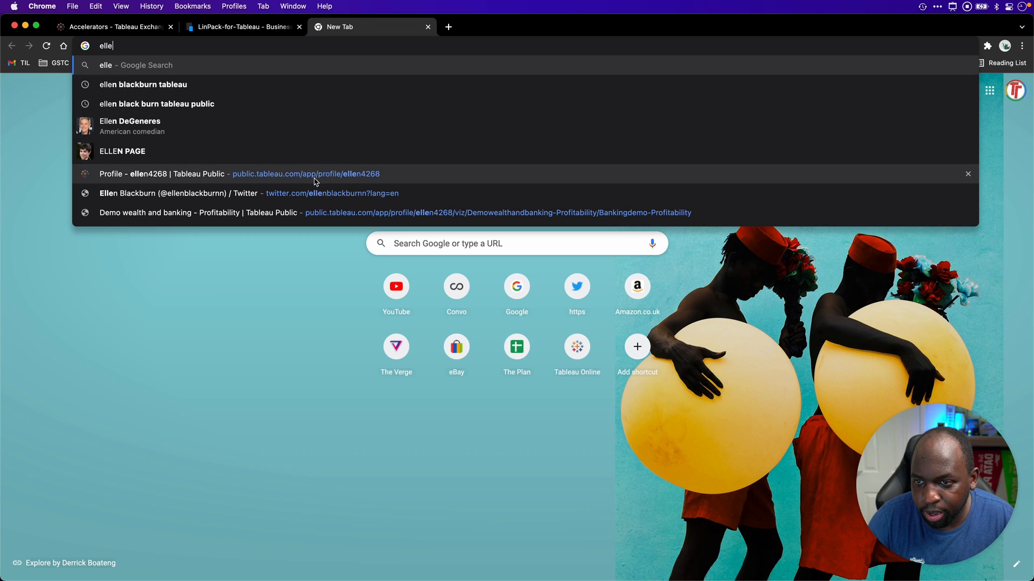
click(305, 174)
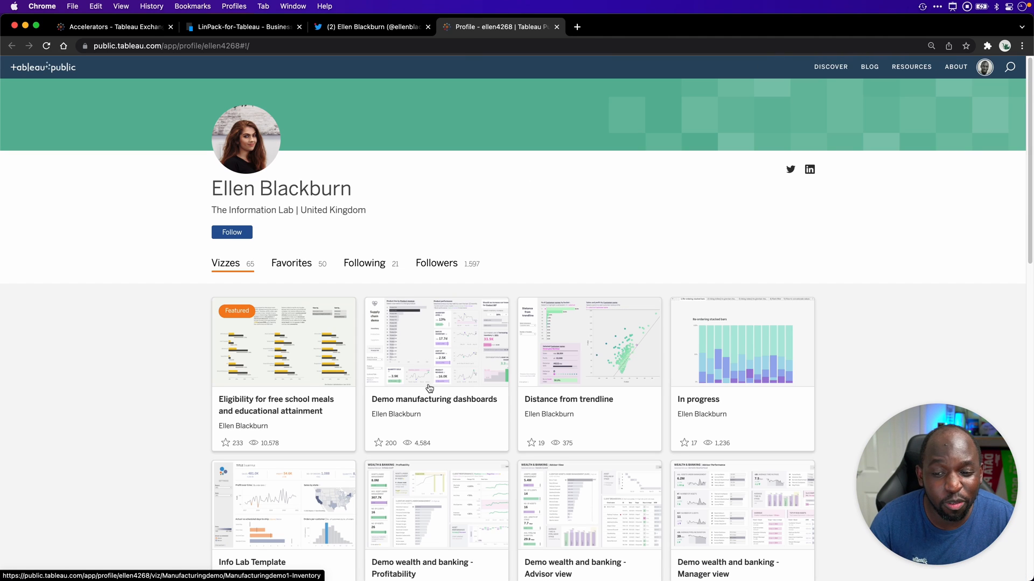
scroll(down, 3)
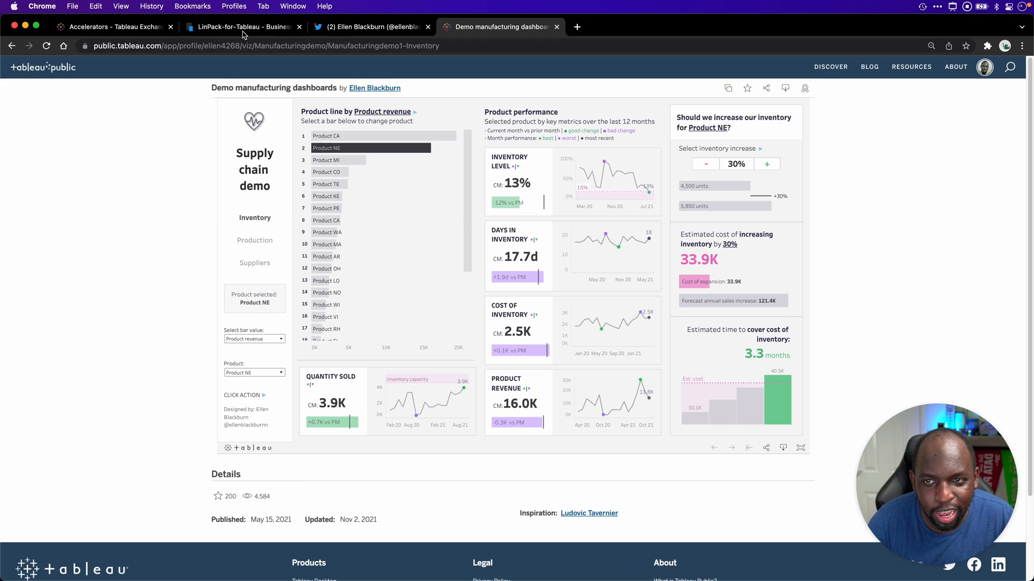
click(242, 27)
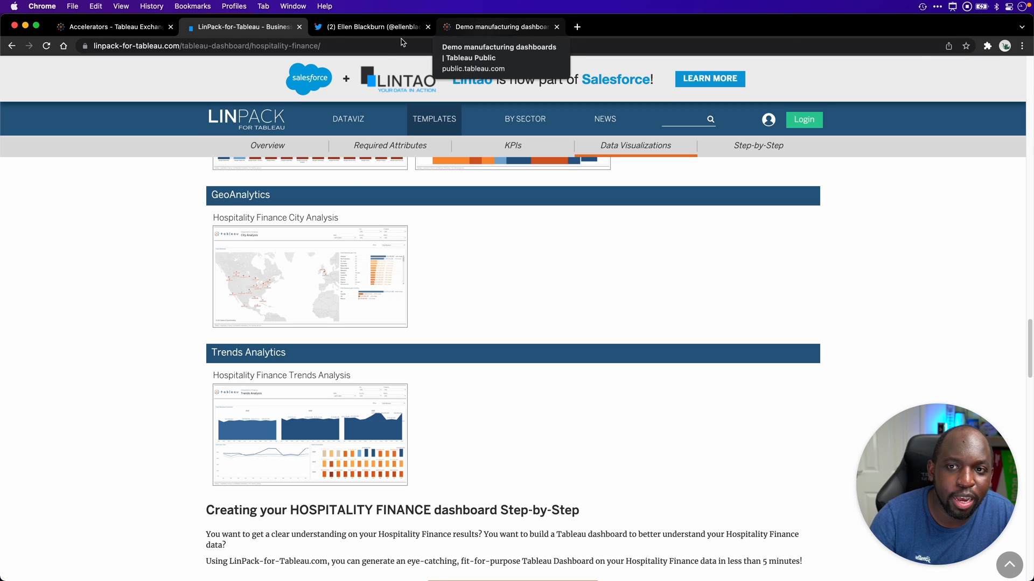
click(499, 27)
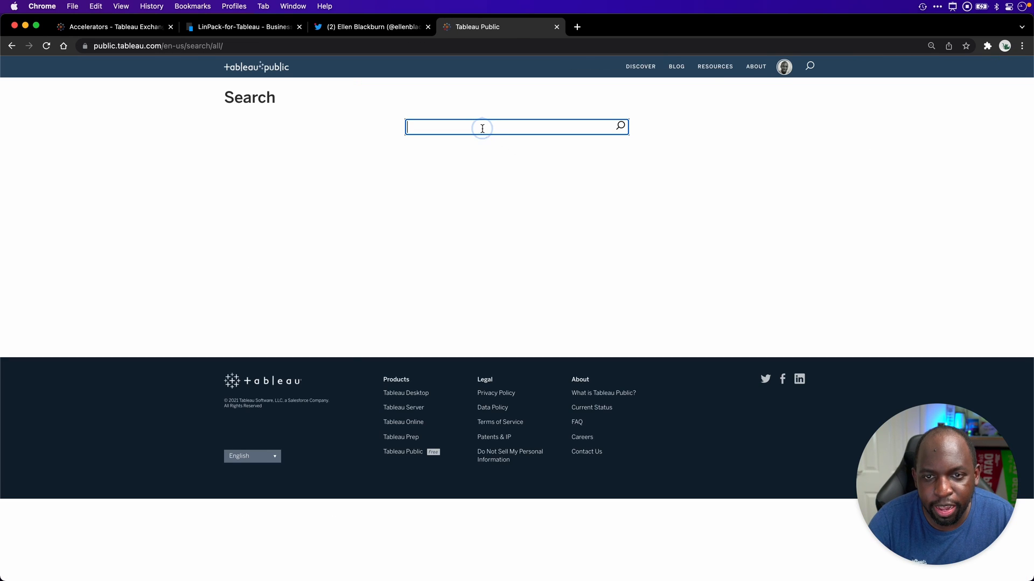
Search Tableau Public for 'Hospitality' and scroll to the end of the first Vizzes results page
text(Hospitality)
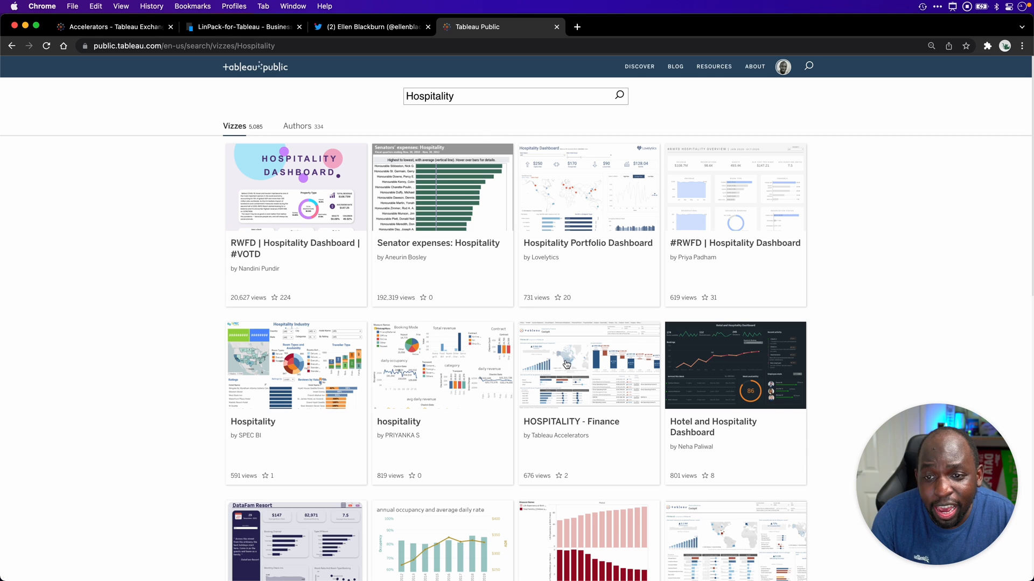
scroll(down, 3)
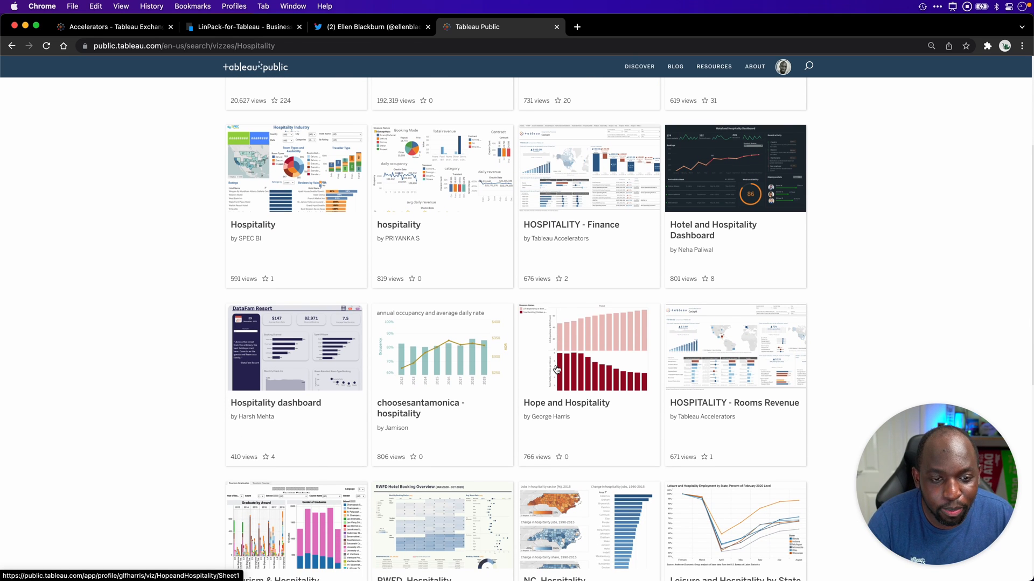
mouse_move(760, 369)
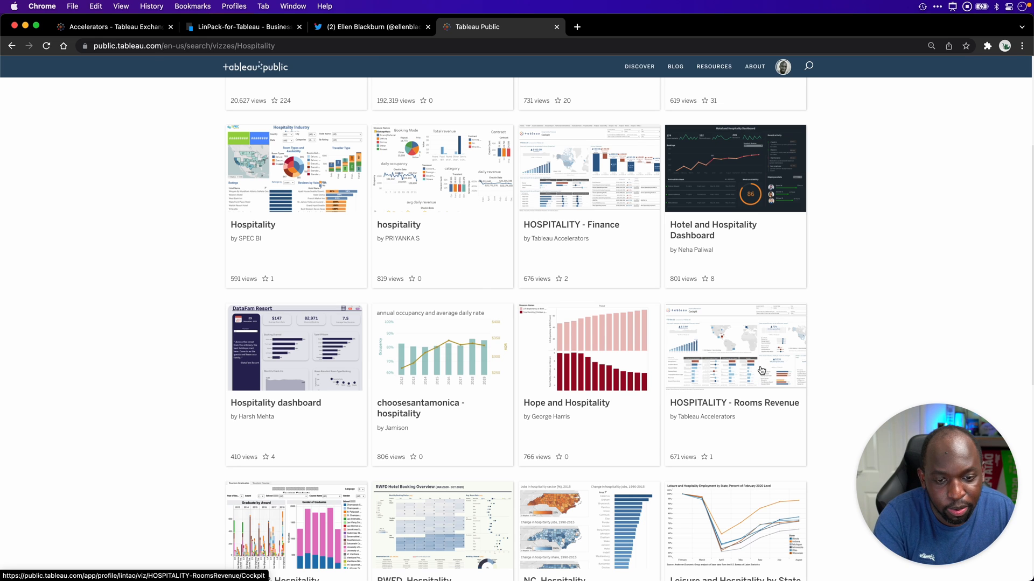
mouse_move(758, 368)
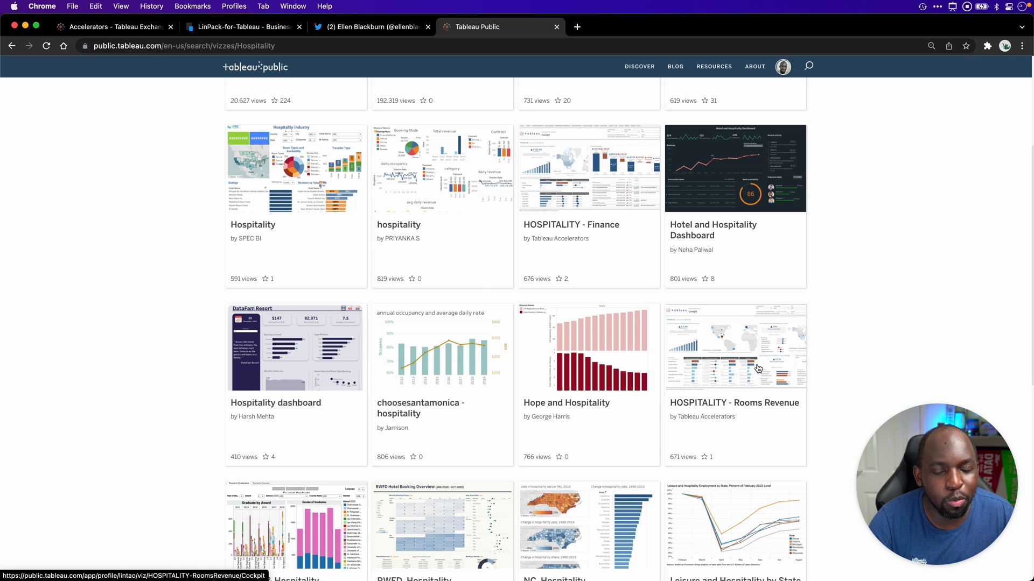
scroll(down, 3)
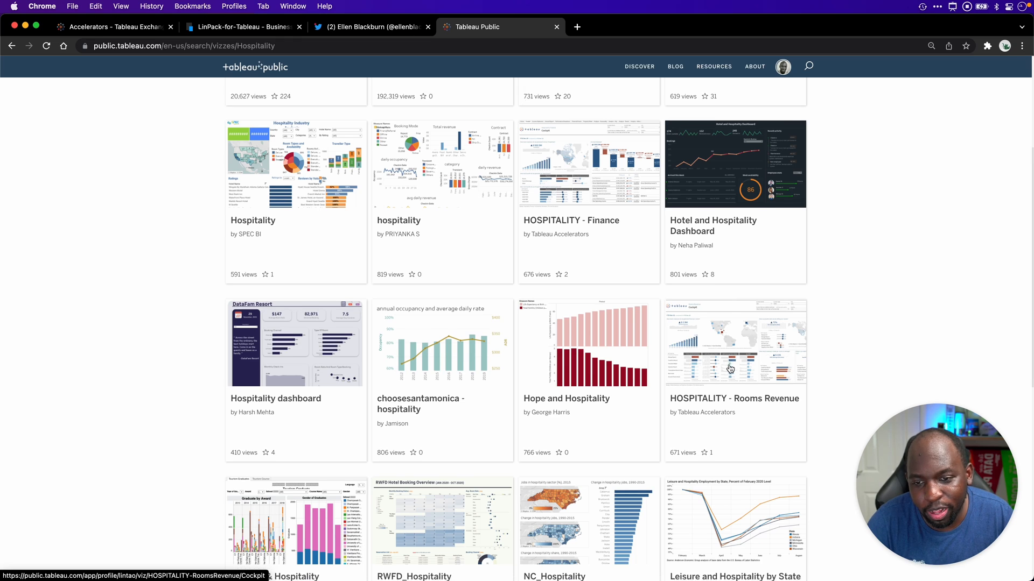
scroll(down, 3)
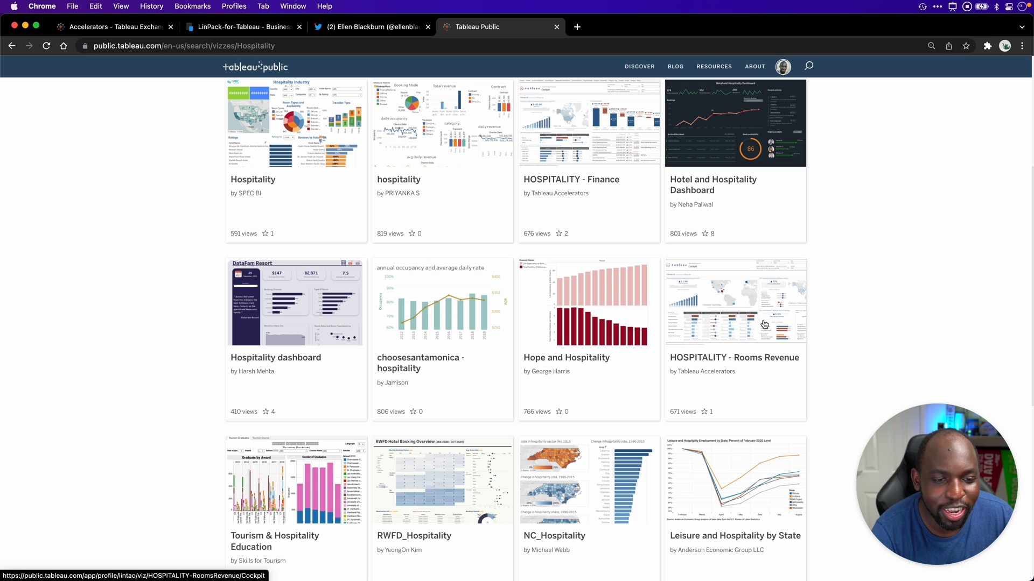
mouse_move(758, 328)
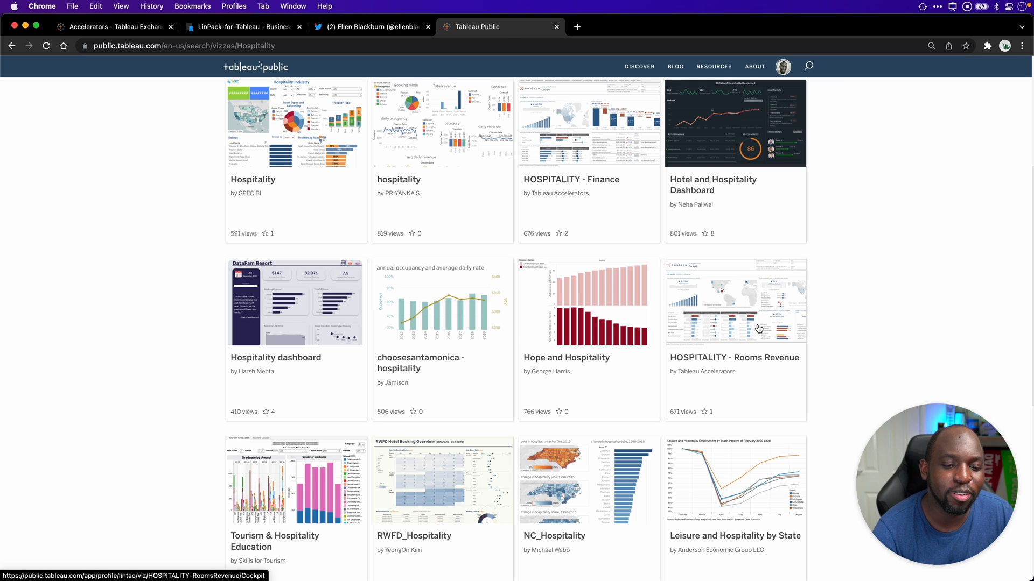
mouse_move(708, 413)
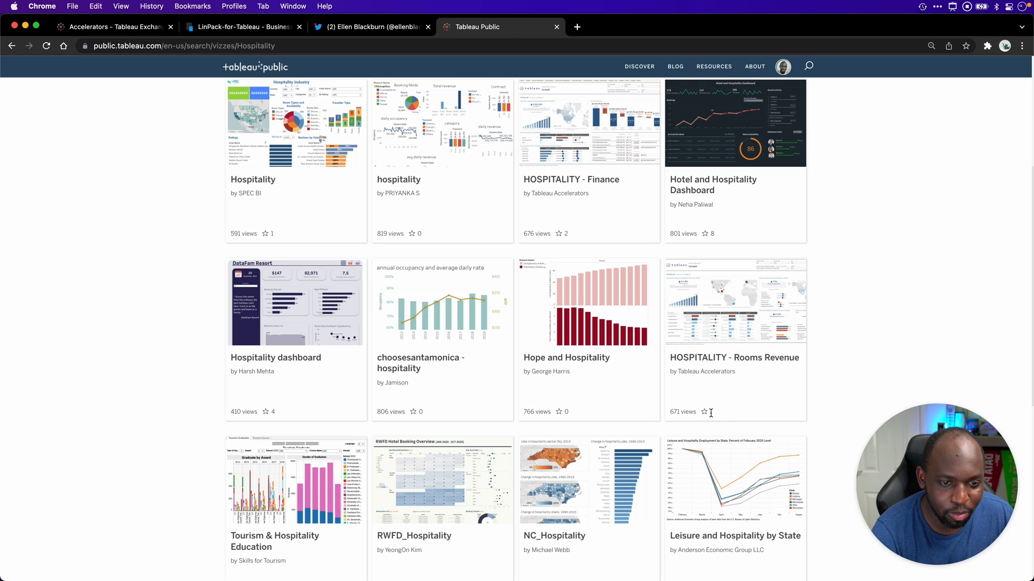
scroll(down, 3)
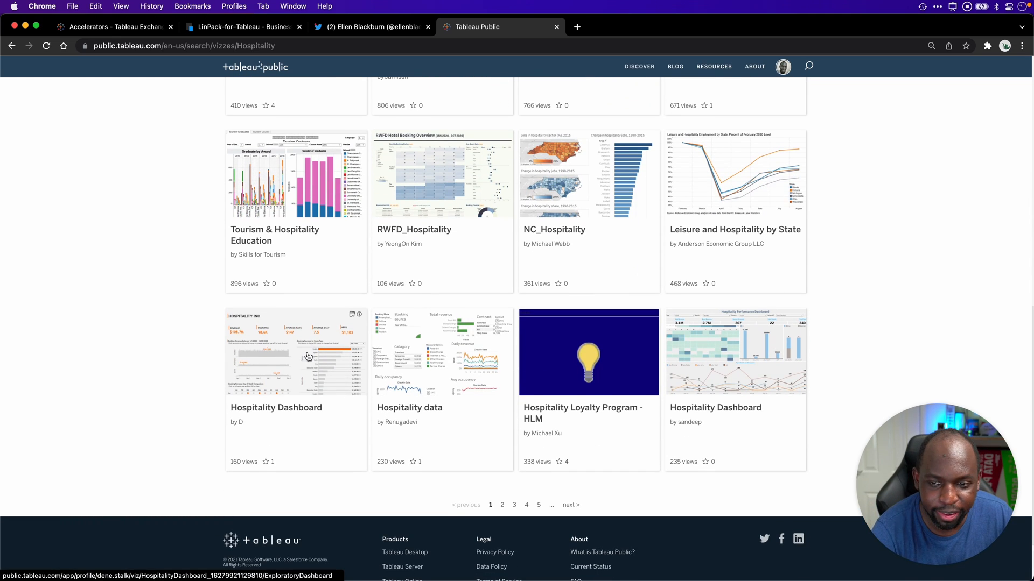
Review the HOSPITALITY INC Hospitality Dashboard viz, then return to the Exchange accelerators tab
click(295, 352)
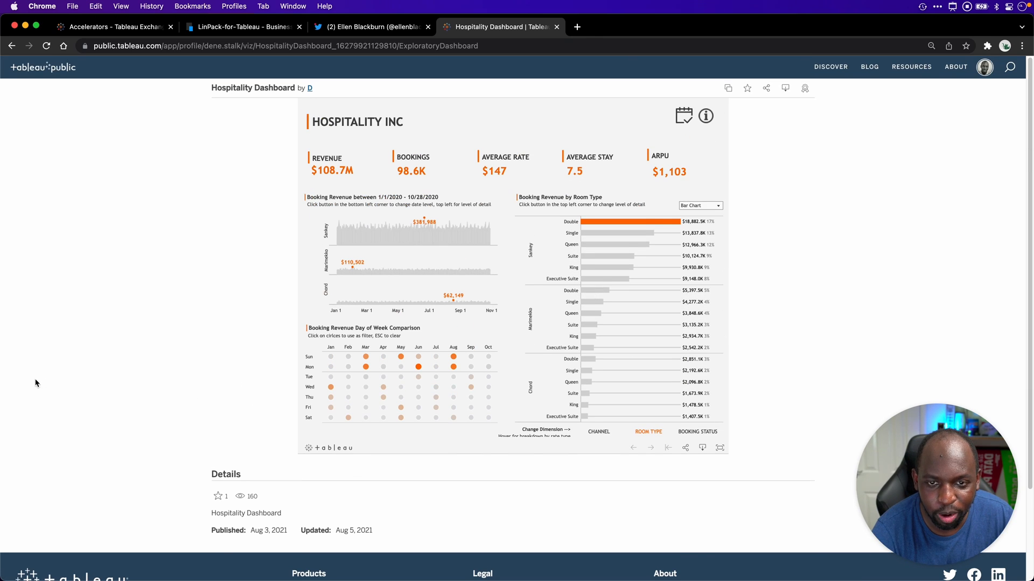
mouse_move(53, 374)
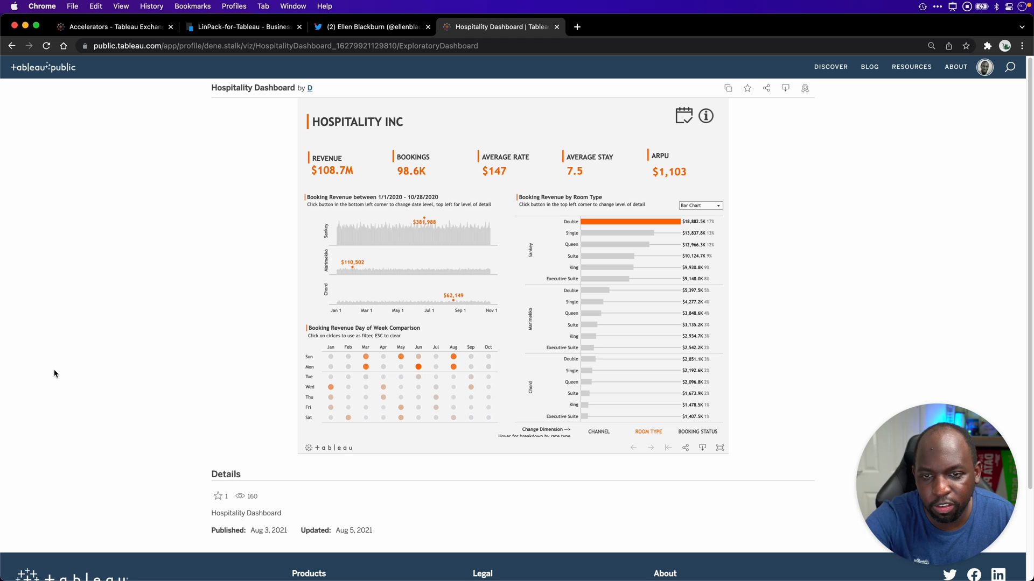
mouse_move(408, 552)
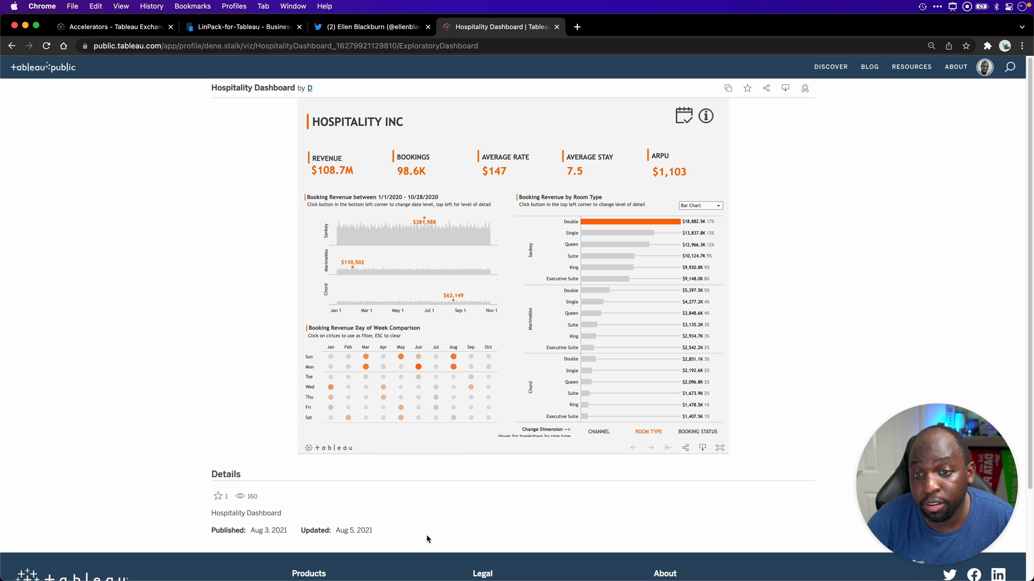
mouse_move(476, 264)
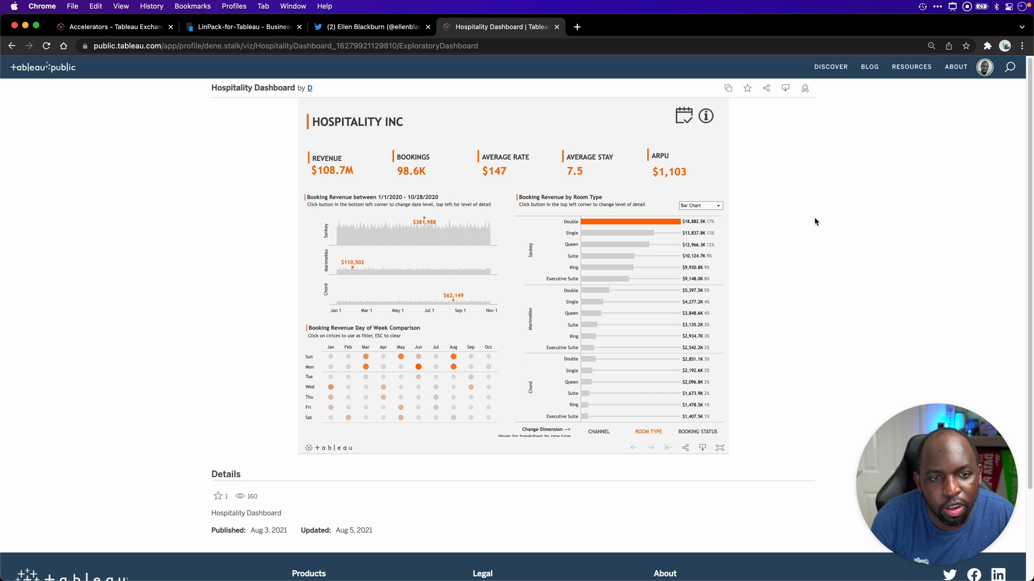
mouse_move(842, 292)
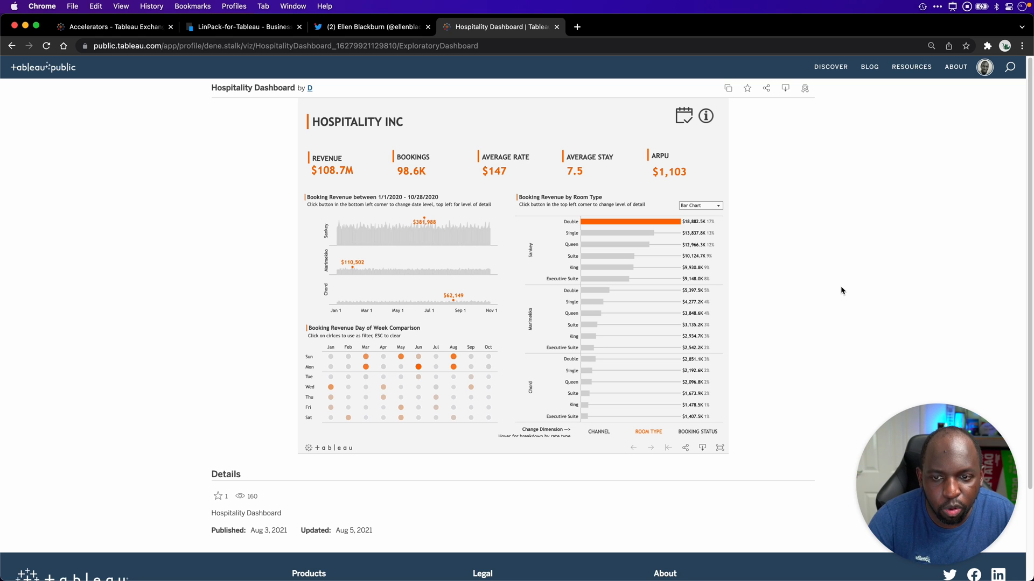
mouse_move(824, 237)
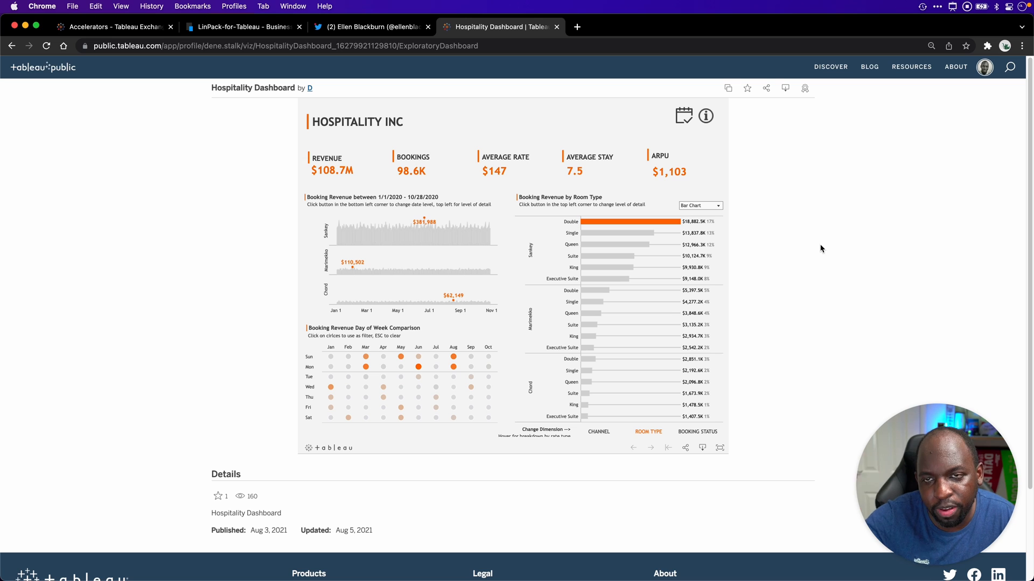
mouse_move(807, 253)
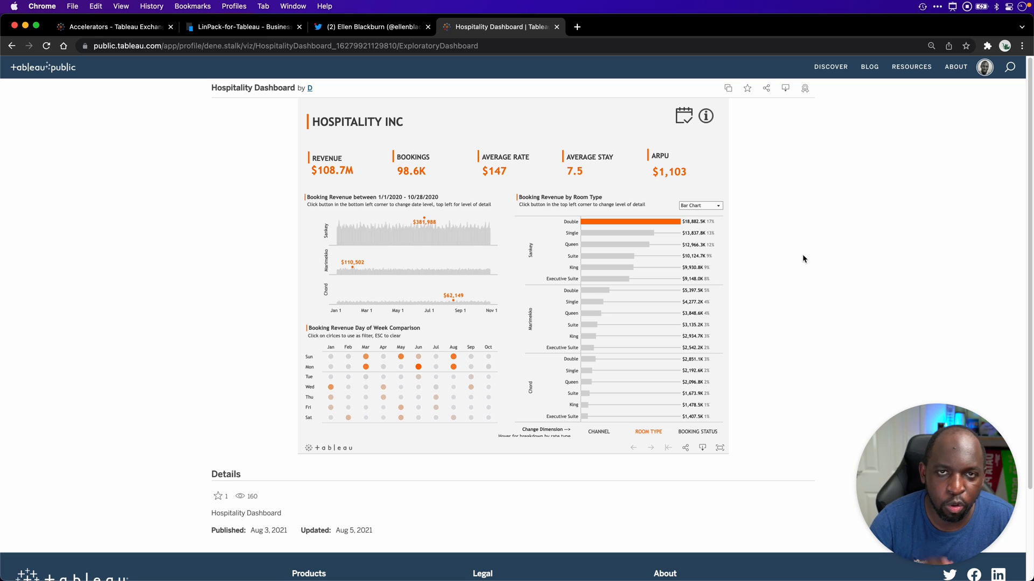
mouse_move(801, 255)
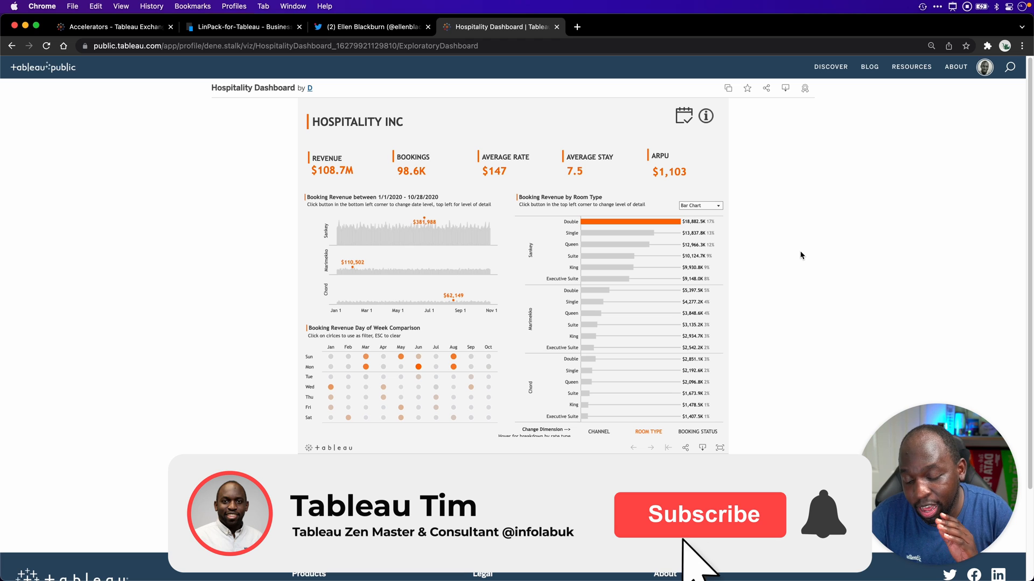
click(699, 515)
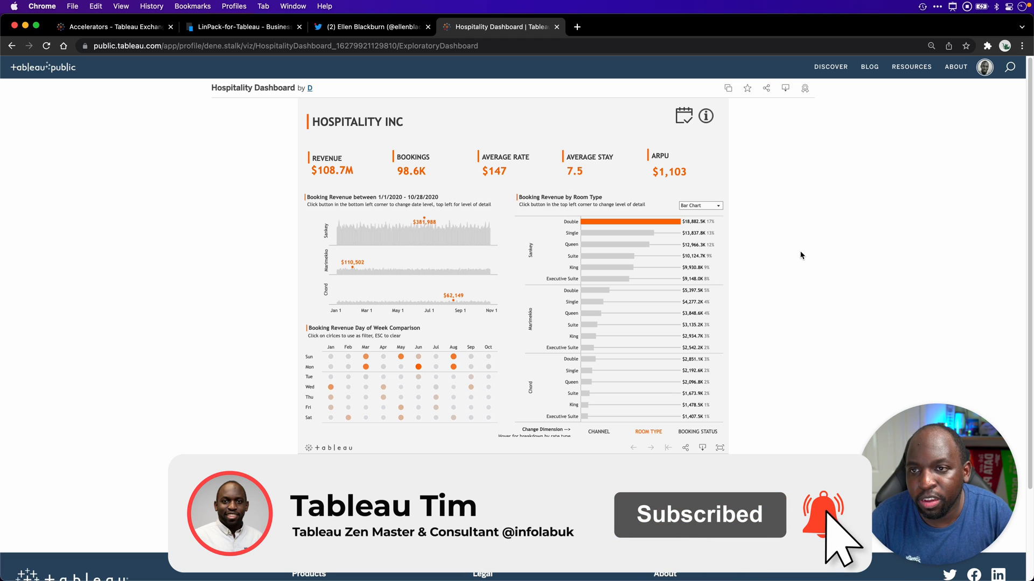
click(112, 26)
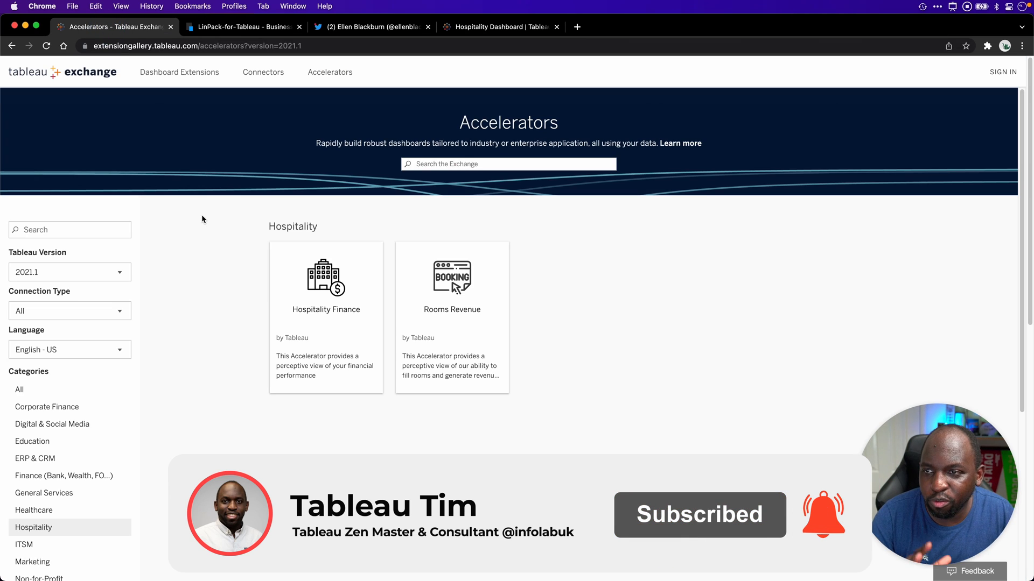
mouse_move(322, 208)
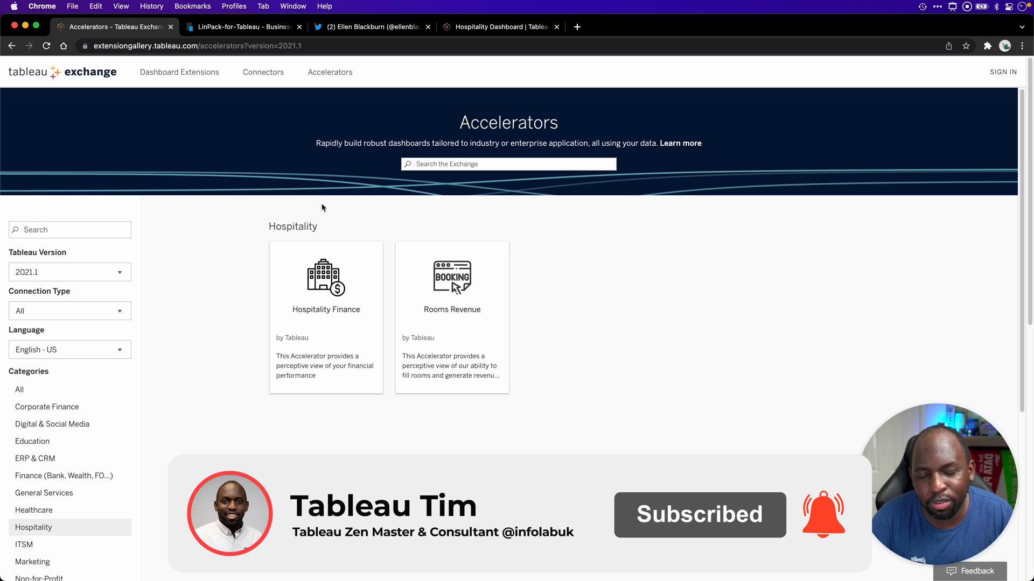
mouse_move(620, 384)
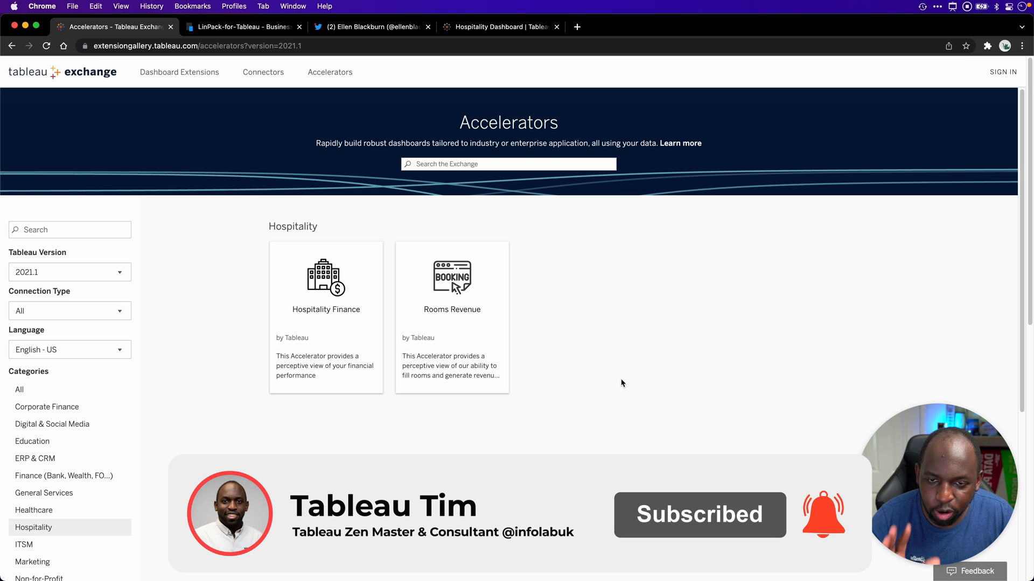